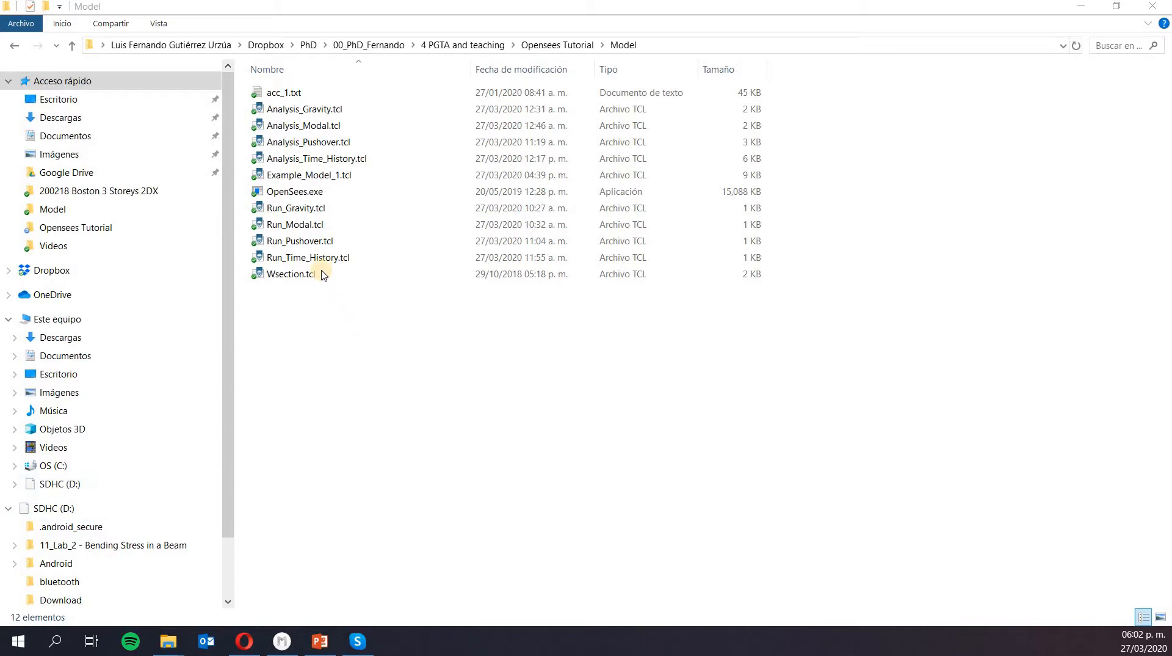
# Step: Select Run_Time_History.tcl, Analysis_Gravity.tcl and further scripts in the Model folder
pyautogui.click(308, 258)
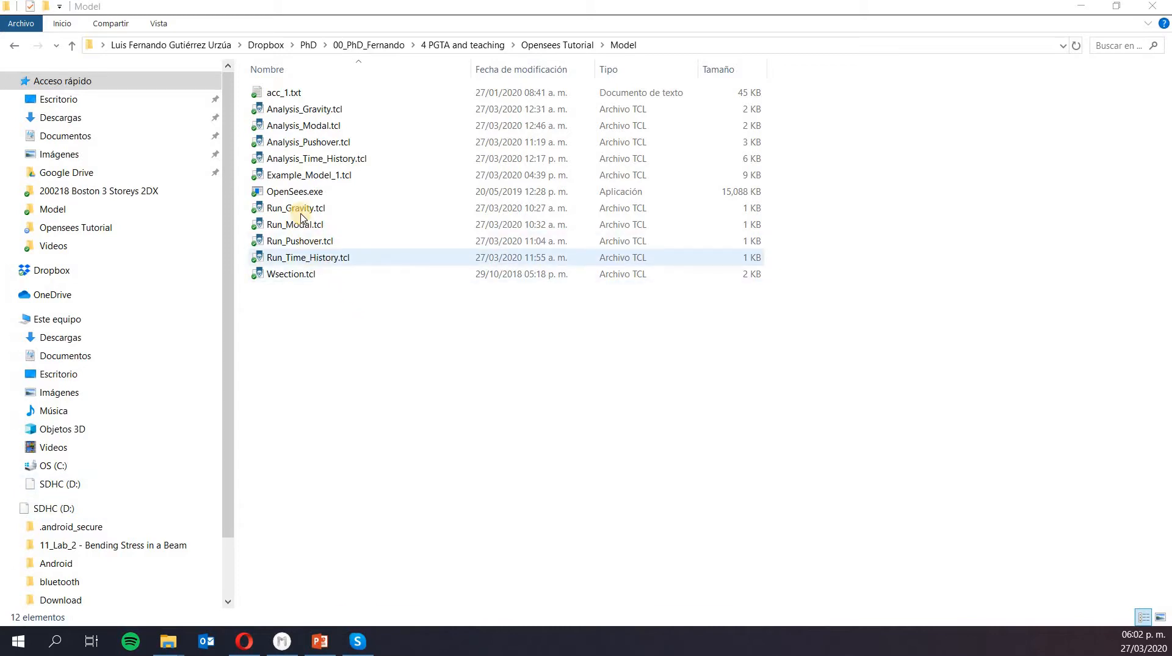
pyautogui.click(303, 108)
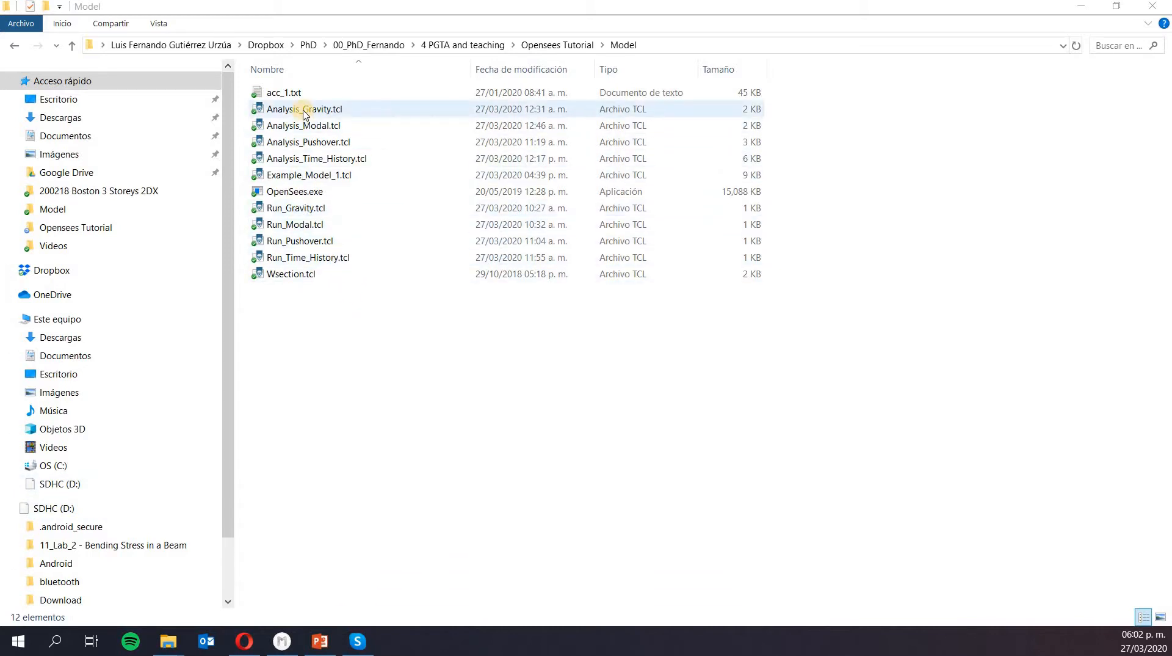
pyautogui.click(303, 124)
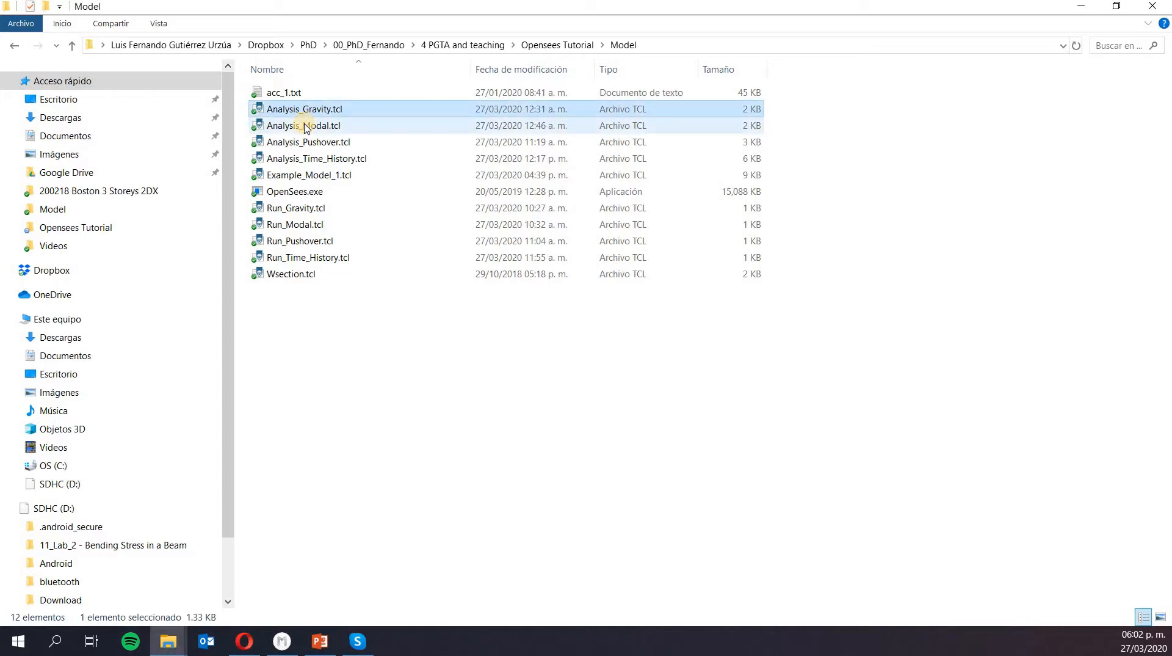
pyautogui.click(309, 174)
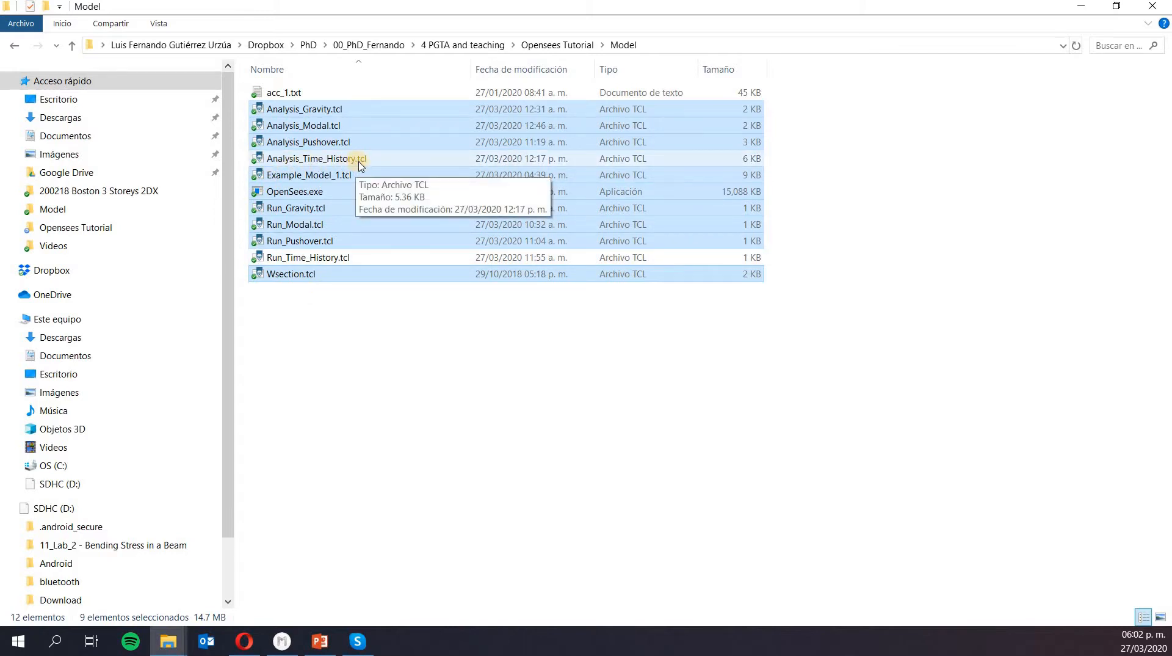
pyautogui.moveTo(304, 264)
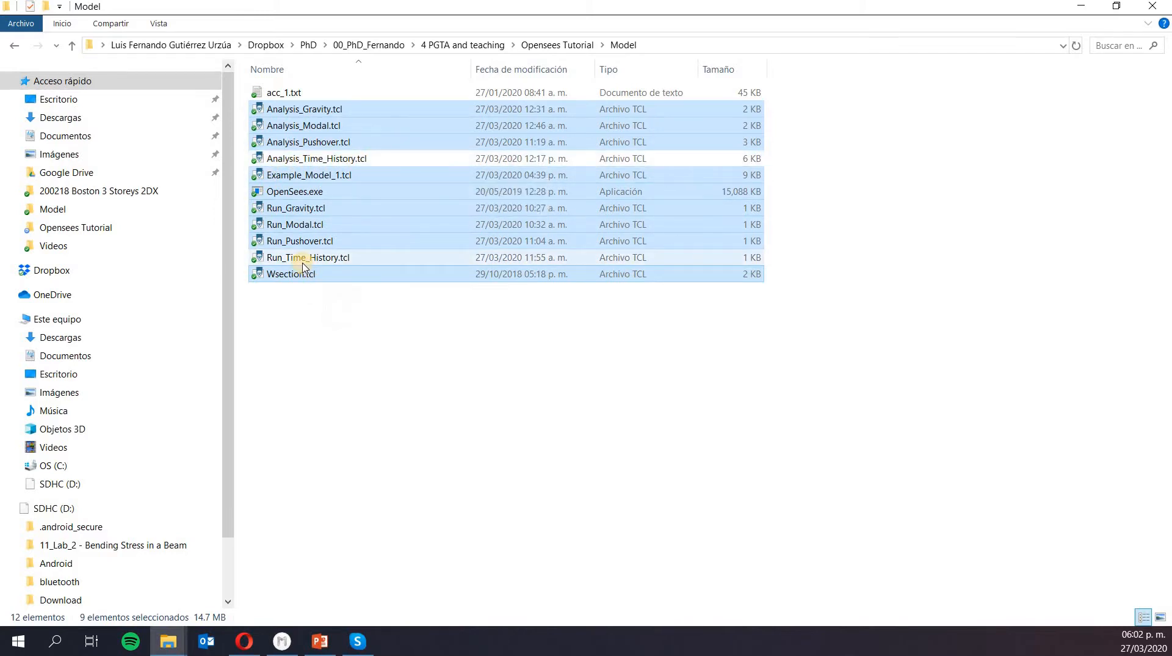
pyautogui.moveTo(344, 267)
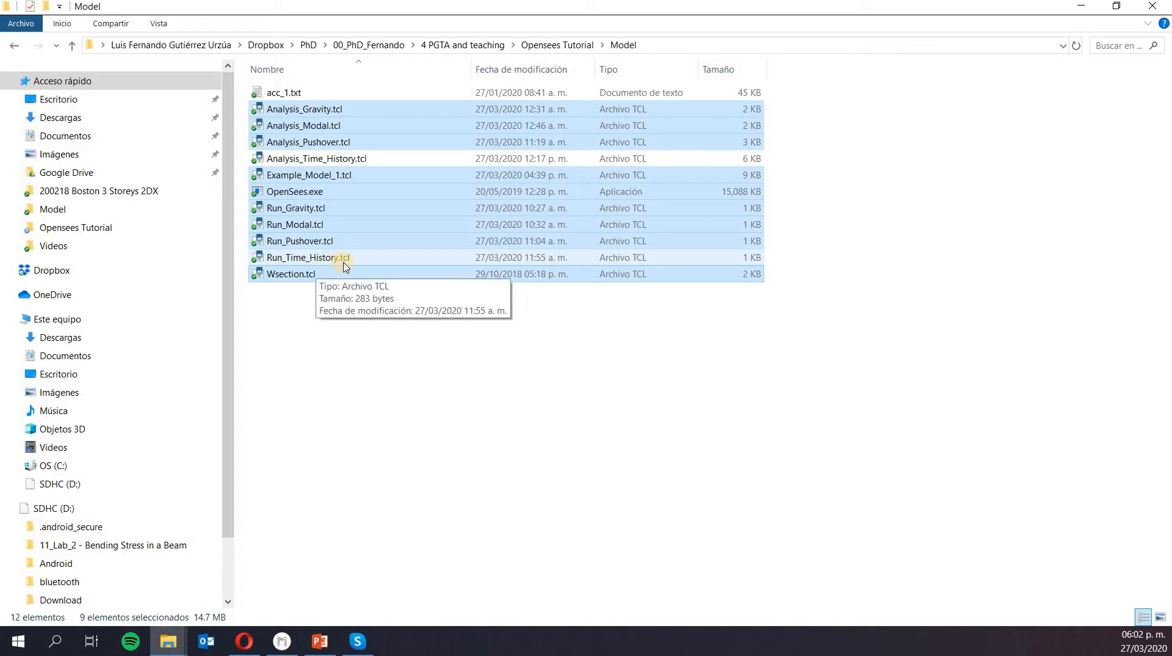
pyautogui.moveTo(304, 109)
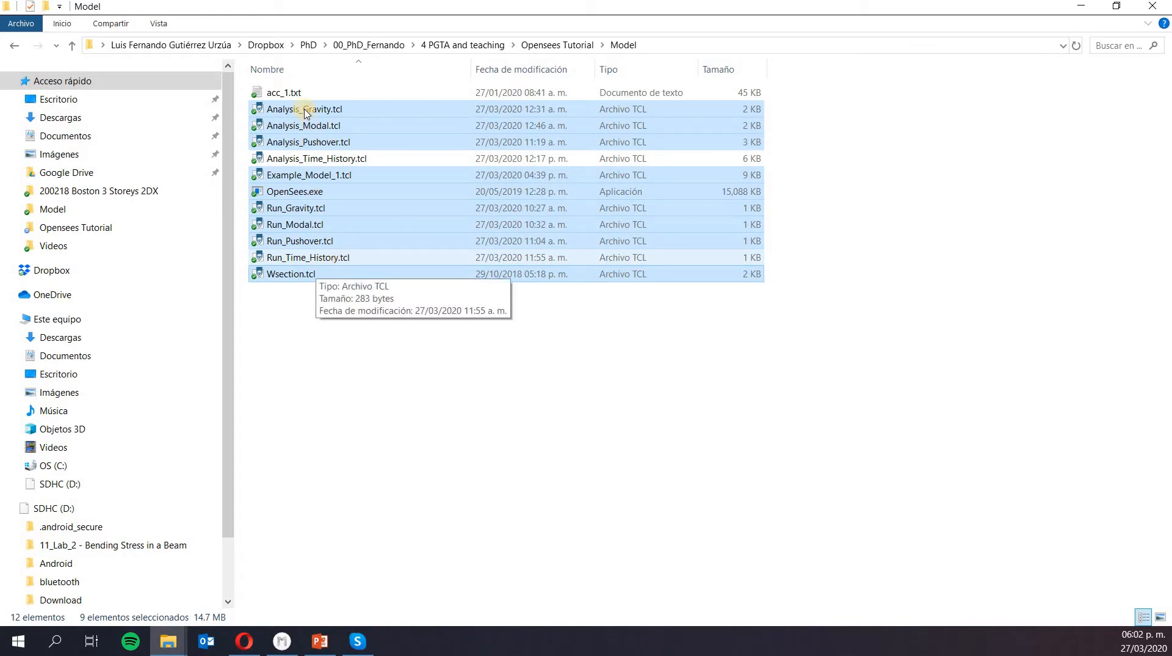
pyautogui.moveTo(295, 101)
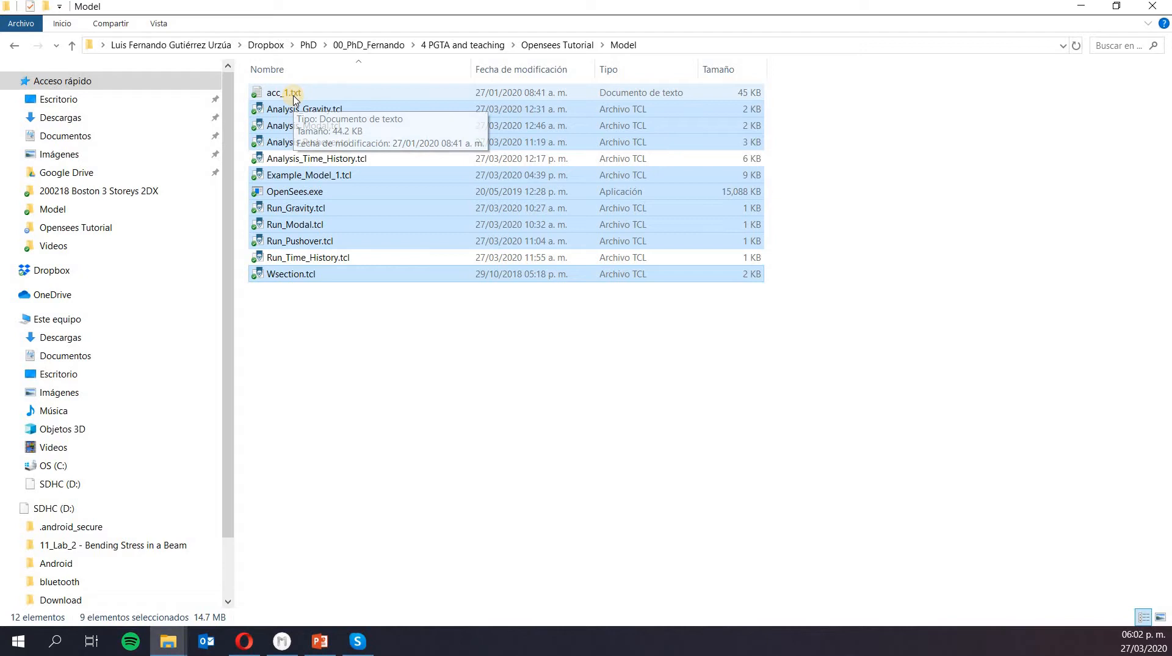
pyautogui.moveTo(291, 99)
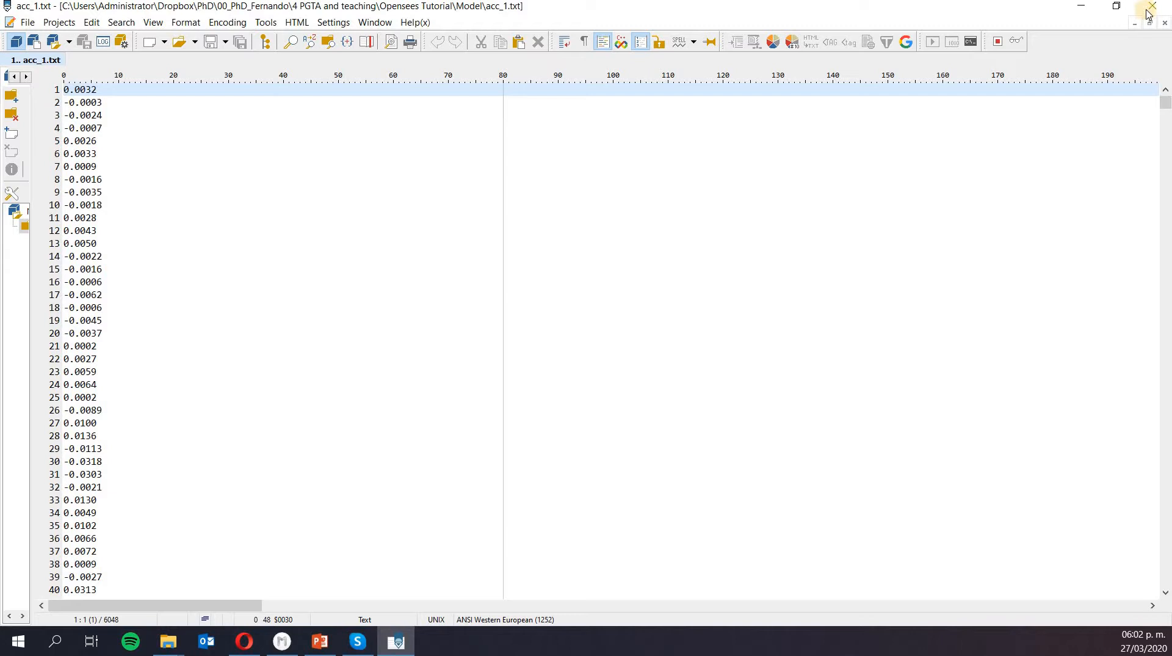
pyautogui.moveTo(1153, 6)
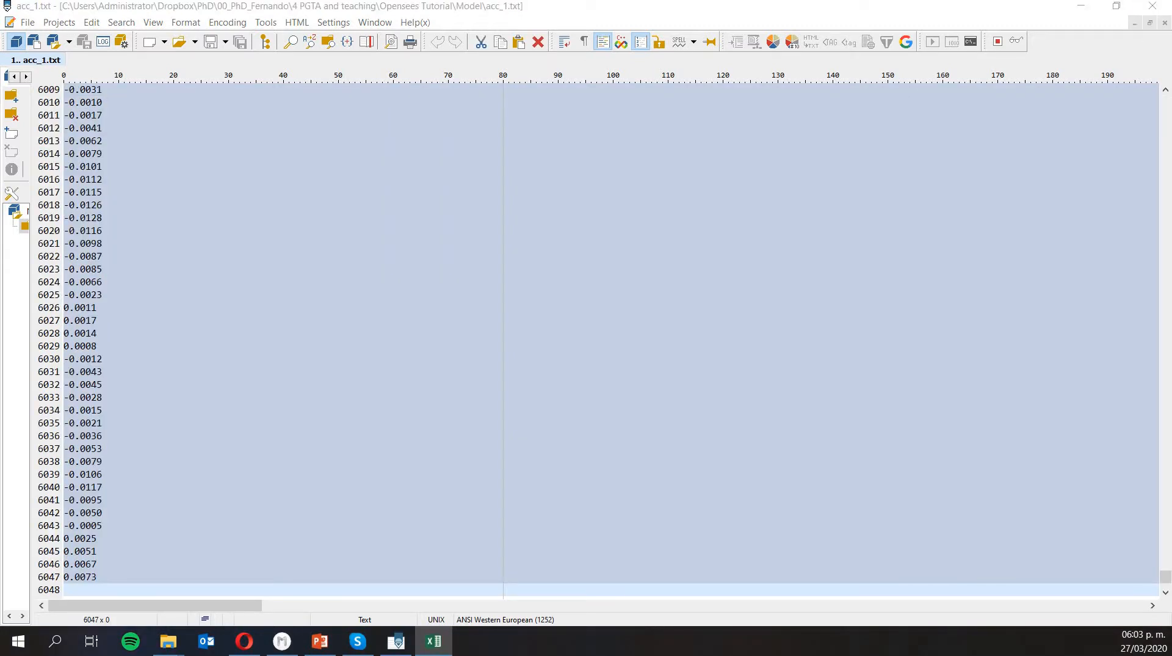
# Step: Paste the acceleration values into column A of the maximised blank workbook
pyautogui.click(432, 641)
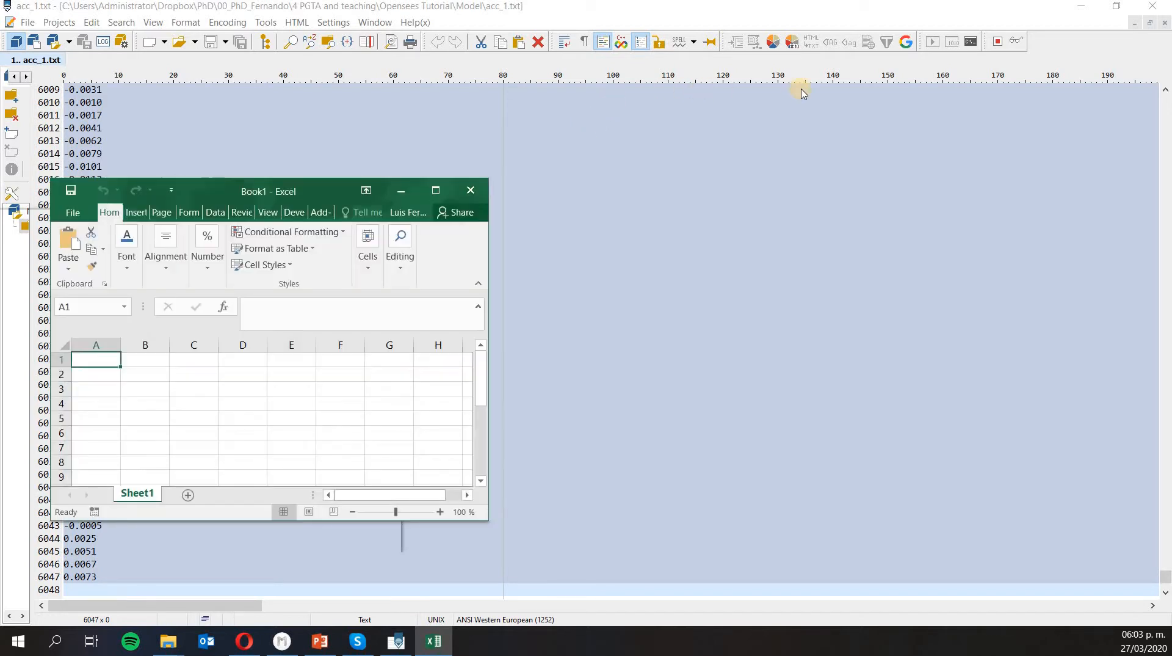
pyautogui.click(434, 190)
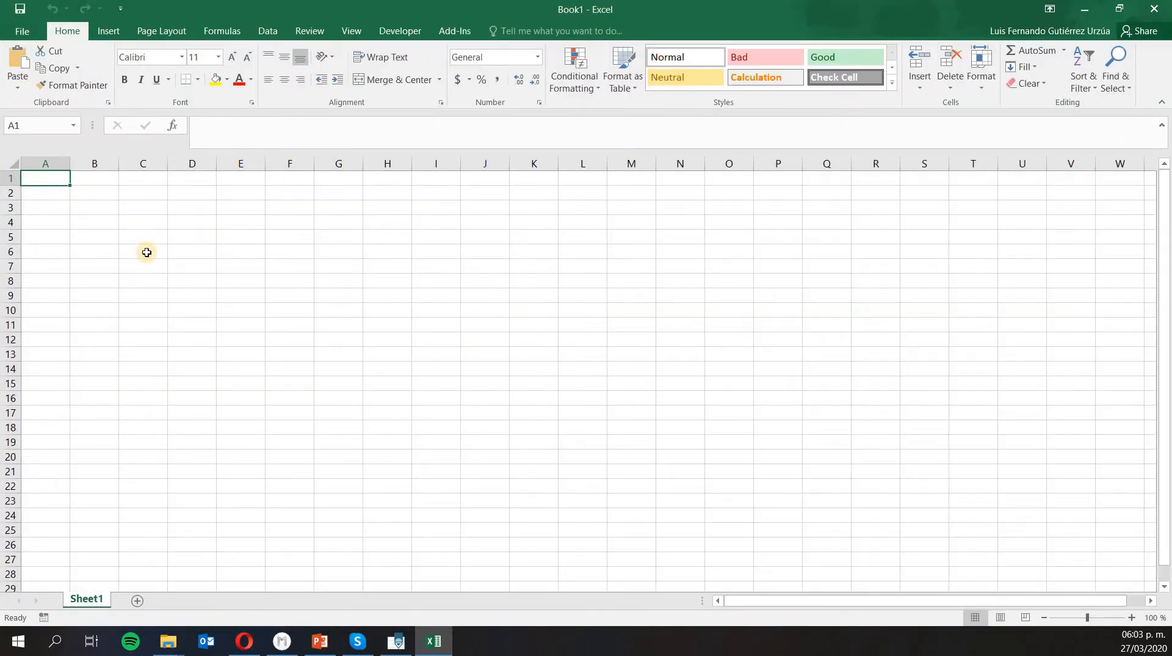
pyautogui.press('ctrl+v')
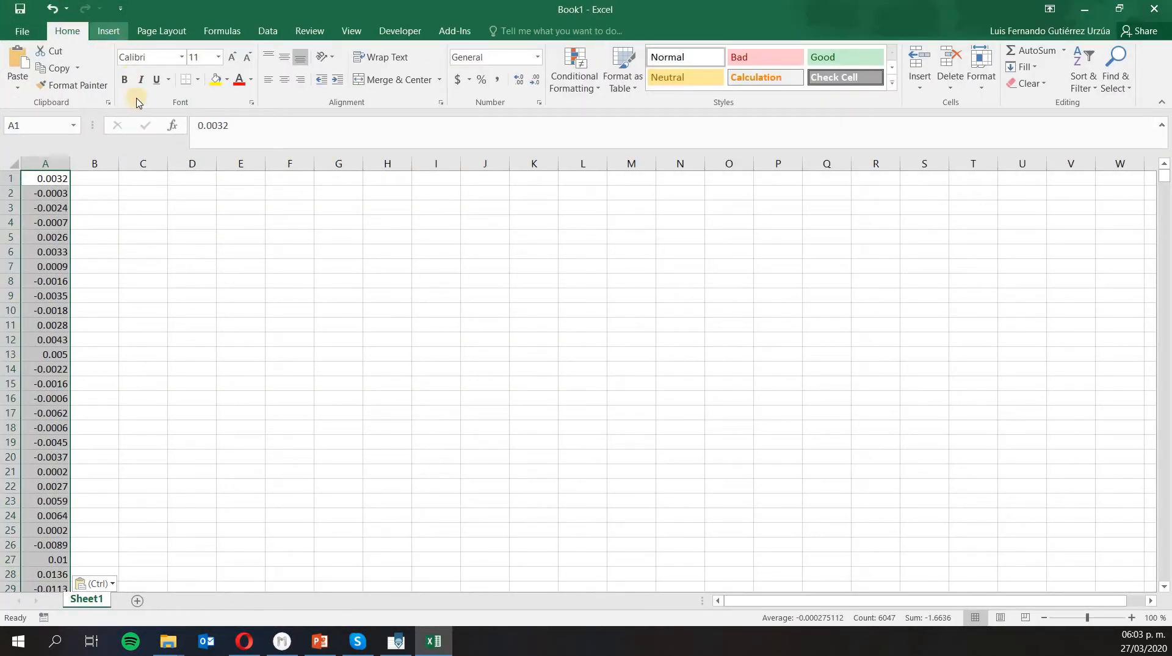
# Step: Insert a line chart of column A and stretch it across to column W
pyautogui.click(109, 31)
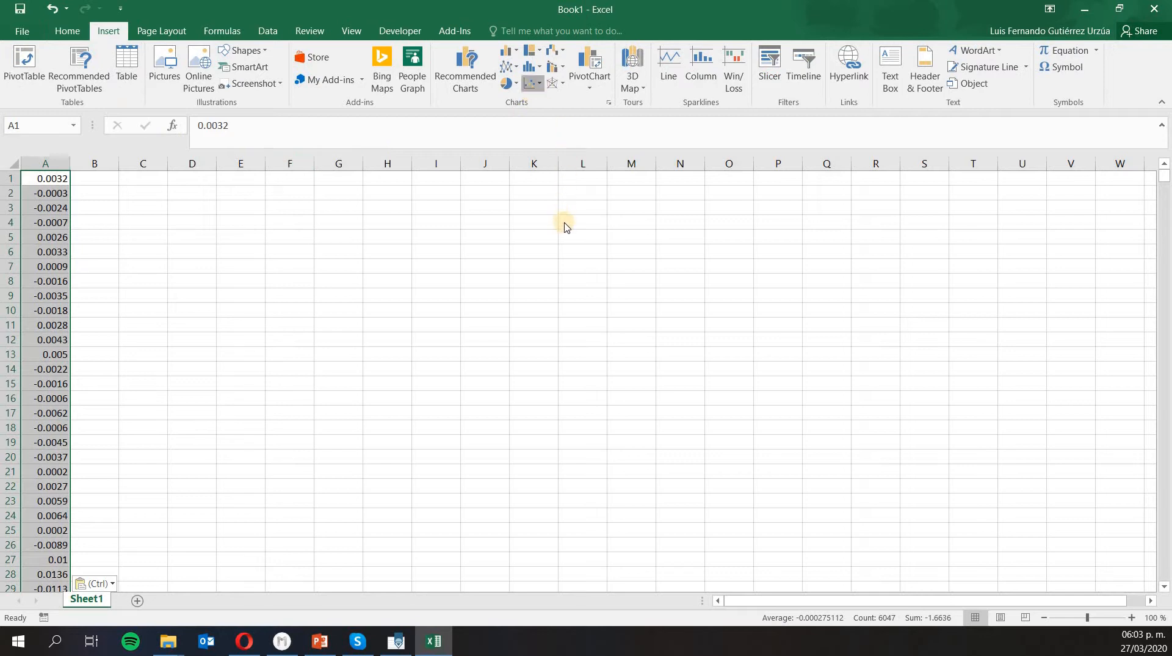
pyautogui.click(668, 68)
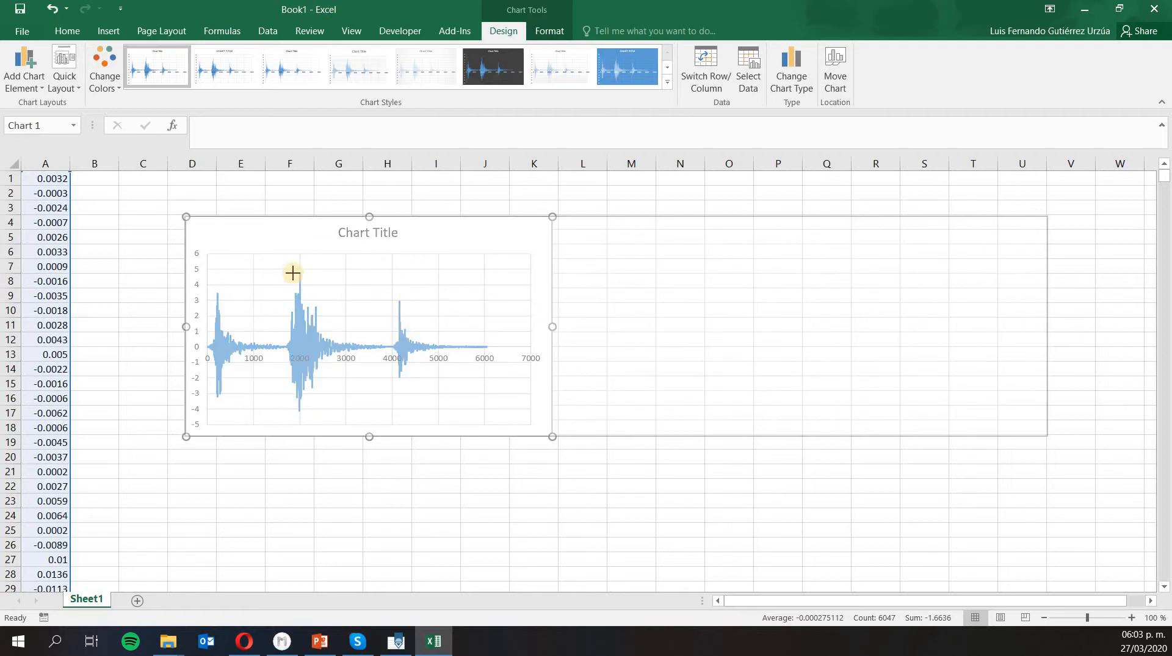
pyautogui.moveTo(552, 326); pyautogui.dragTo(1101, 326)
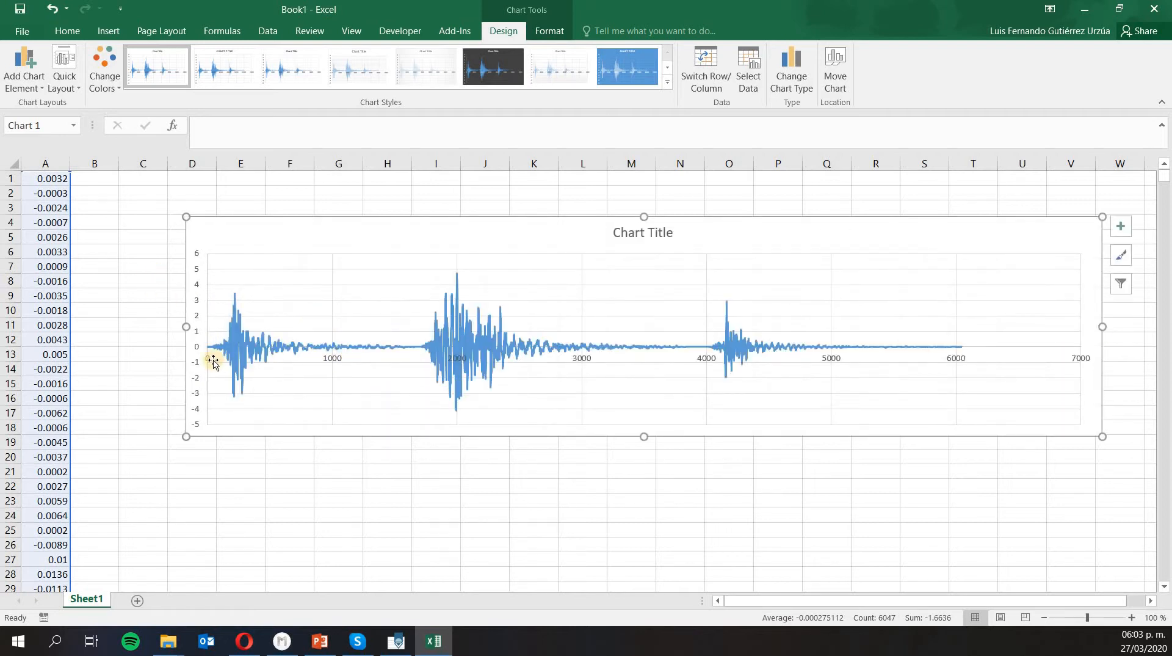
pyautogui.moveTo(964, 359)
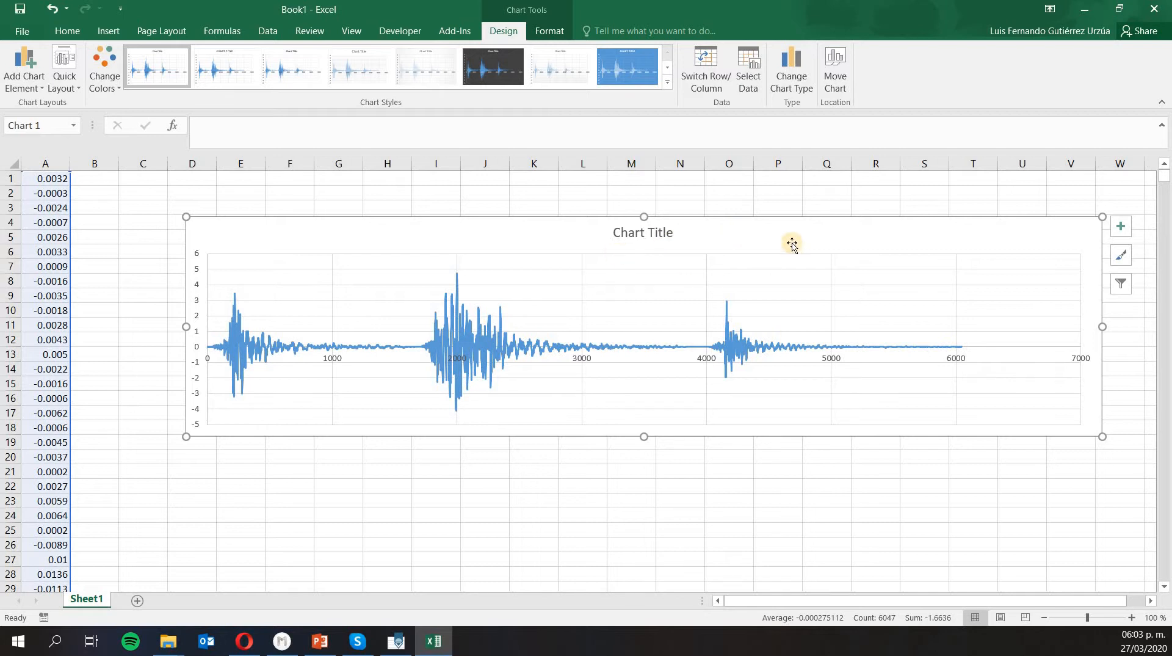
pyautogui.moveTo(218, 279)
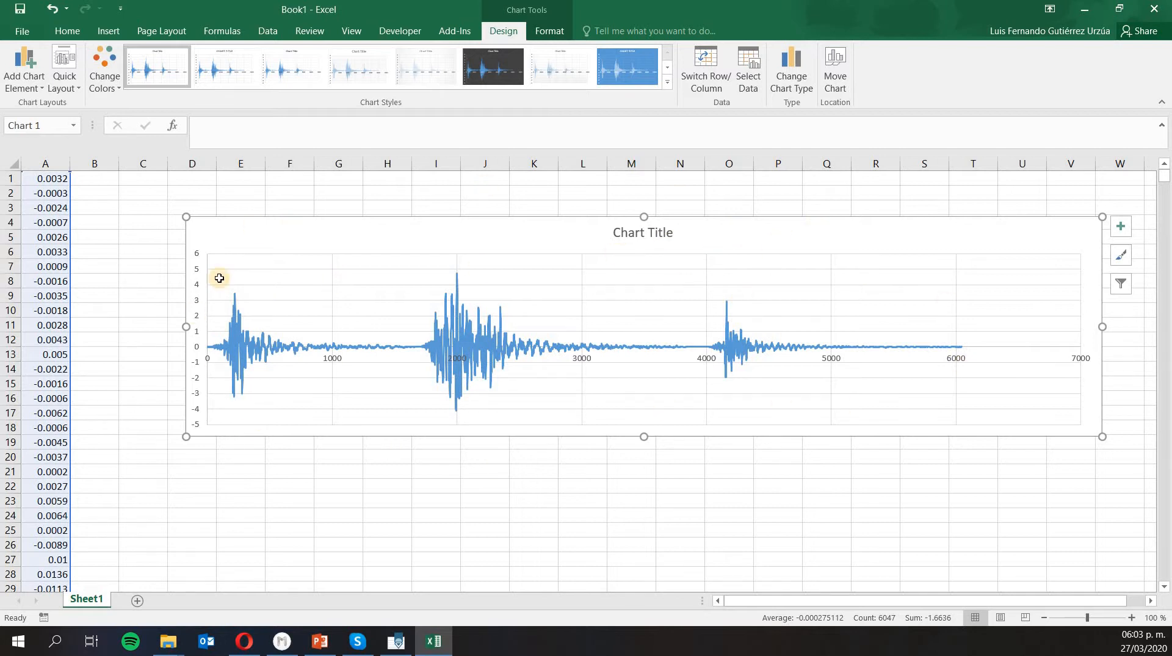
pyautogui.moveTo(332, 375)
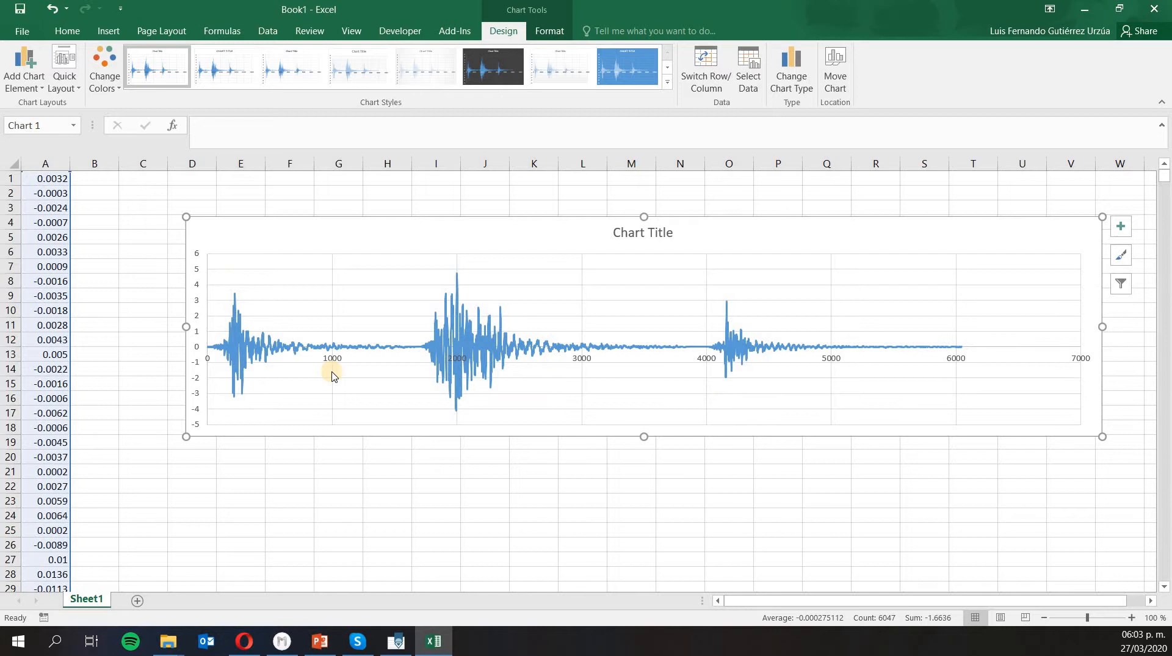
pyautogui.moveTo(411, 425)
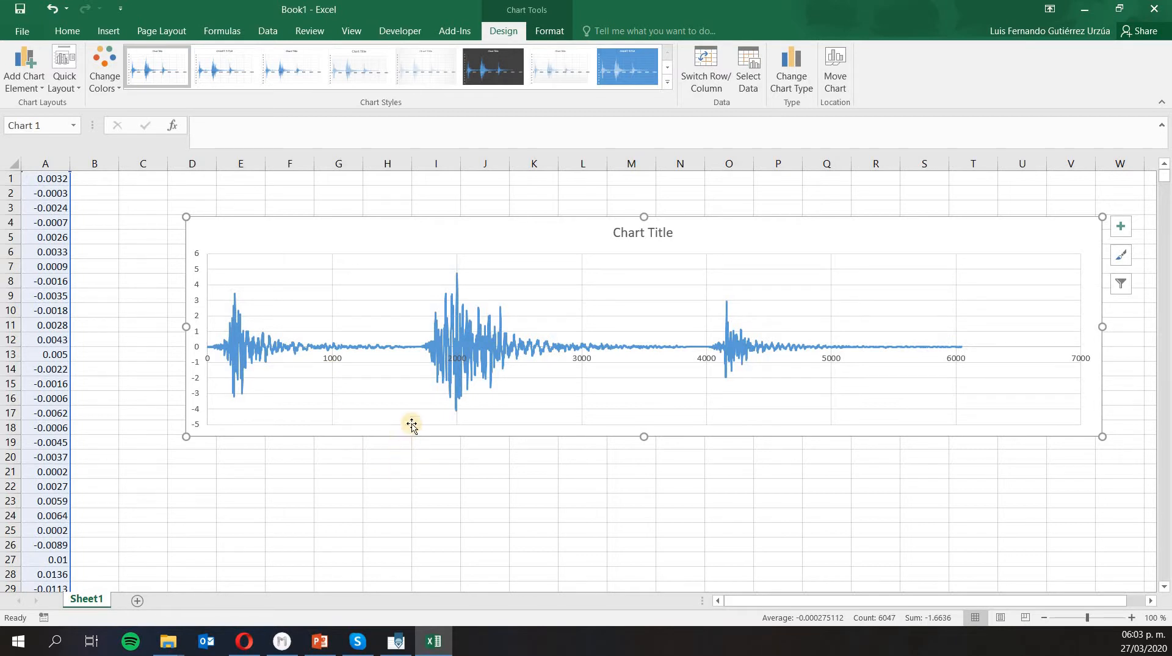
pyautogui.moveTo(387, 348)
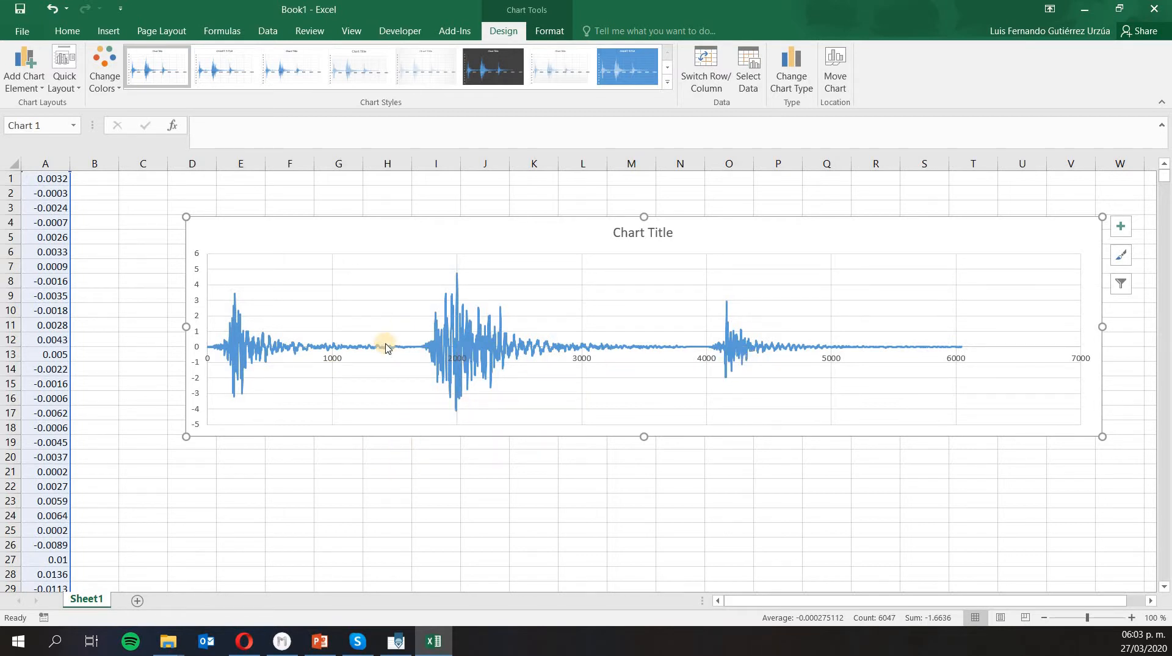
pyautogui.moveTo(521, 363)
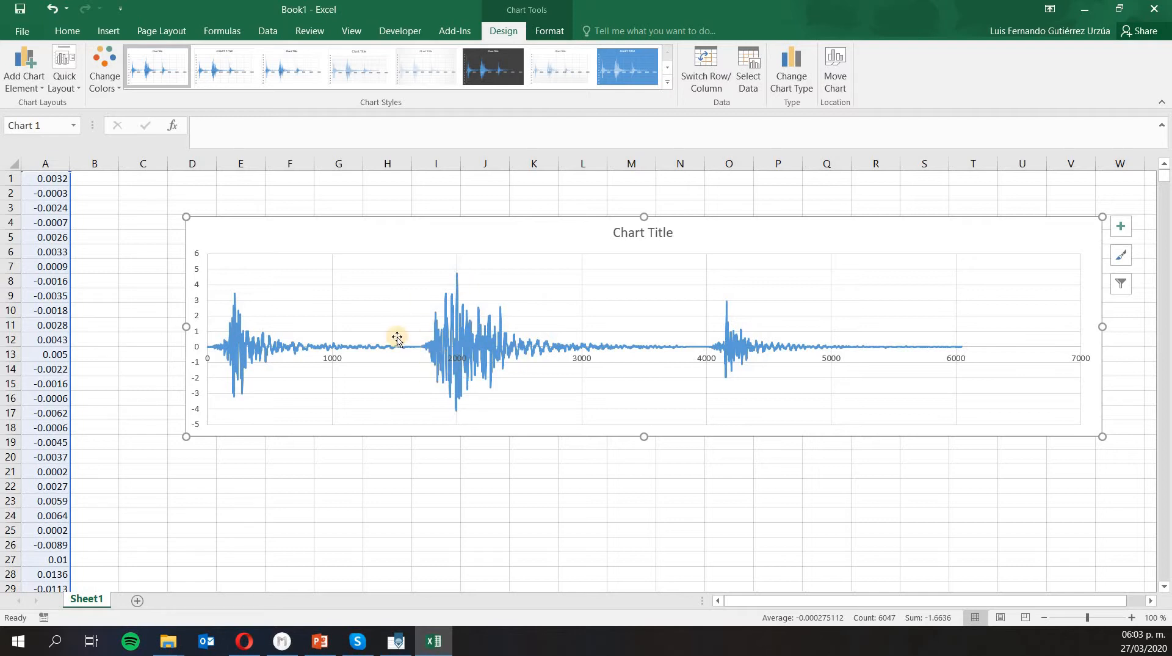
pyautogui.moveTo(264, 289)
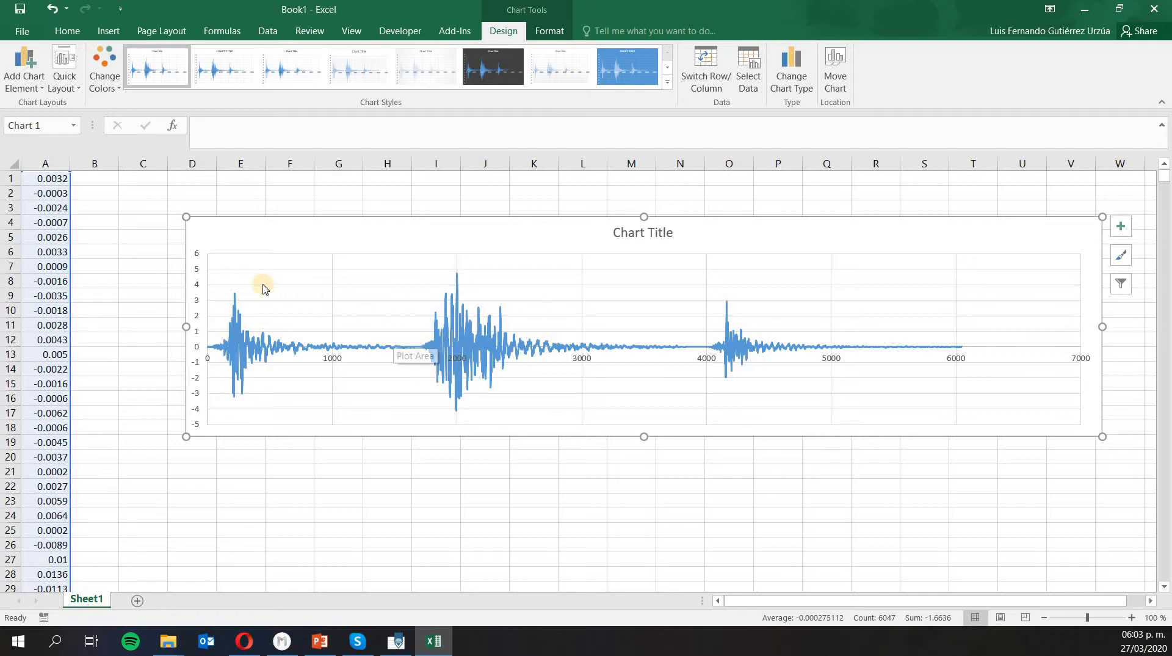
pyautogui.moveTo(207, 280)
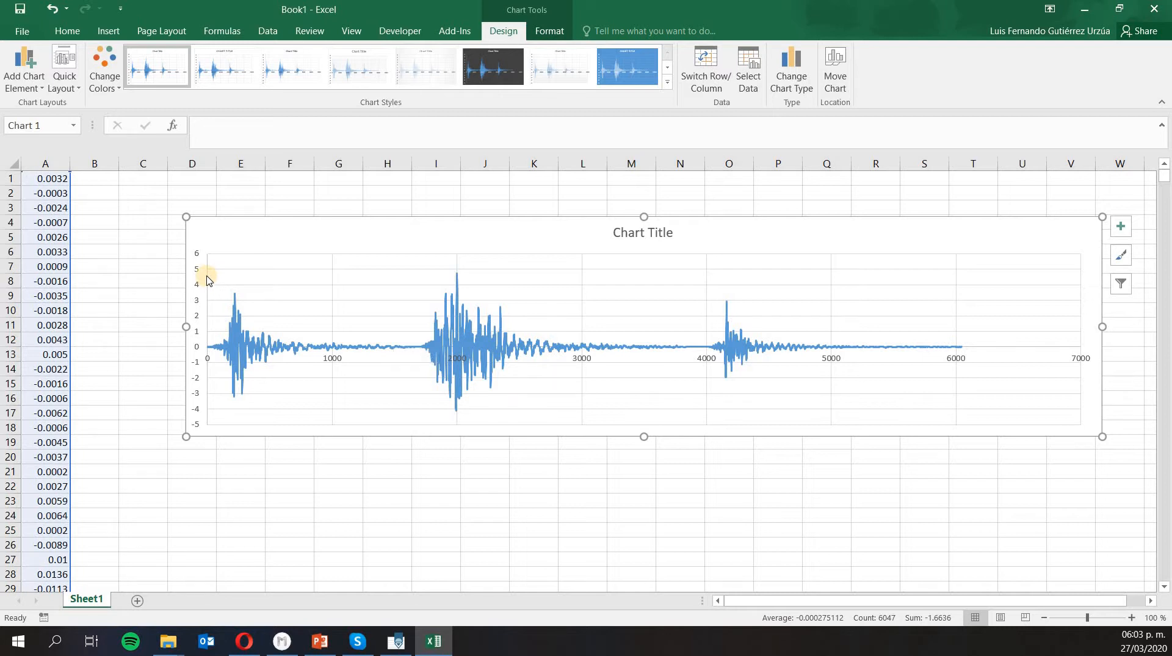
pyautogui.moveTo(207, 280)
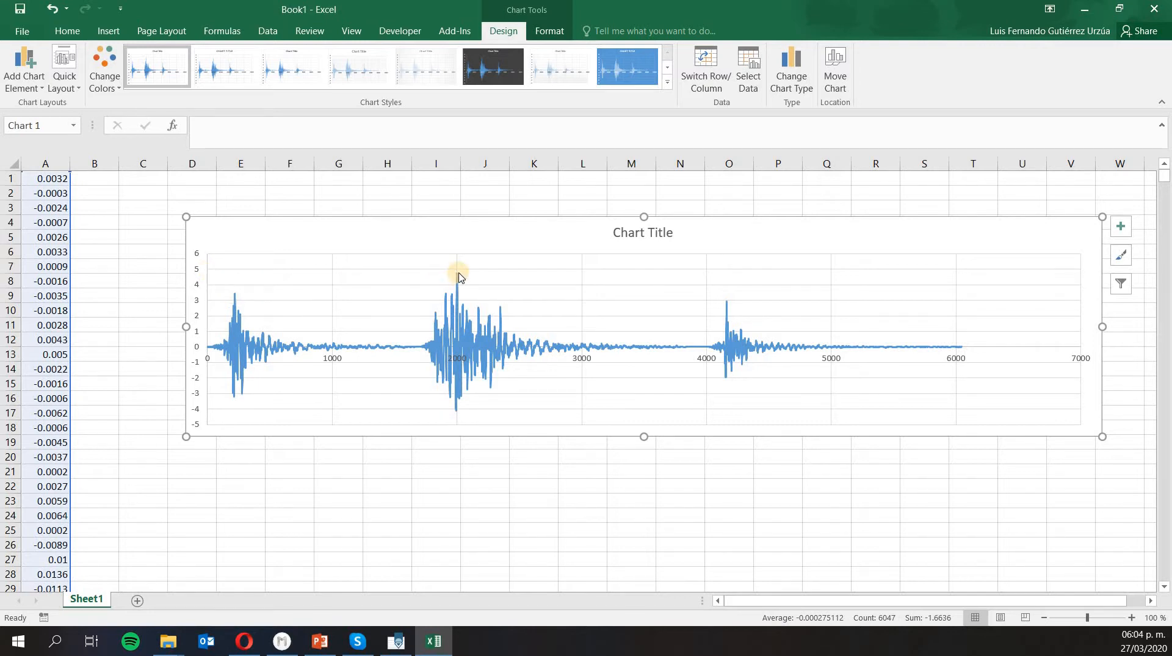
pyautogui.moveTo(458, 274)
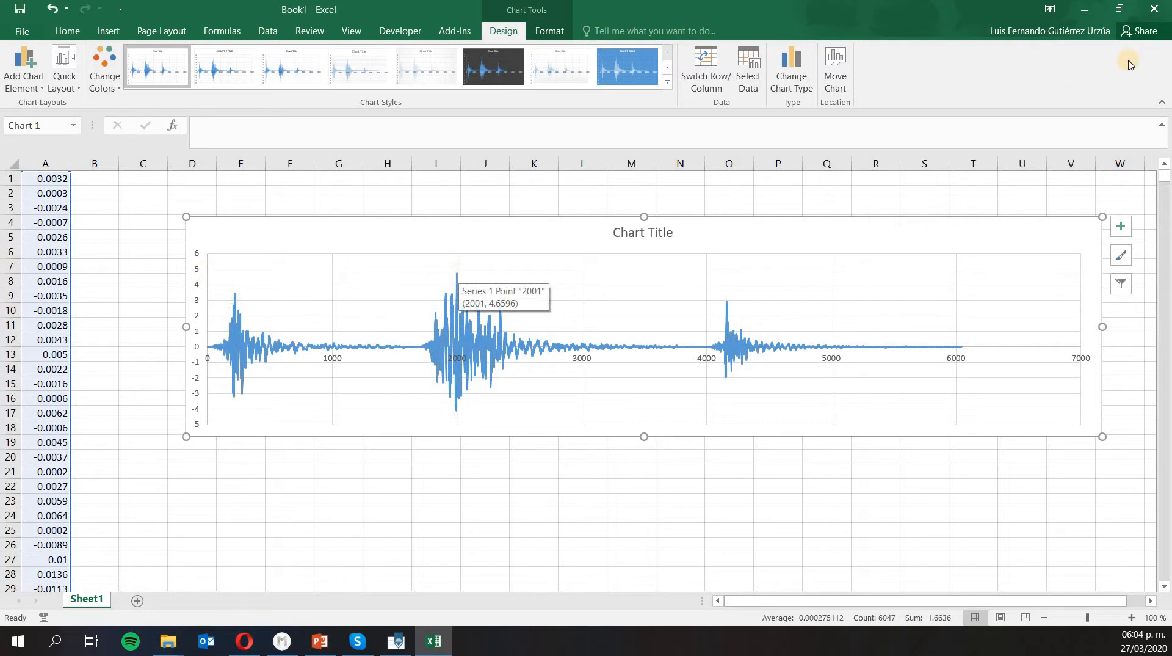
pyautogui.click(1151, 9)
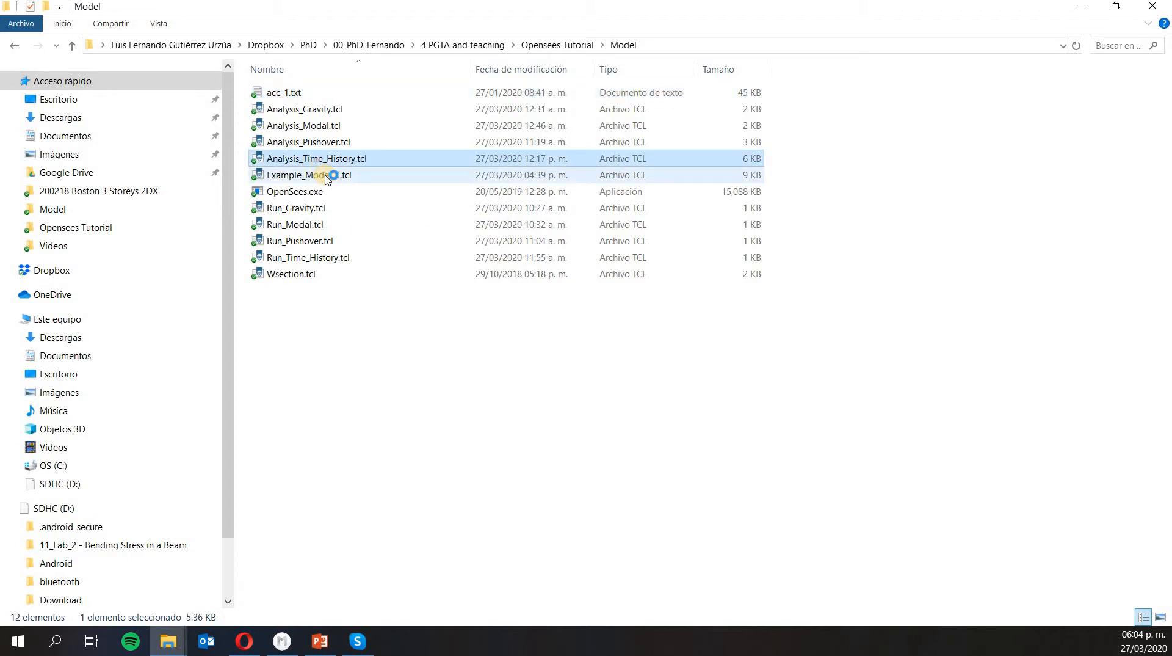
# Step: Open Analysis_Time_History.tcl from the Model folder
pyautogui.doubleClick(307, 157)
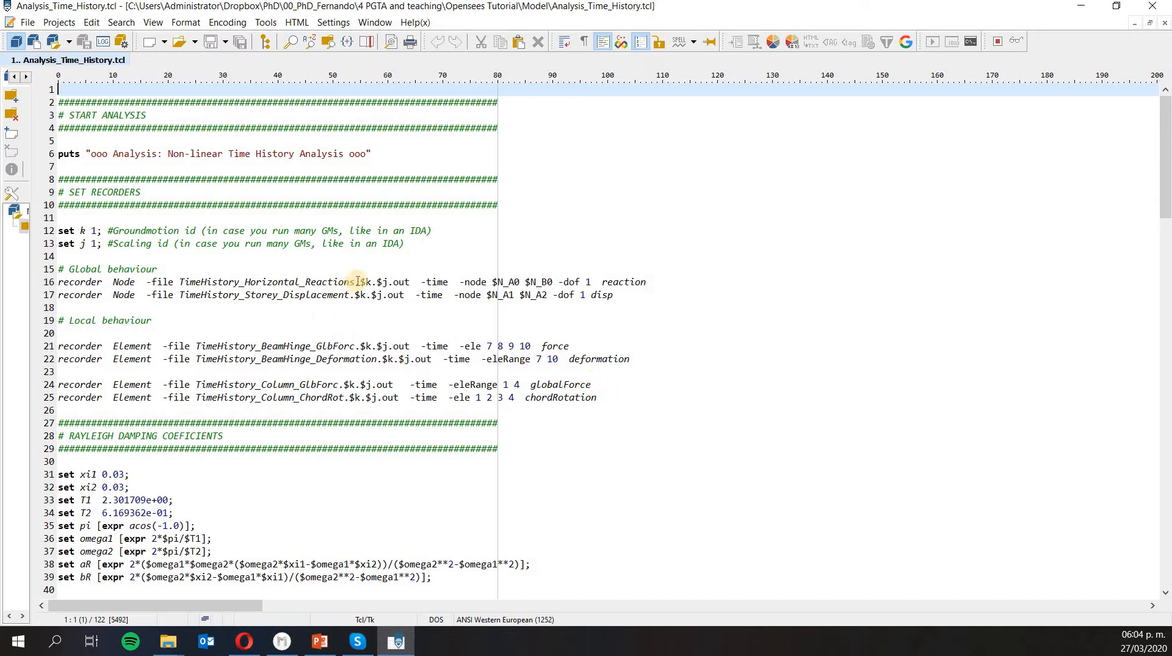
pyautogui.doubleClick(369, 282)
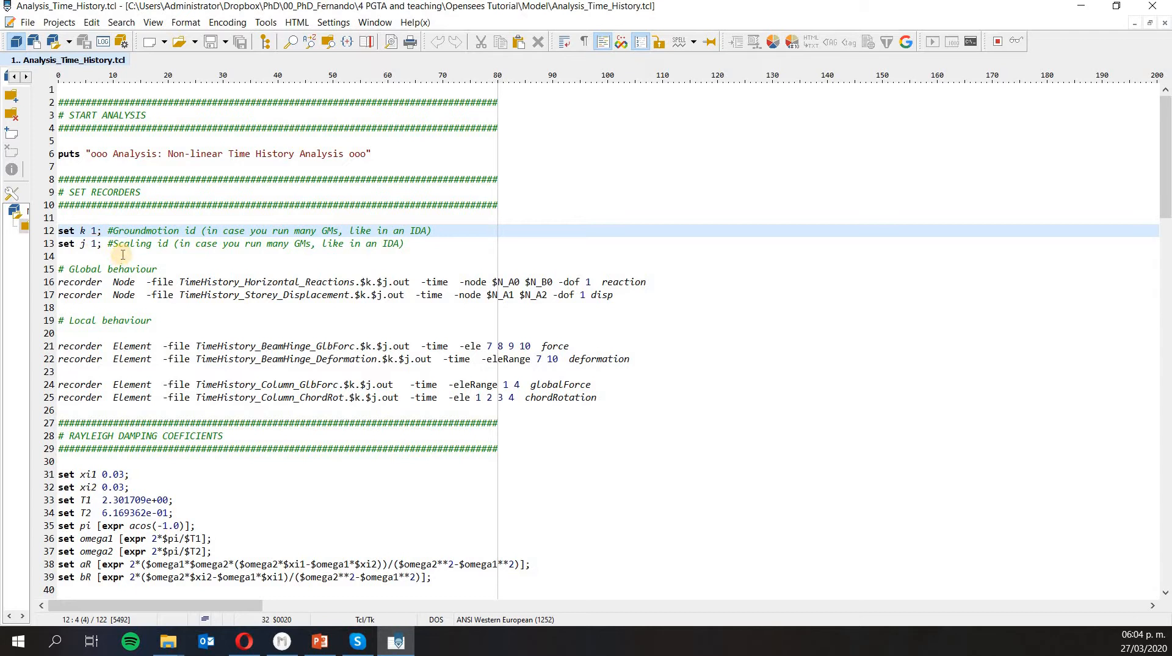
pyautogui.moveTo(414, 282)
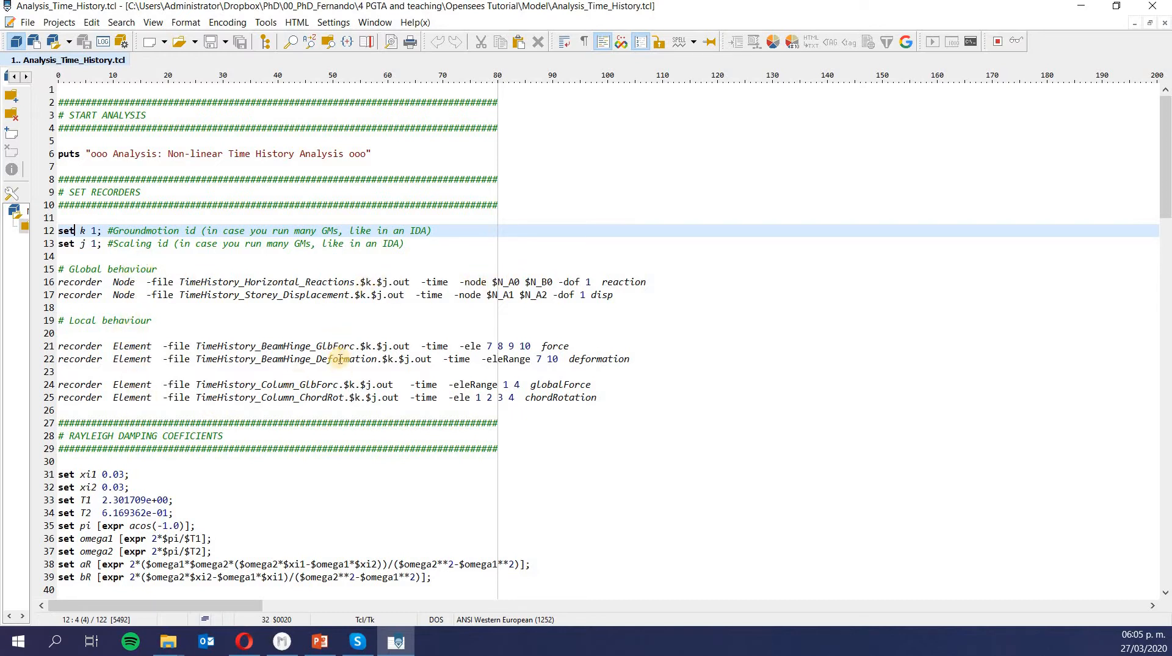
pyautogui.scroll(-3)
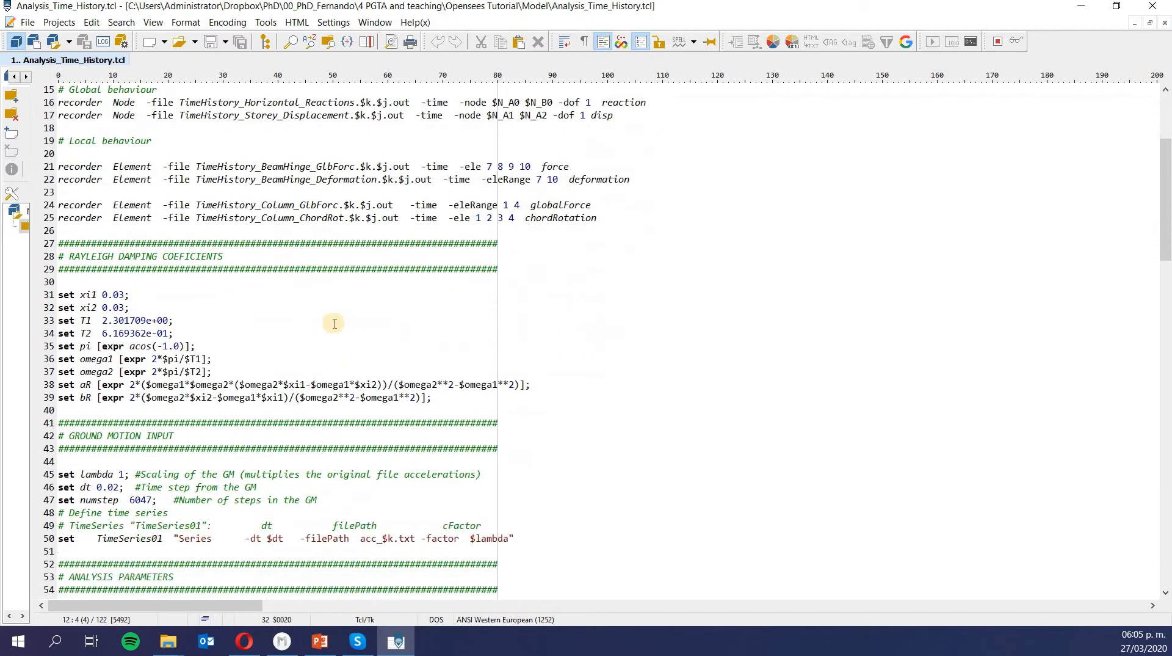
pyautogui.scroll(-3)
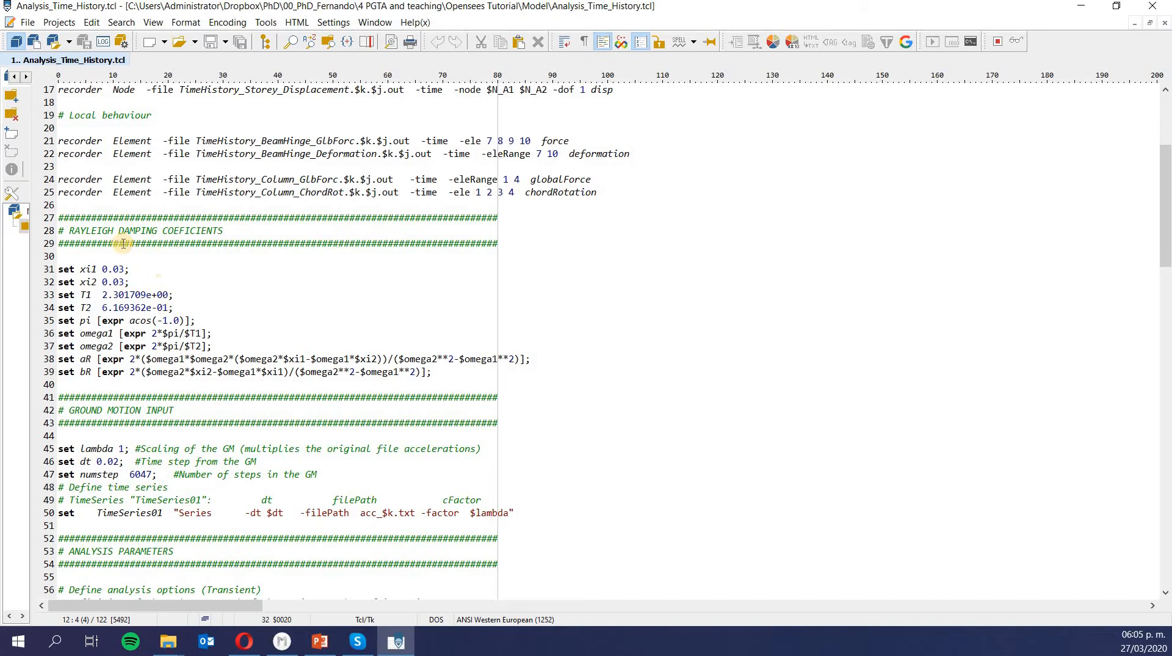
pyautogui.moveTo(196, 247)
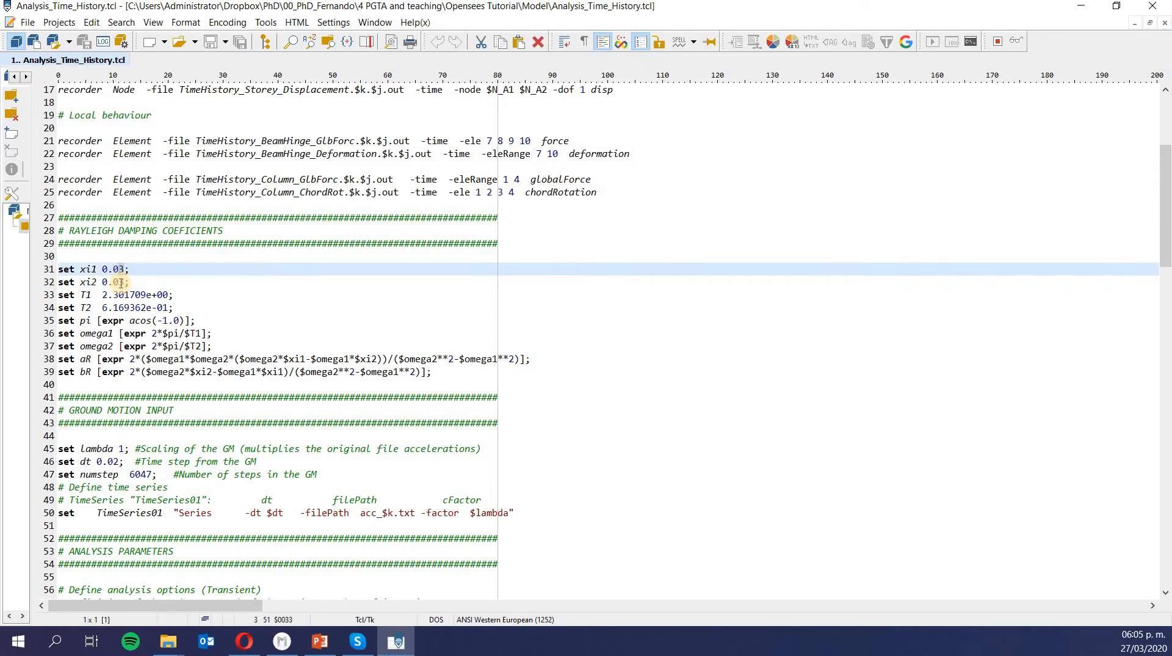
pyautogui.click(120, 282)
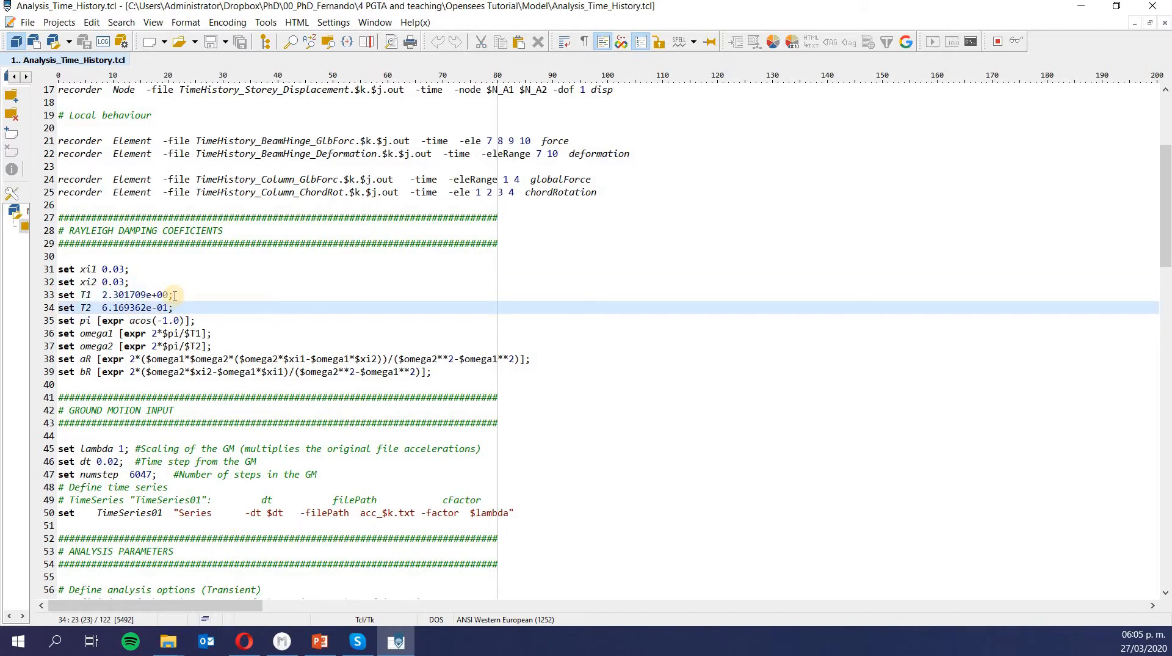
pyautogui.moveTo(218, 331)
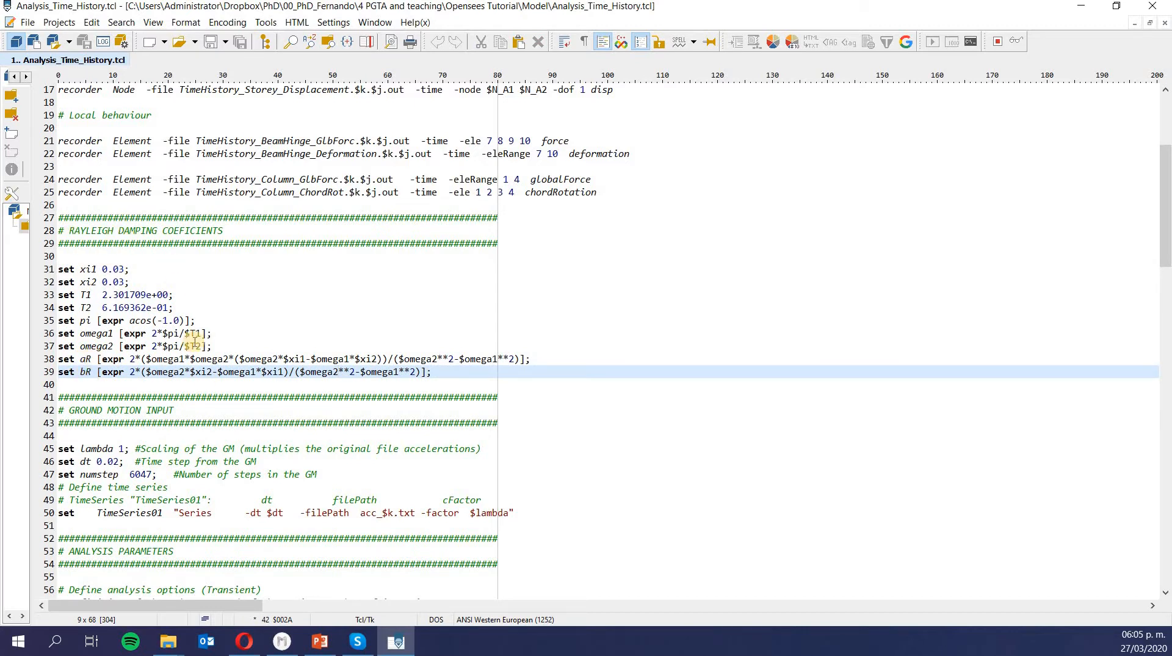
pyautogui.scroll(-3)
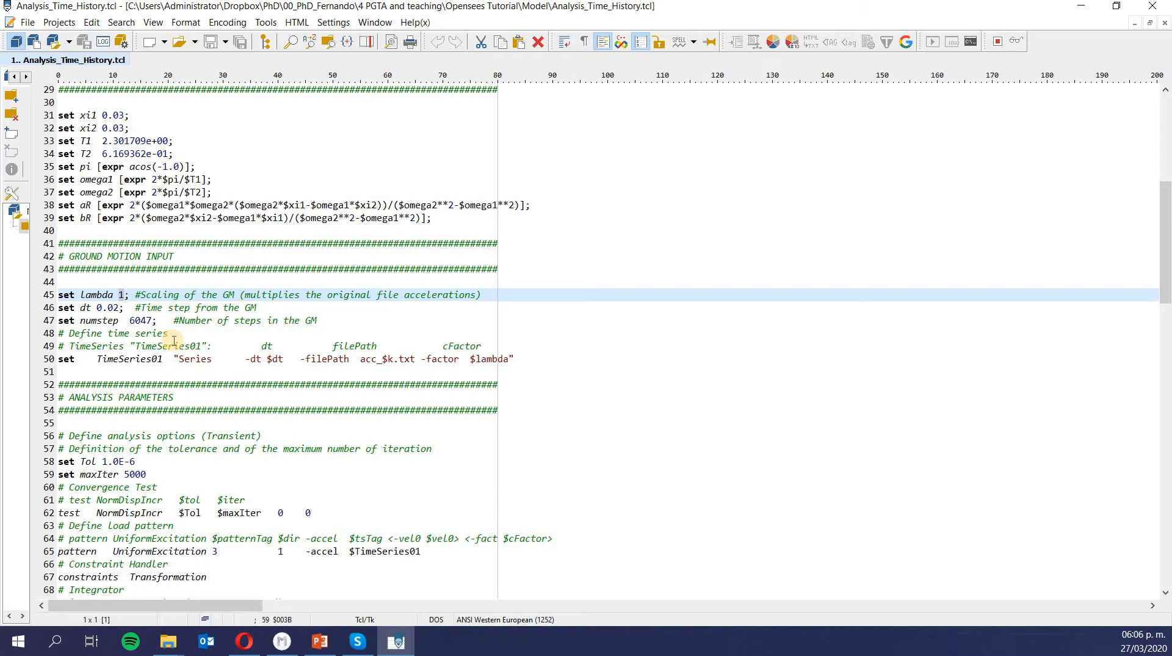
pyautogui.moveTo(221, 322)
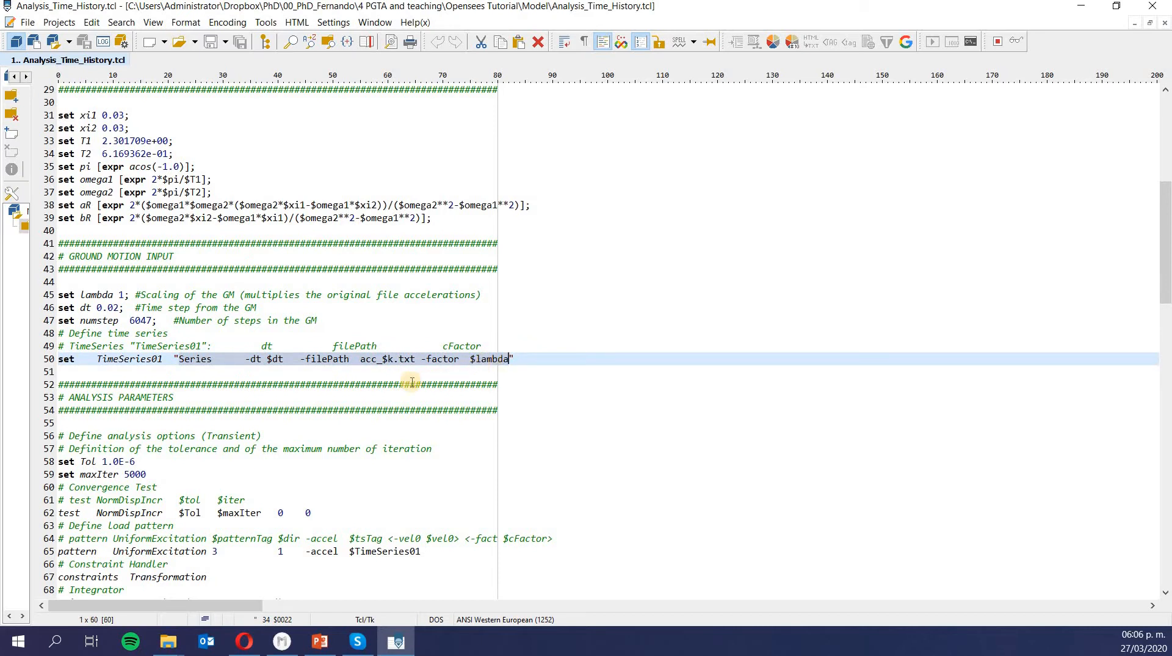
pyautogui.moveTo(125, 370)
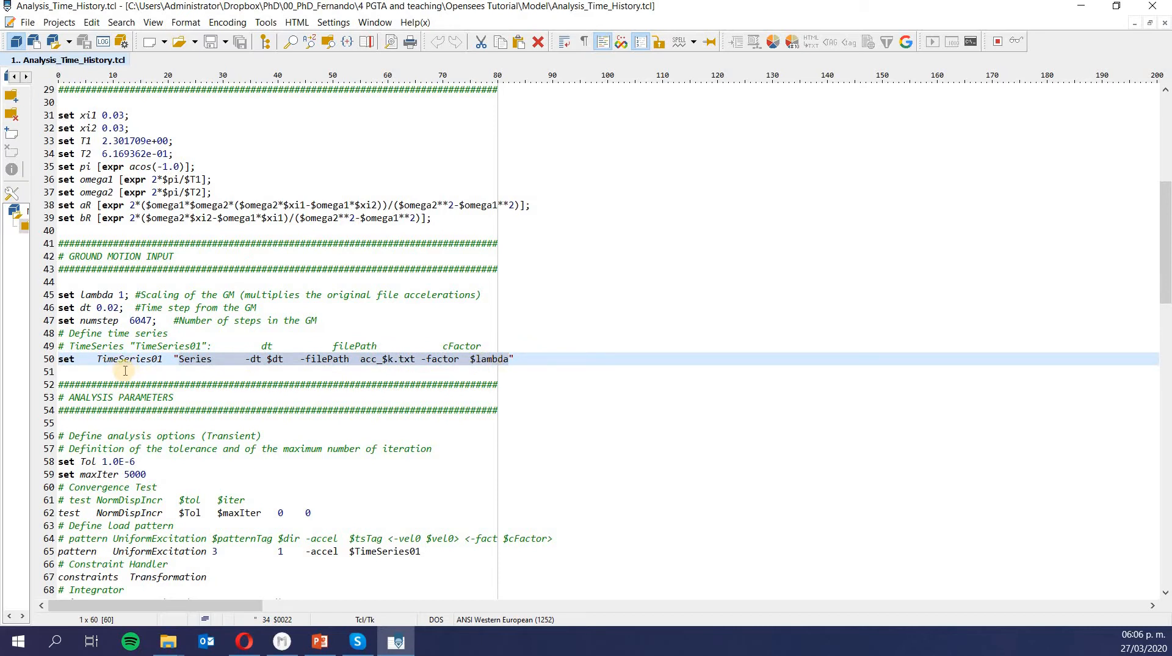
pyautogui.scroll(-3)
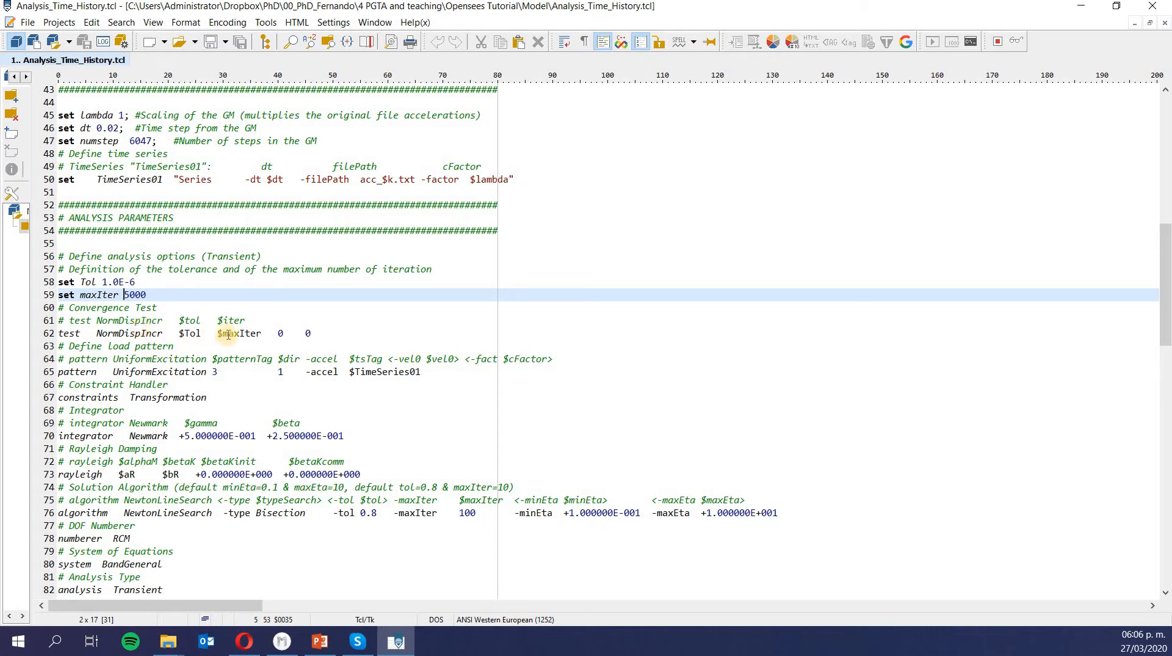
pyautogui.scroll(-3)
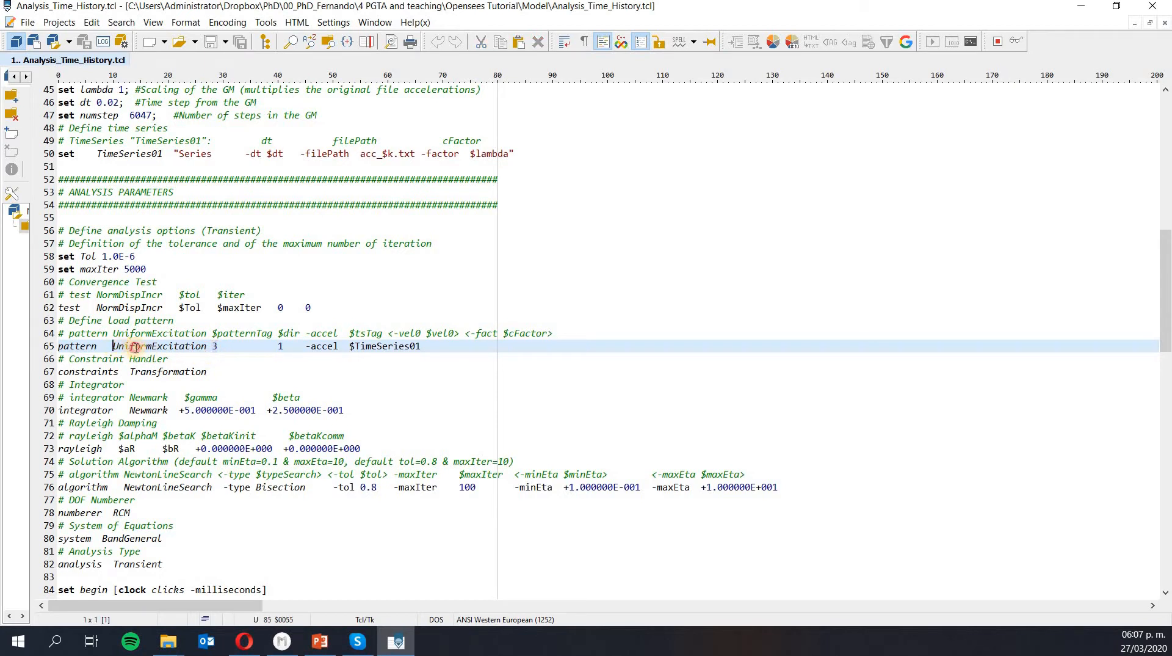
pyautogui.doubleClick(163, 345)
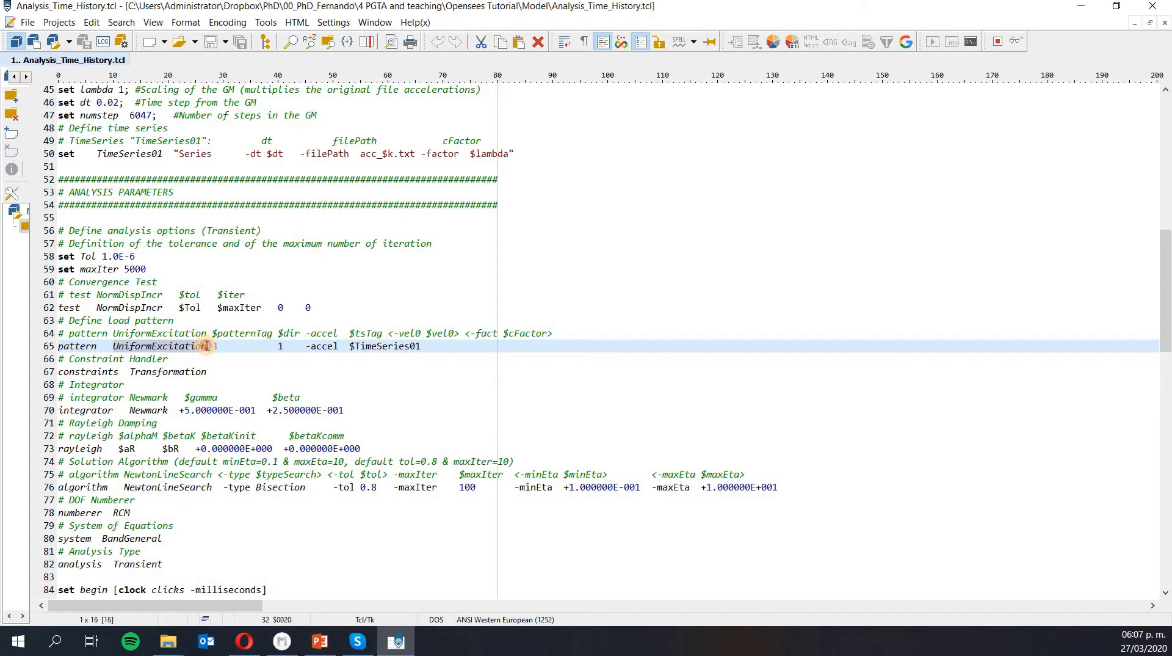
pyautogui.click(216, 345)
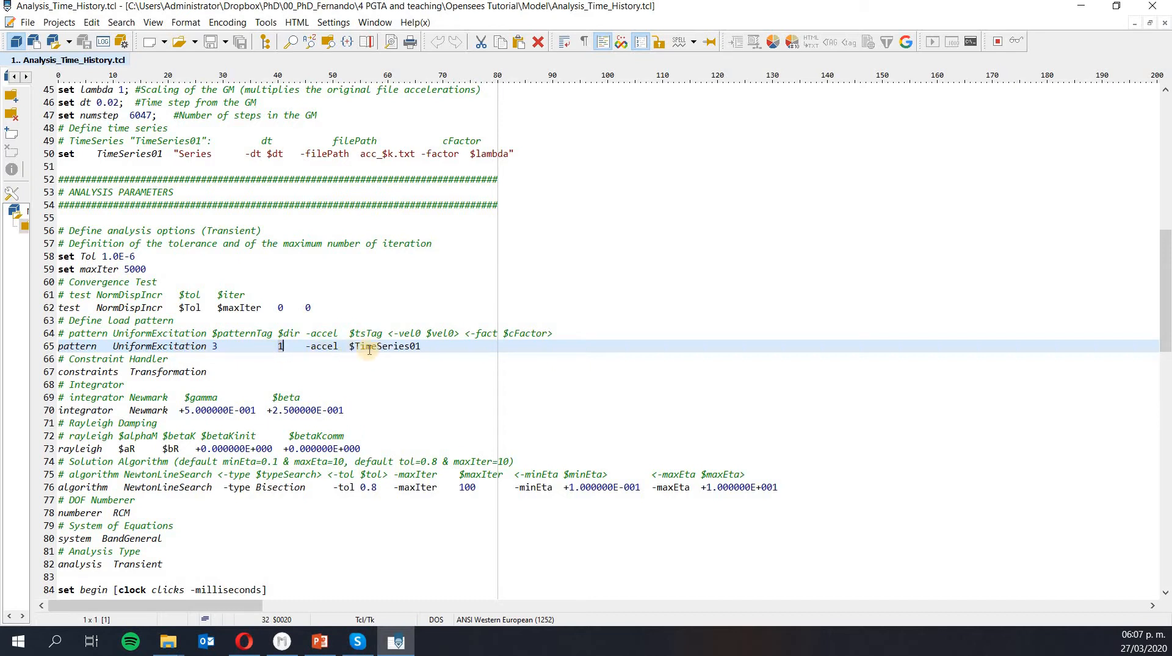
pyautogui.click(284, 346)
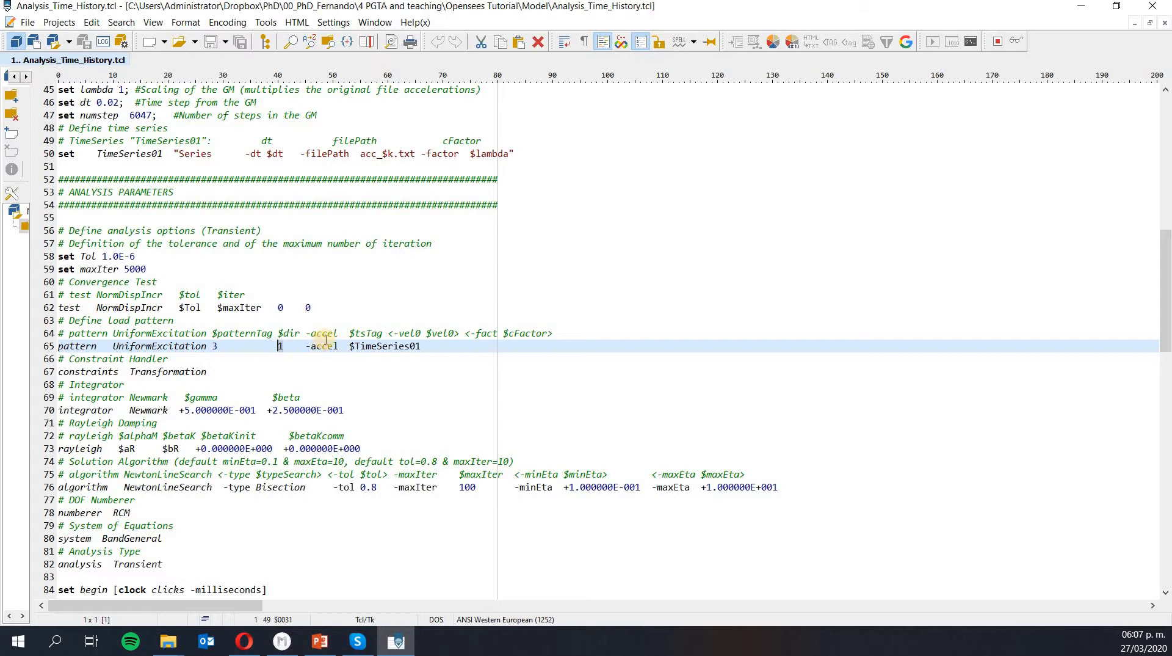
pyautogui.moveTo(301, 351)
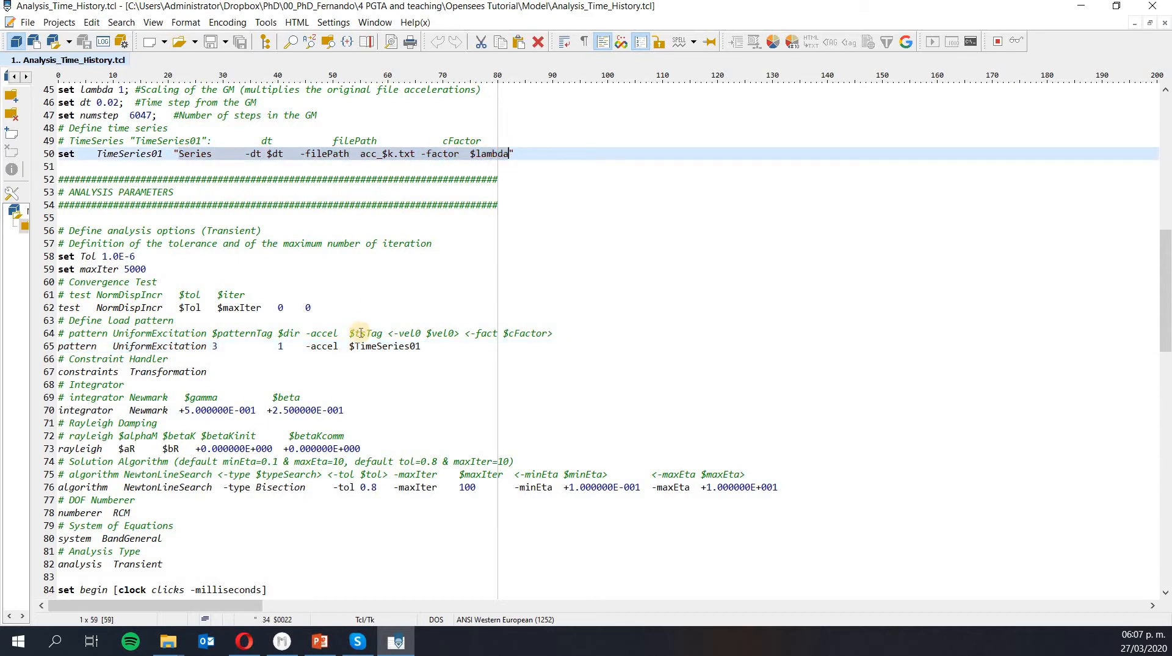
pyautogui.click(419, 345)
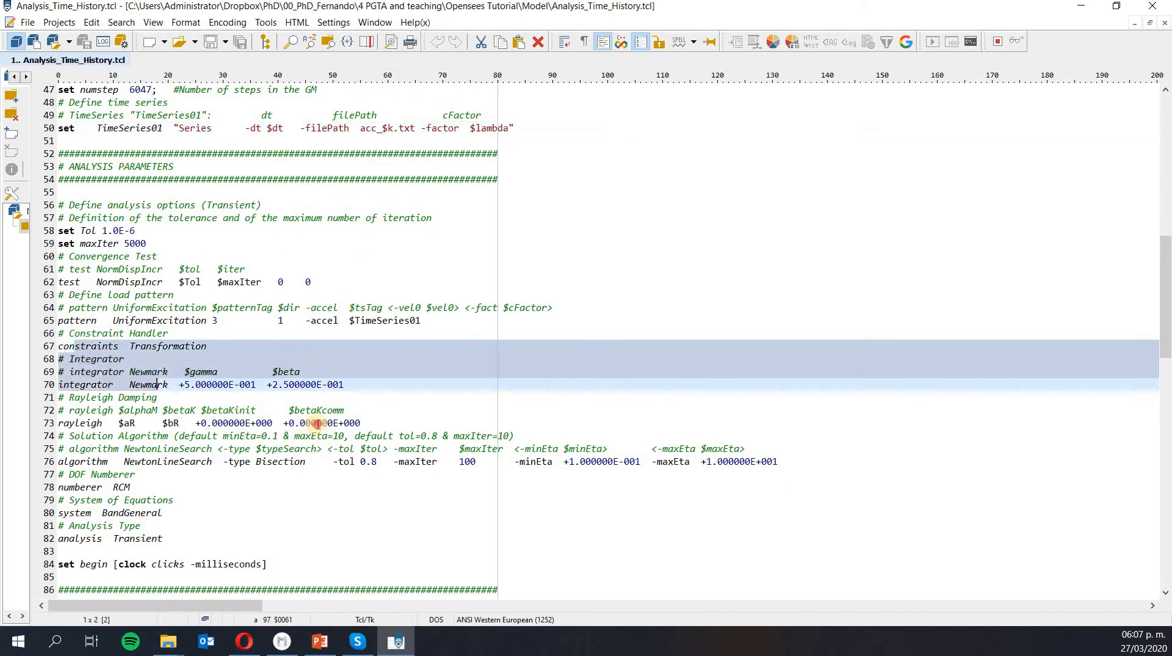
pyautogui.scroll(-3)
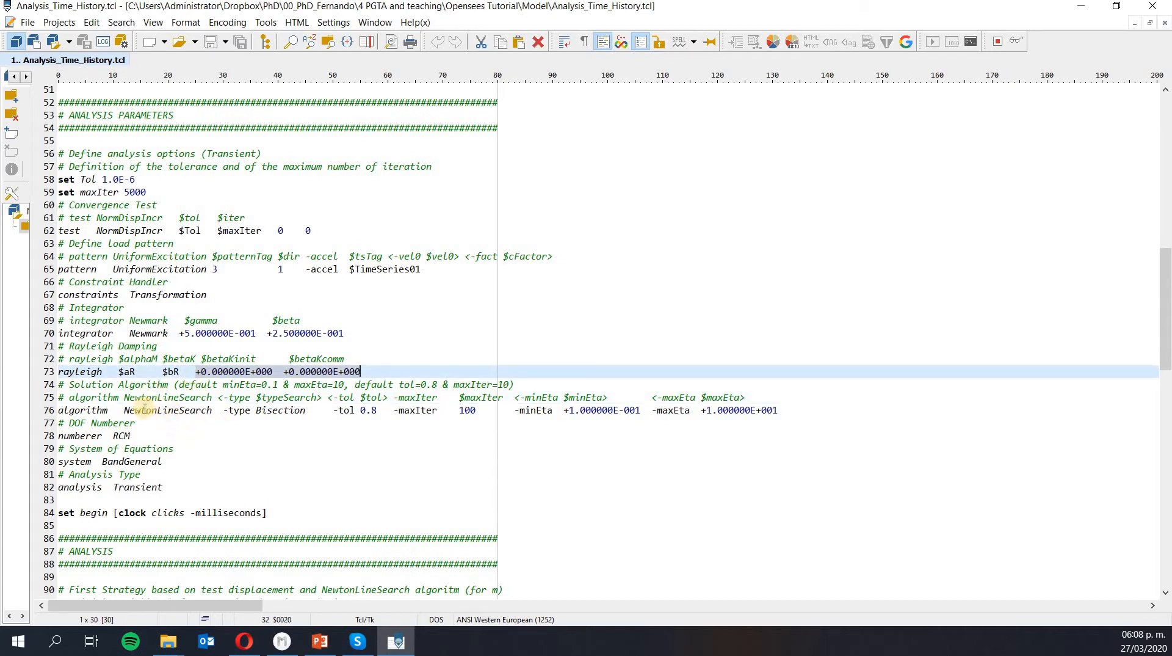
pyautogui.scroll(-3)
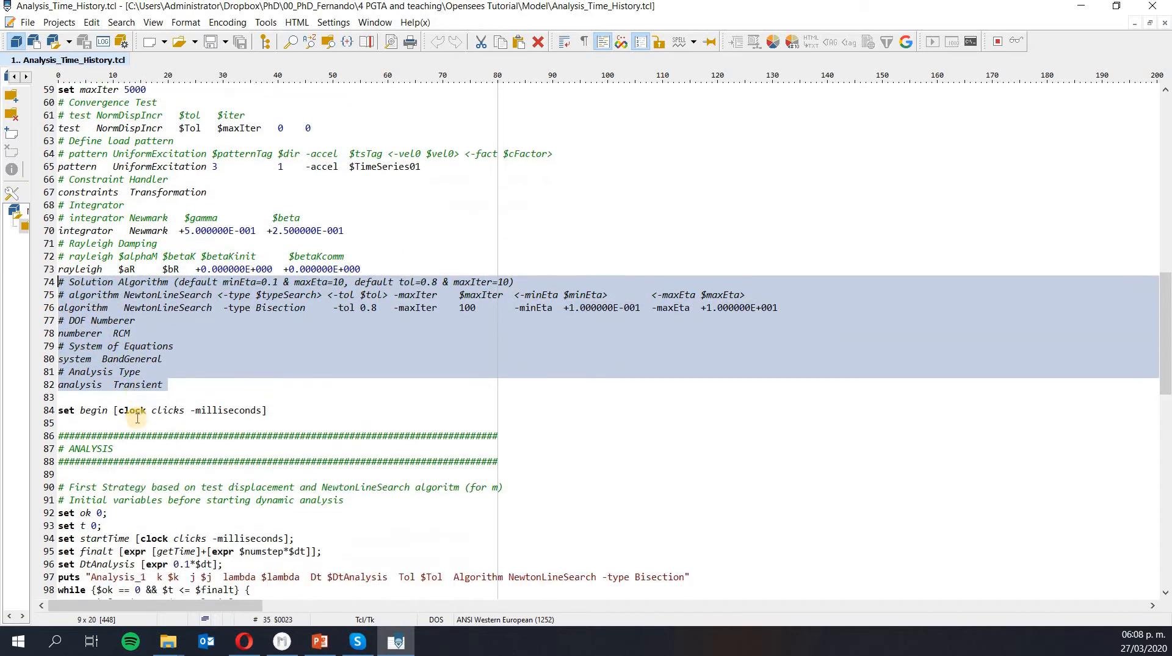
pyautogui.scroll(-3)
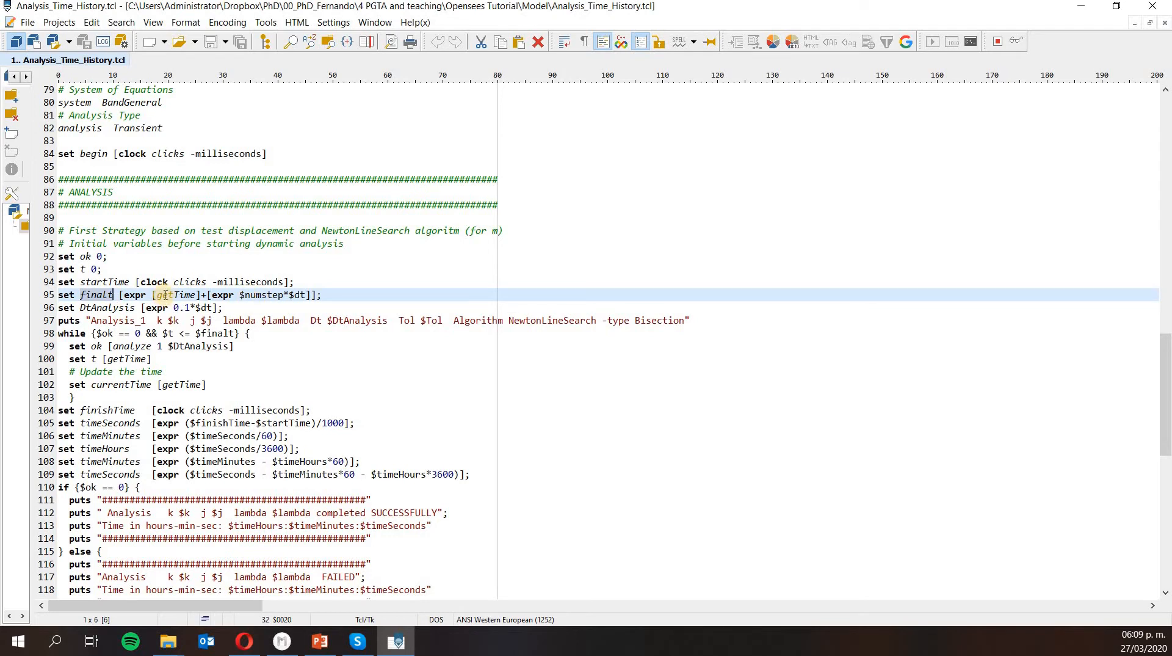
pyautogui.doubleClick(179, 294)
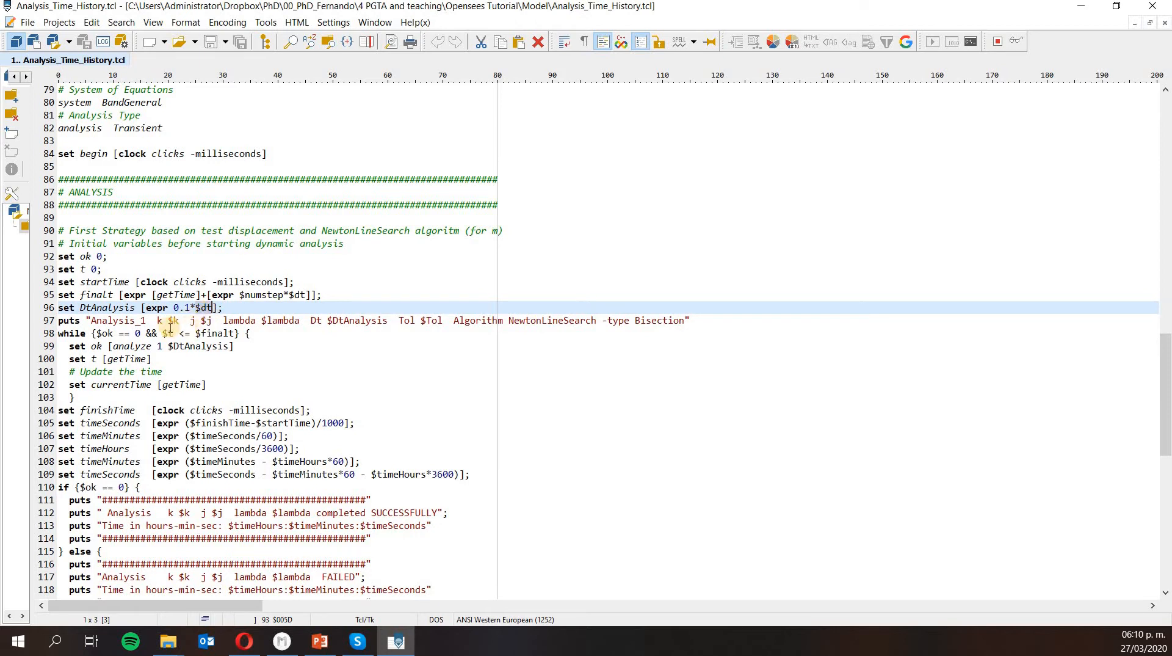
pyautogui.scroll(-3)
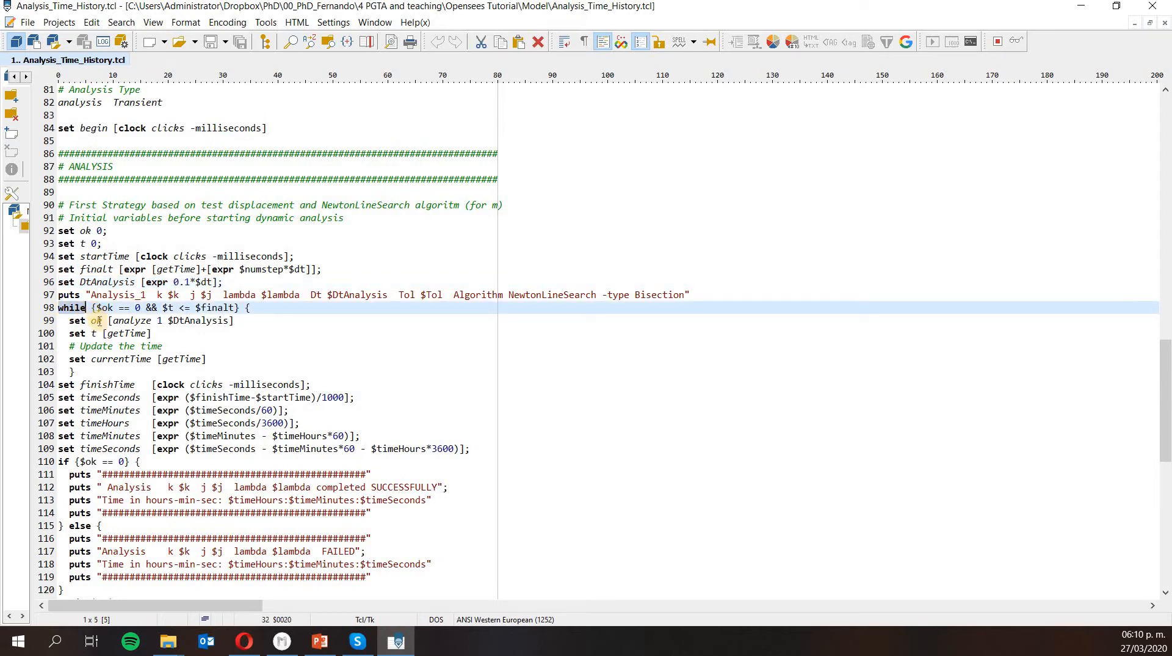
pyautogui.click(236, 320)
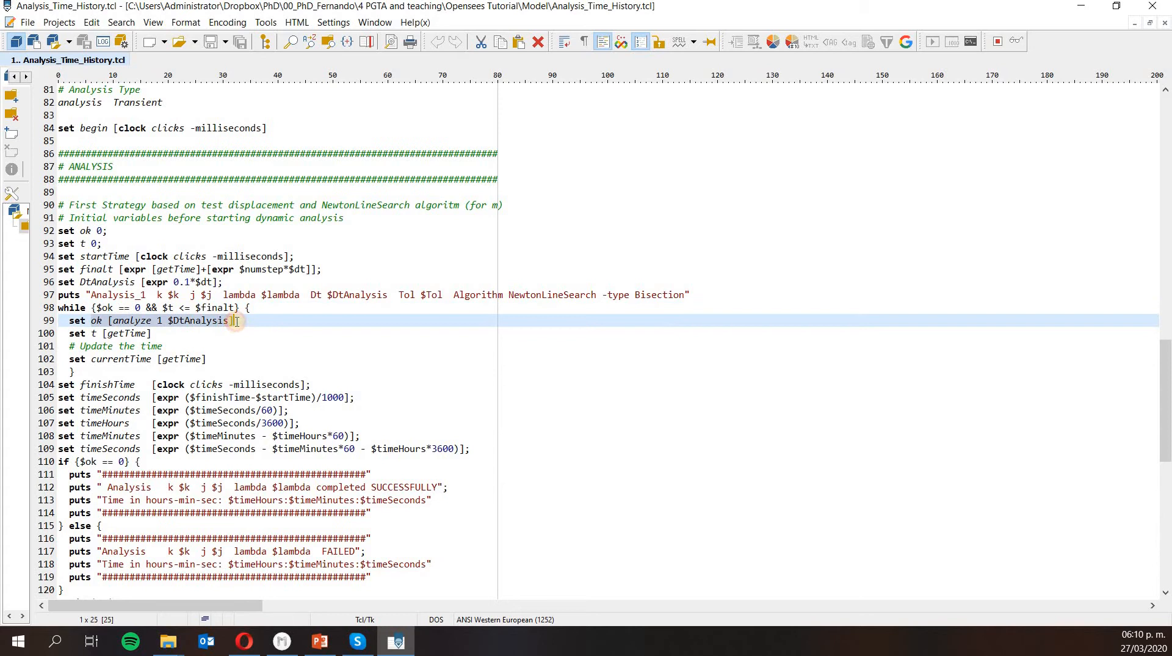
pyautogui.doubleClick(130, 320)
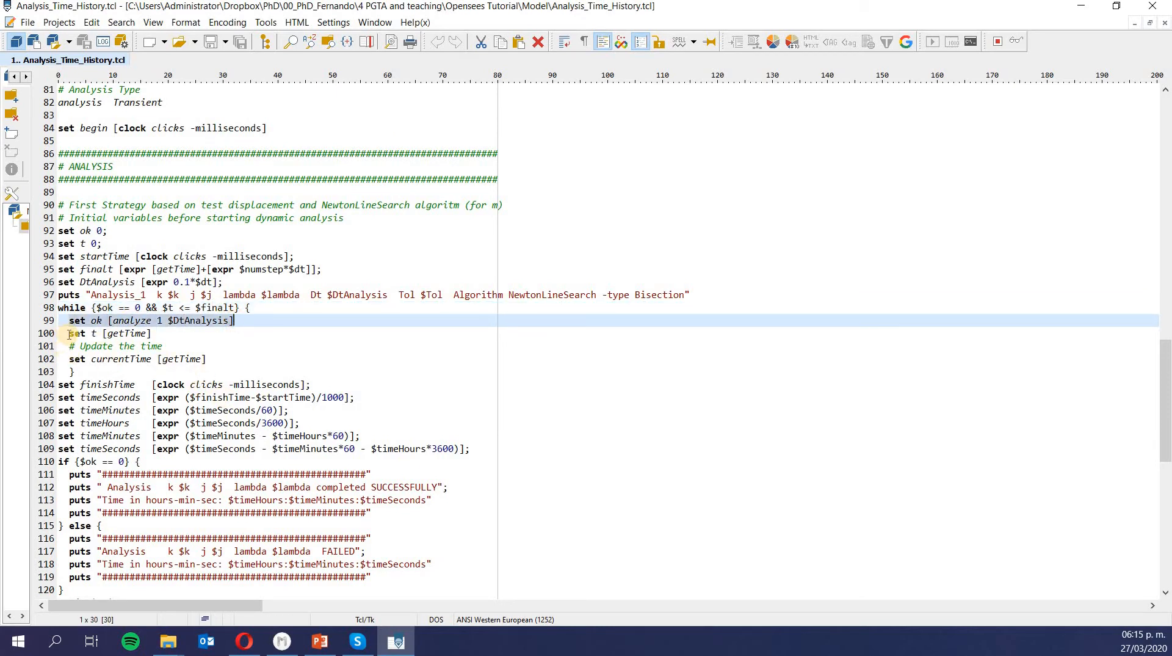
pyautogui.click(71, 332)
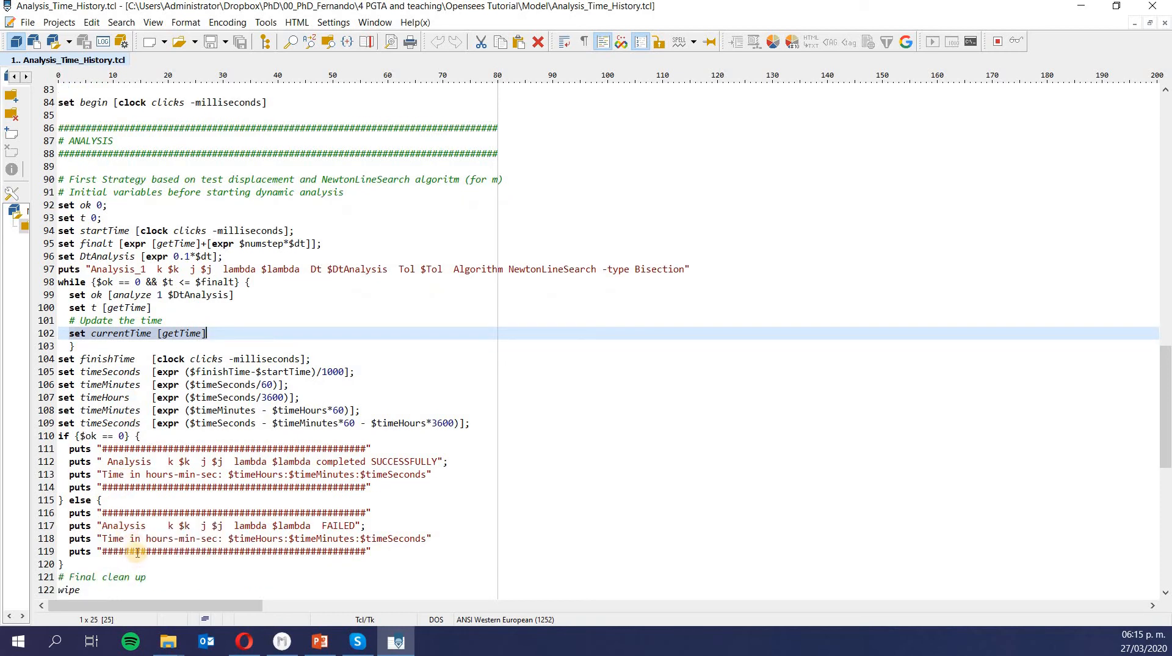
pyautogui.scroll(-3)
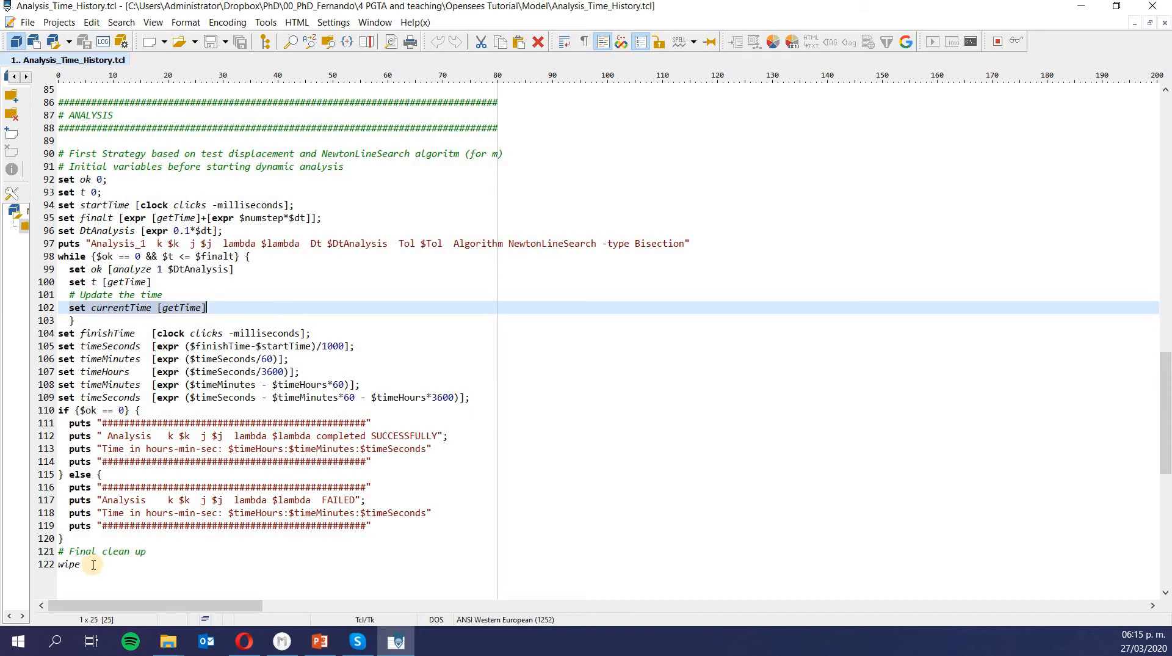
pyautogui.moveTo(601, 195)
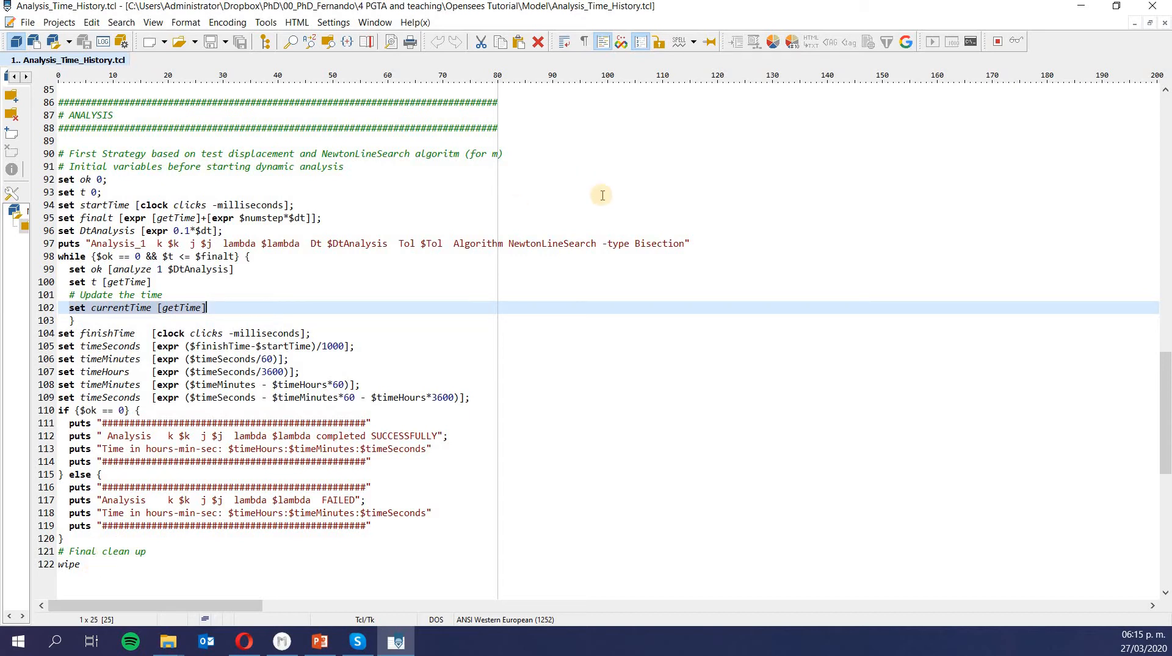
pyautogui.moveTo(442, 327)
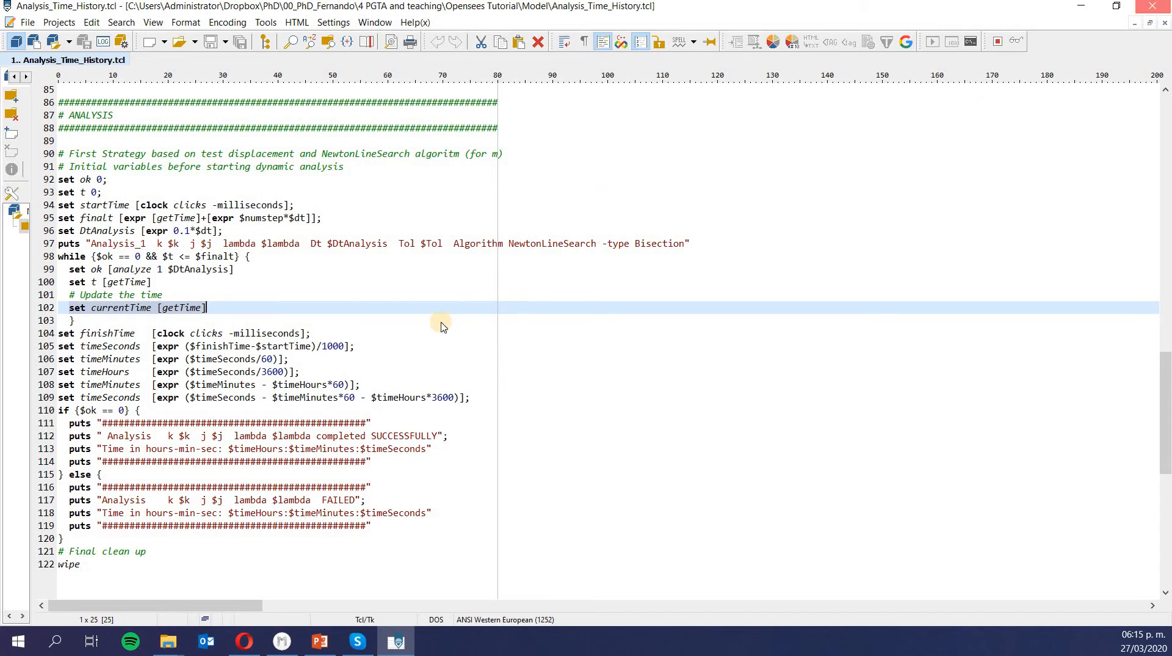
# Step: Launch OpenSees and run 'source Run_Time_History.tcl'
pyautogui.click(167, 641)
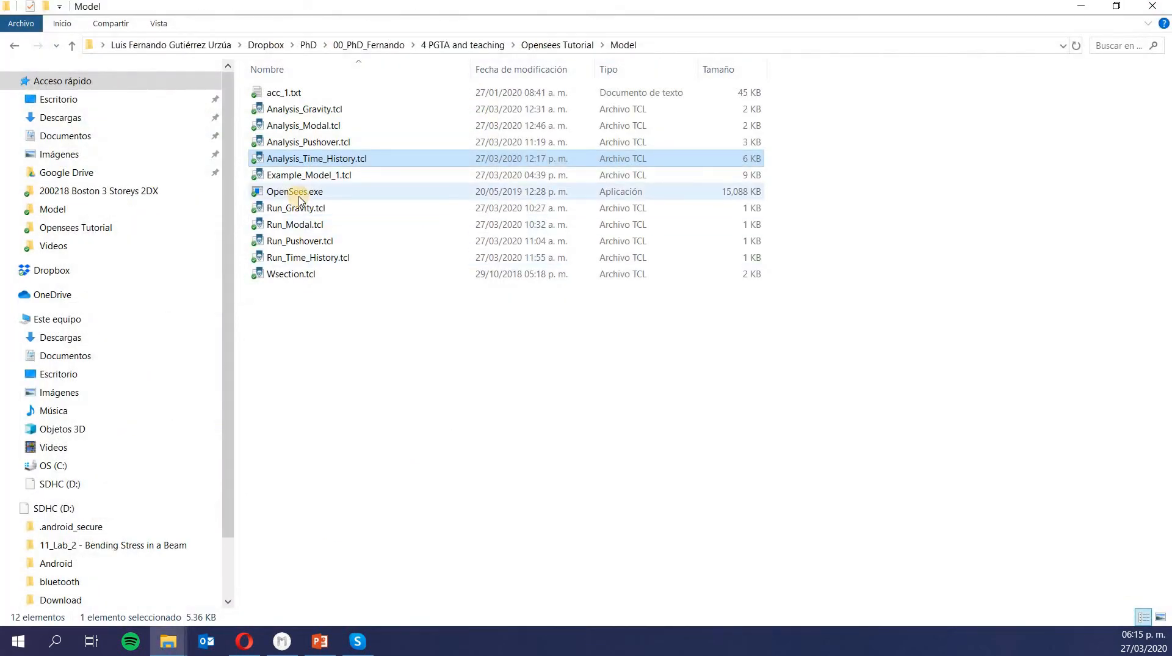
pyautogui.doubleClick(294, 192)
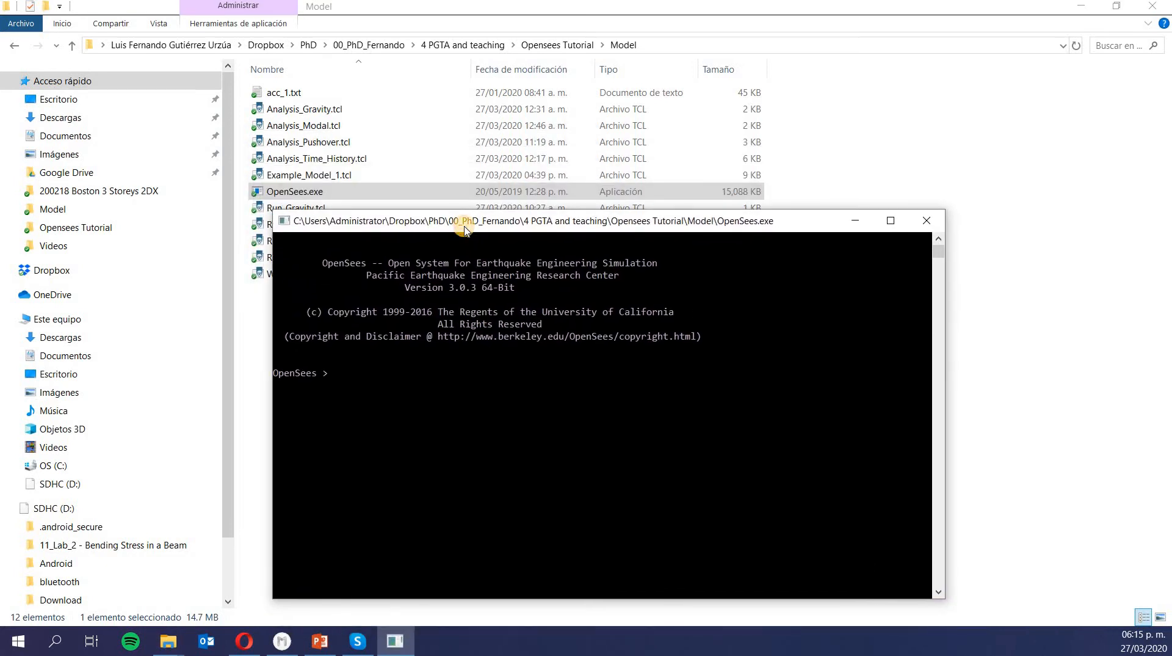
pyautogui.write('source')
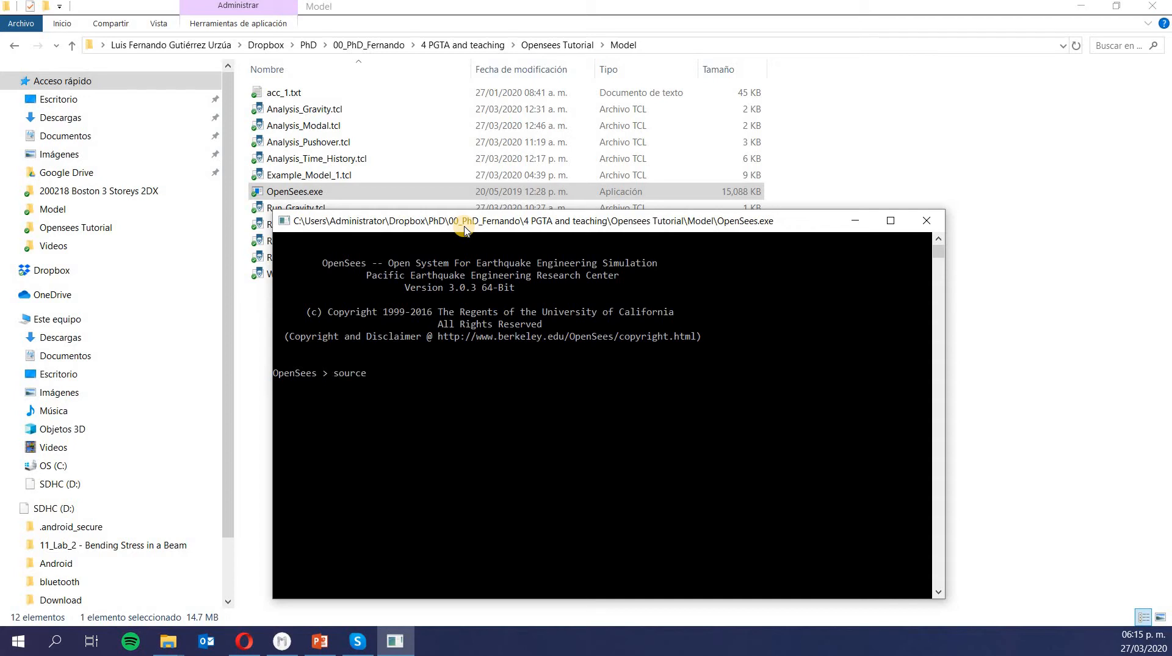
pyautogui.write('Run_T')
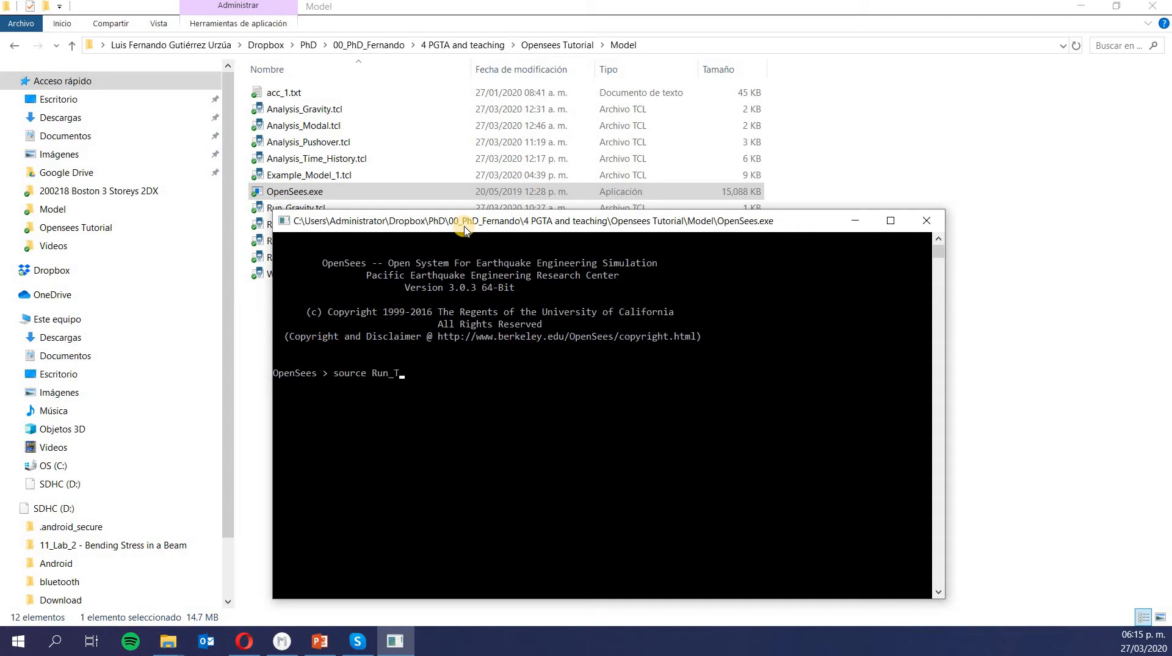
pyautogui.write('ime_Hi')
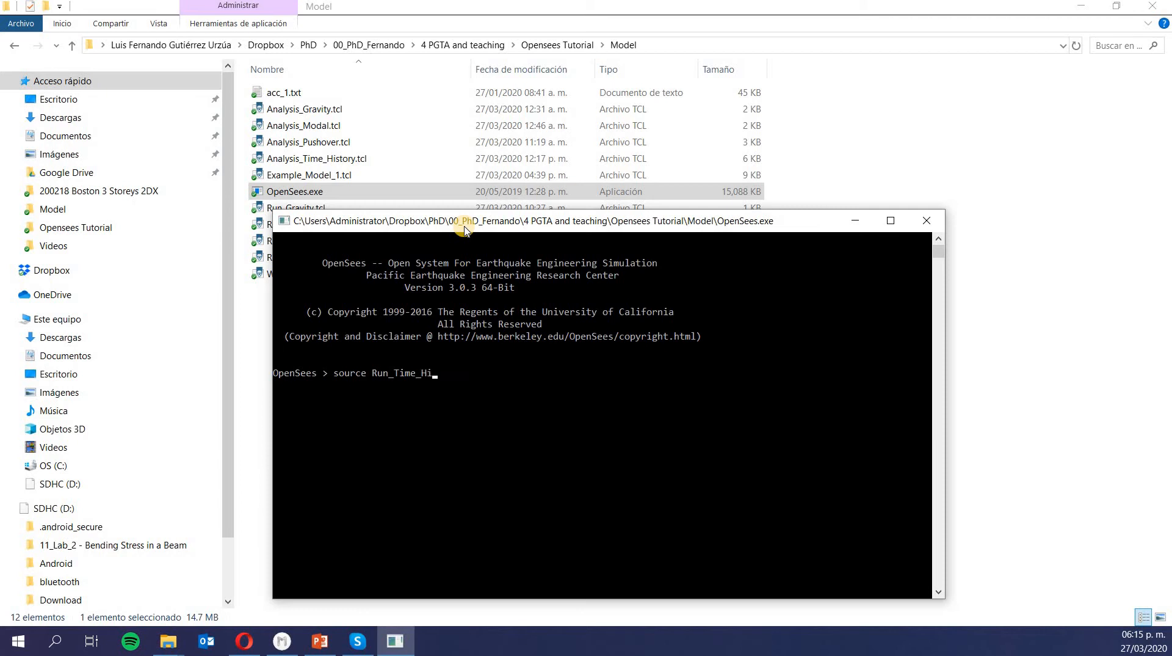
pyautogui.write('story.tcl')
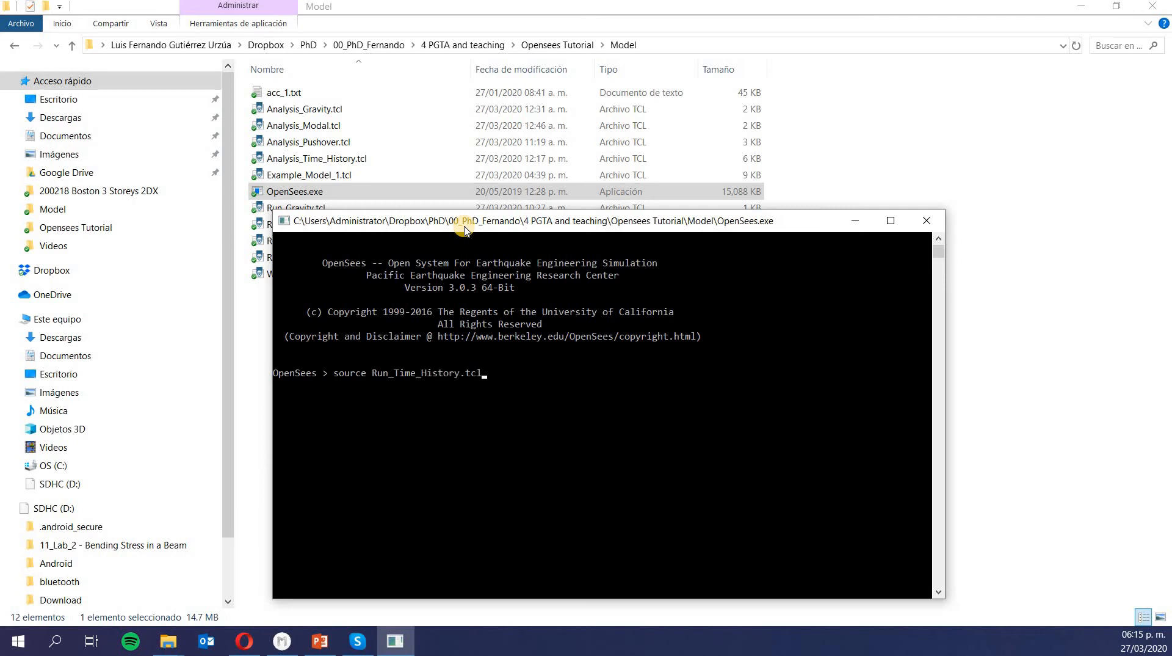
pyautogui.press('enter')
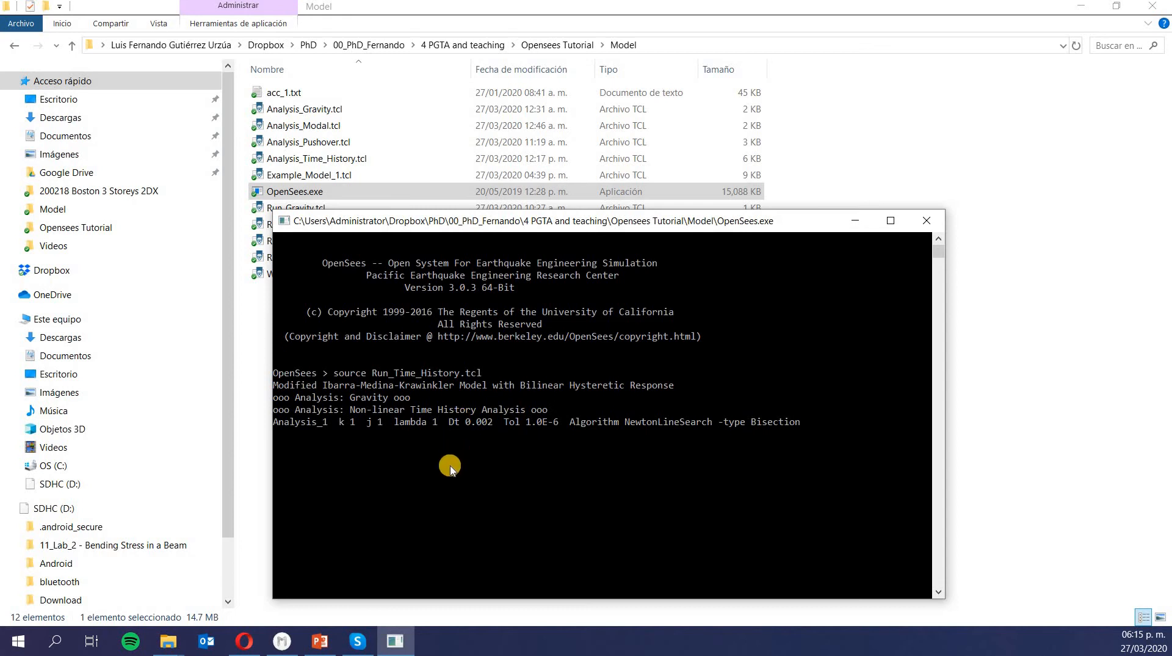
pyautogui.moveTo(304, 441)
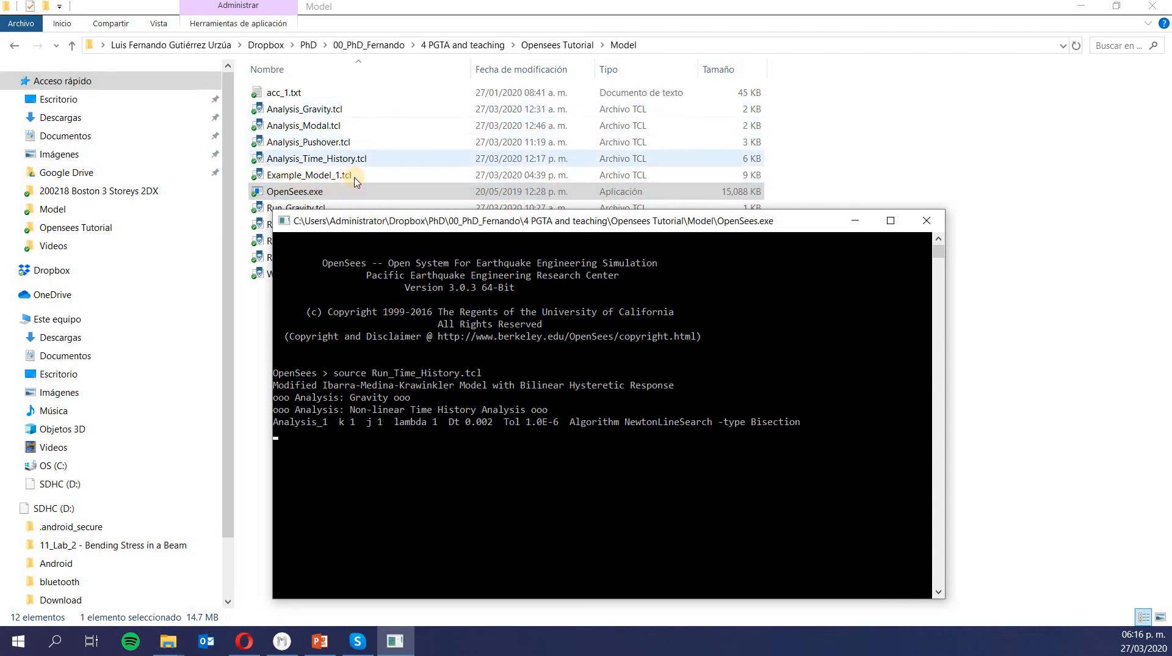
# Step: Let the time history analysis finish, writing the TimeHistory .out files
pyautogui.click(297, 192)
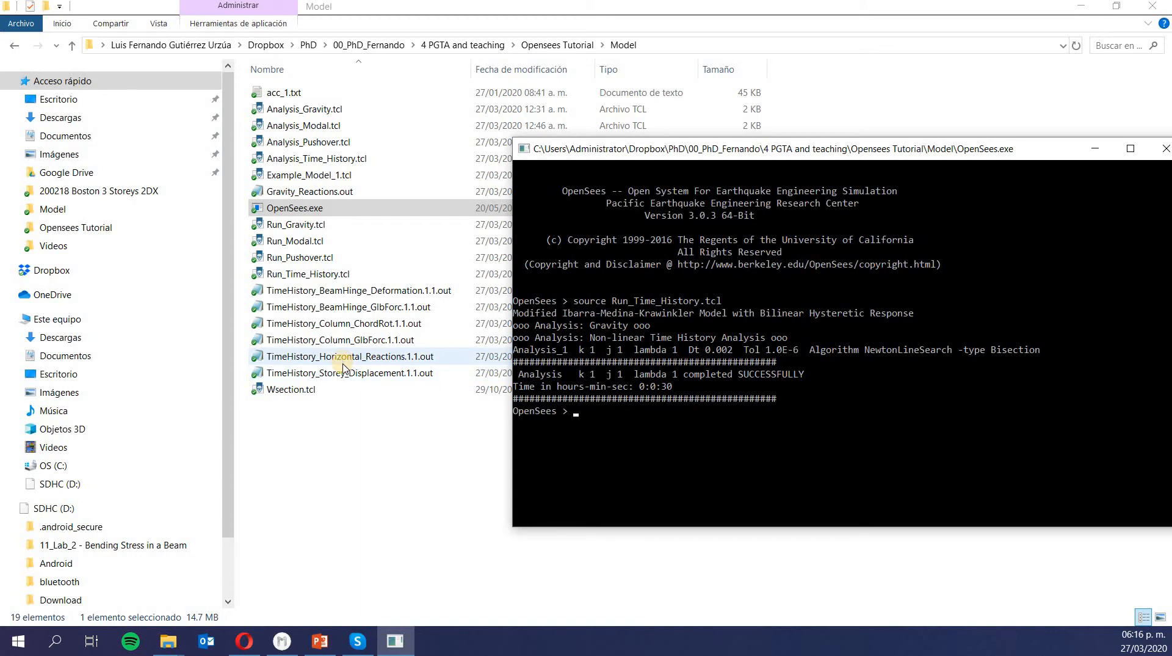
pyautogui.moveTo(348, 377)
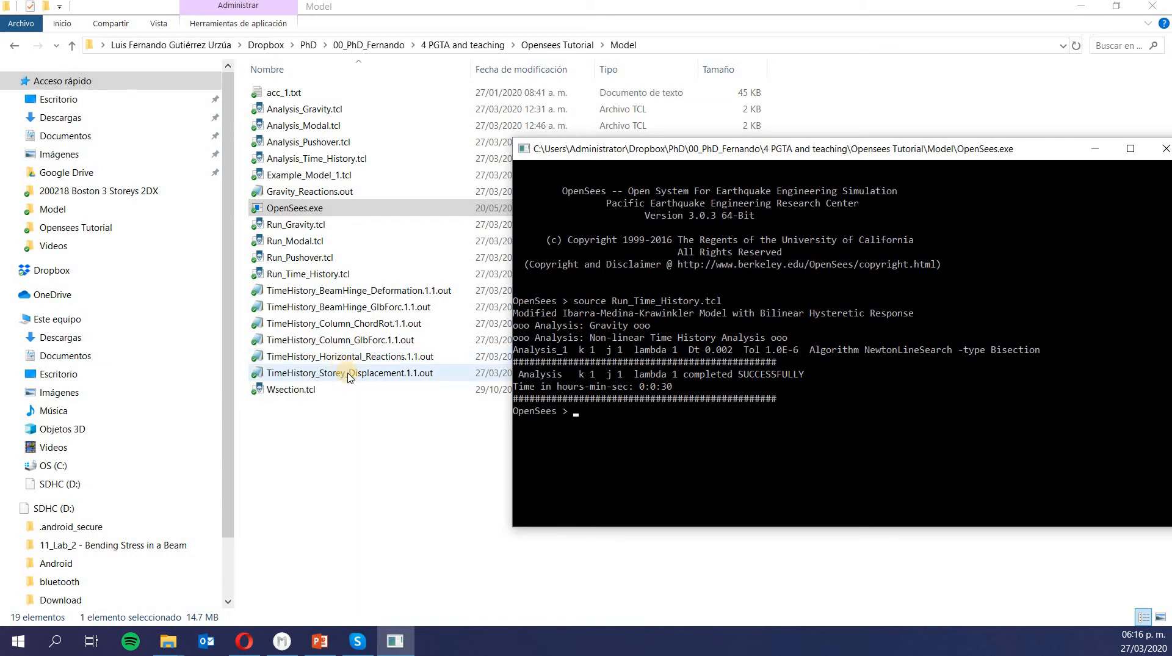
# Step: Open TimeHistory_Storey_Displacement.1.1.out and search Start for Excel
pyautogui.doubleClick(345, 373)
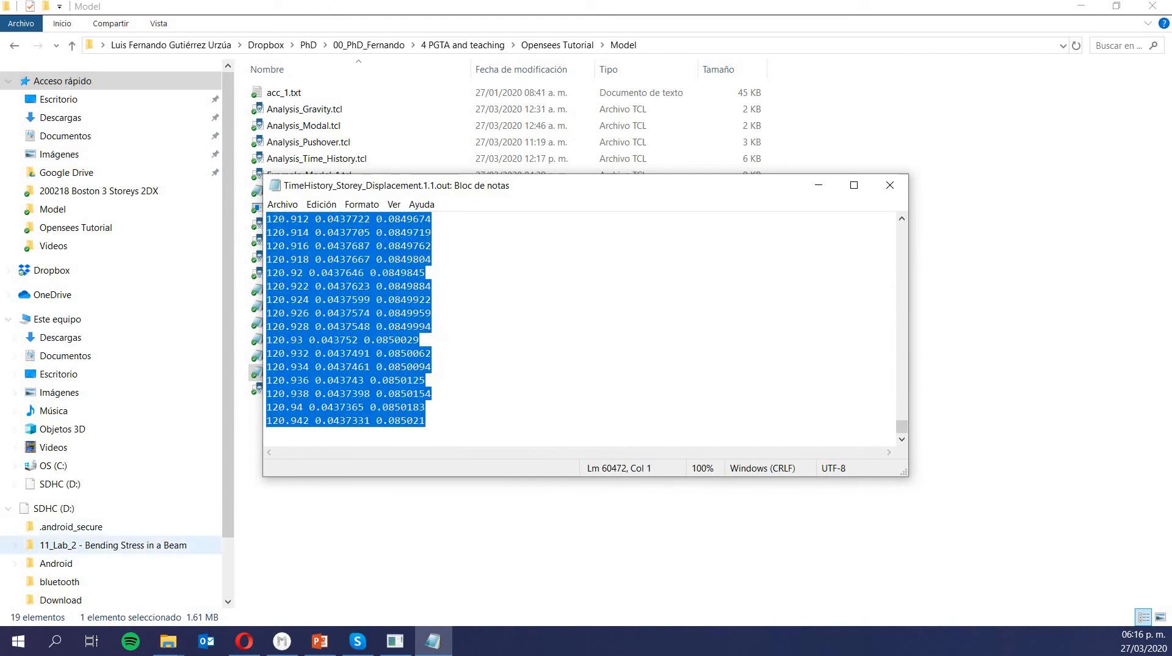
pyautogui.write('exc')
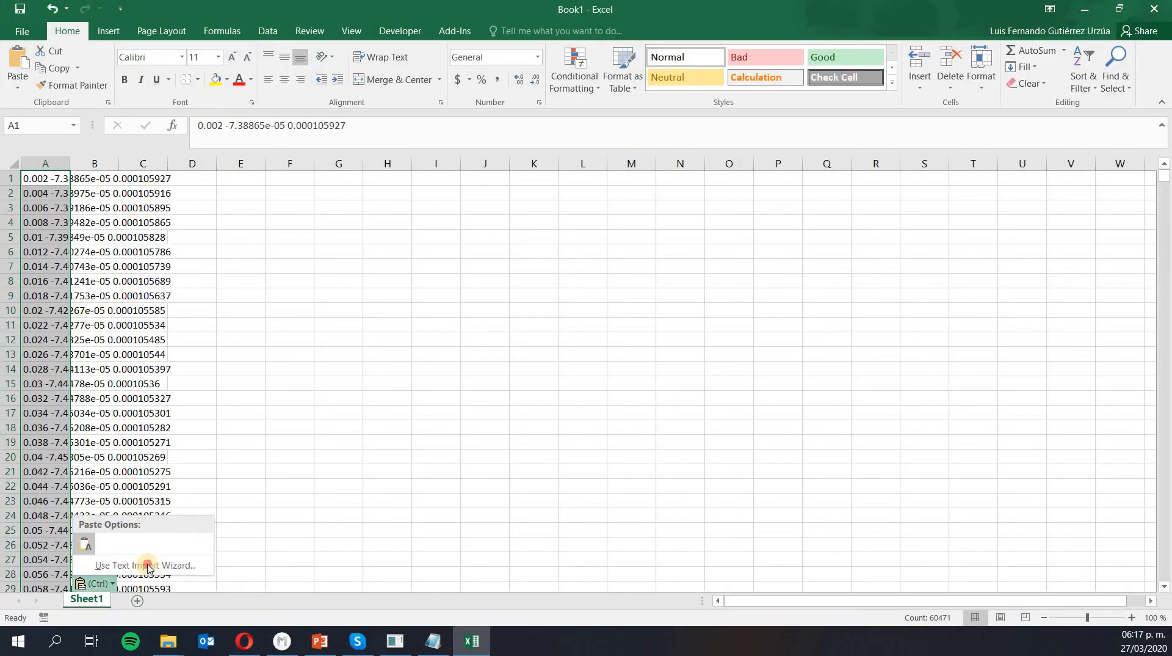
# Step: Run the Text Import Wizard to split the rows into three columns and start selecting from A1
pyautogui.click(147, 564)
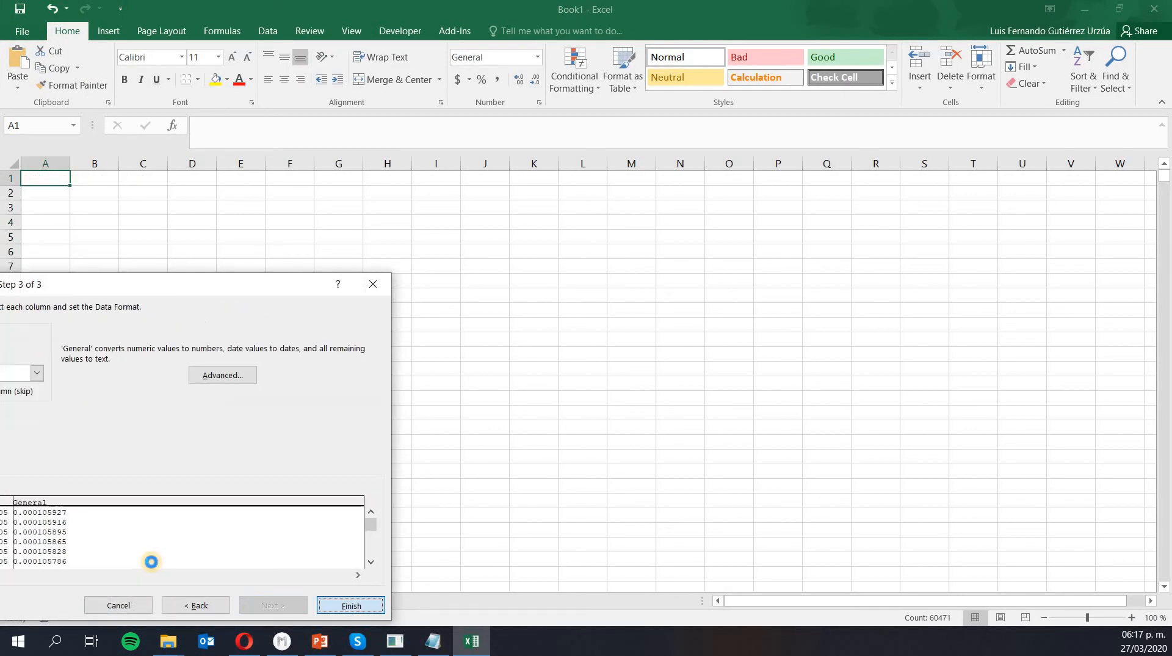
pyautogui.click(350, 604)
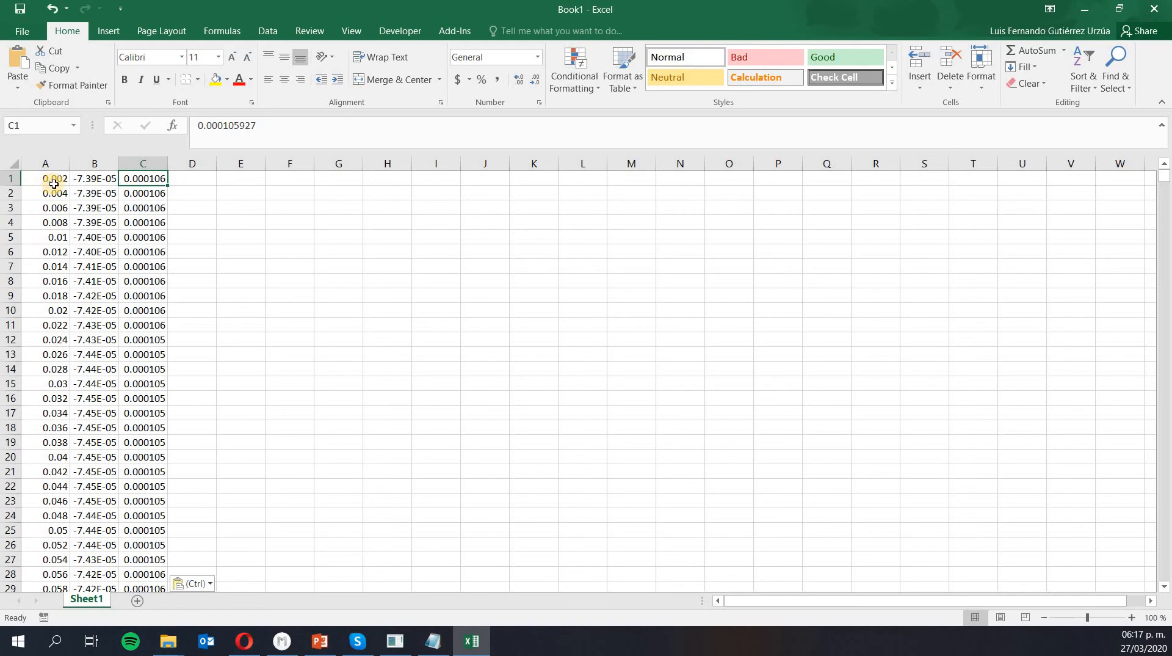
pyautogui.click(45, 179)
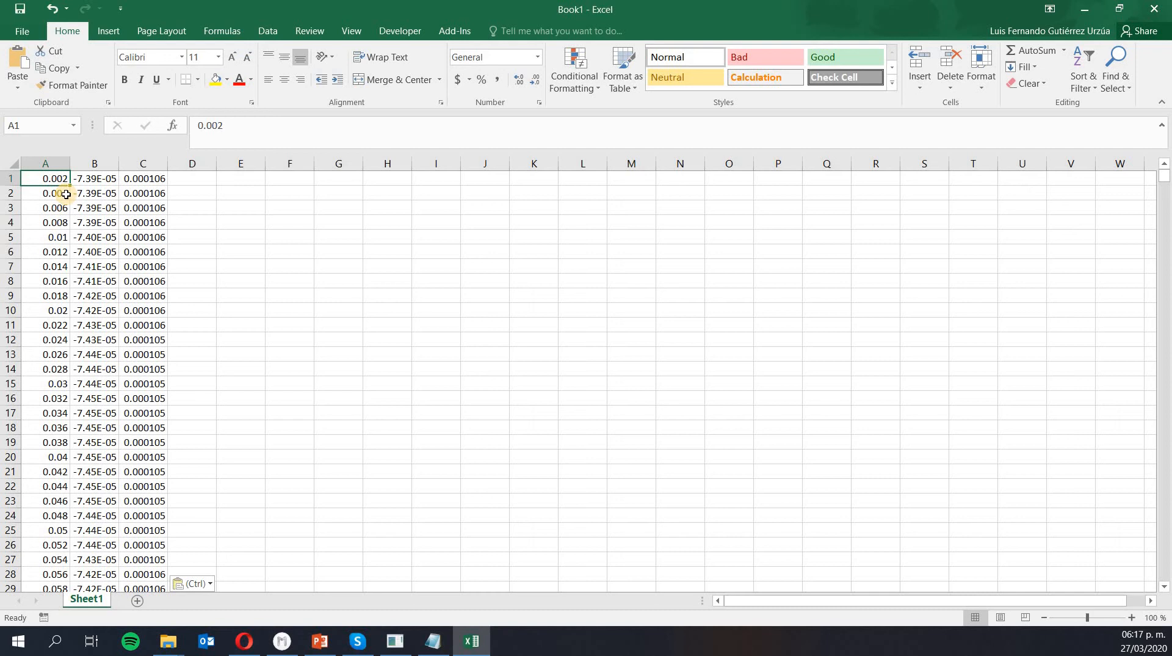
pyautogui.moveTo(65, 192)
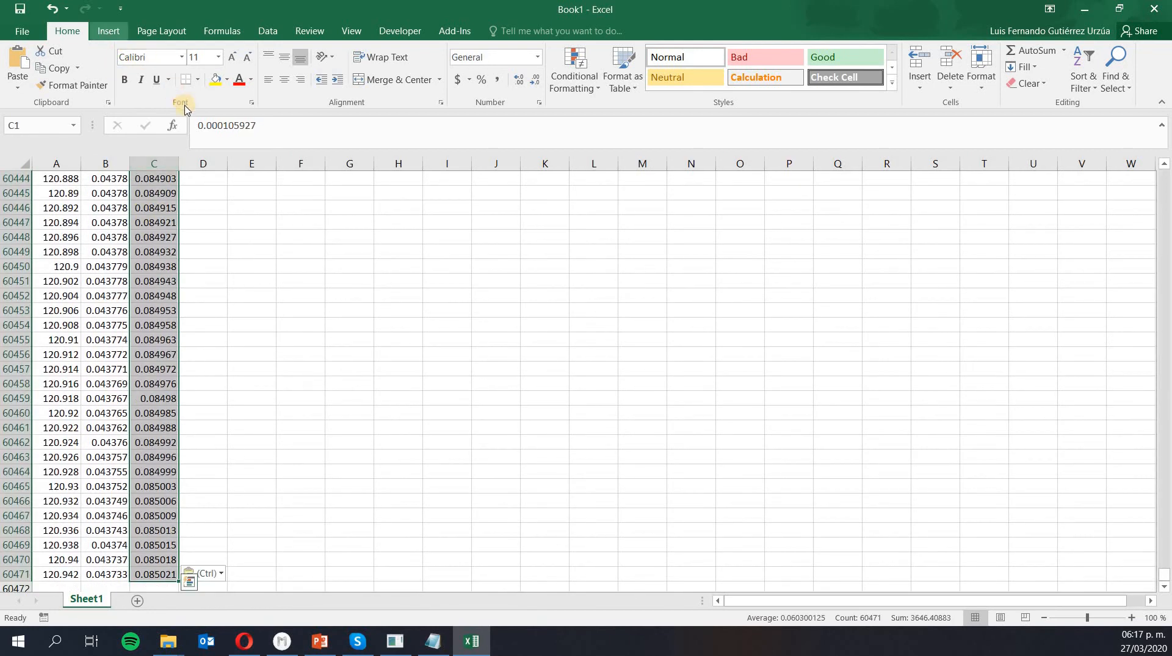
# Step: Insert a Scatter with Straight Lines chart of the data and select the displacement line
pyautogui.click(108, 31)
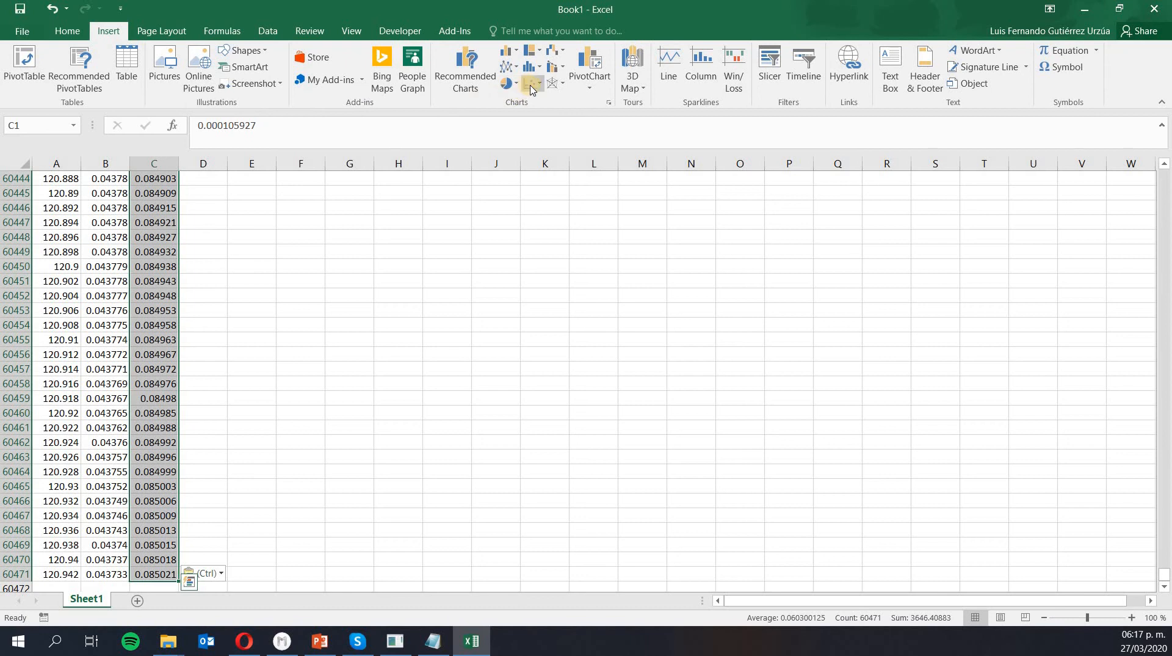
pyautogui.click(530, 84)
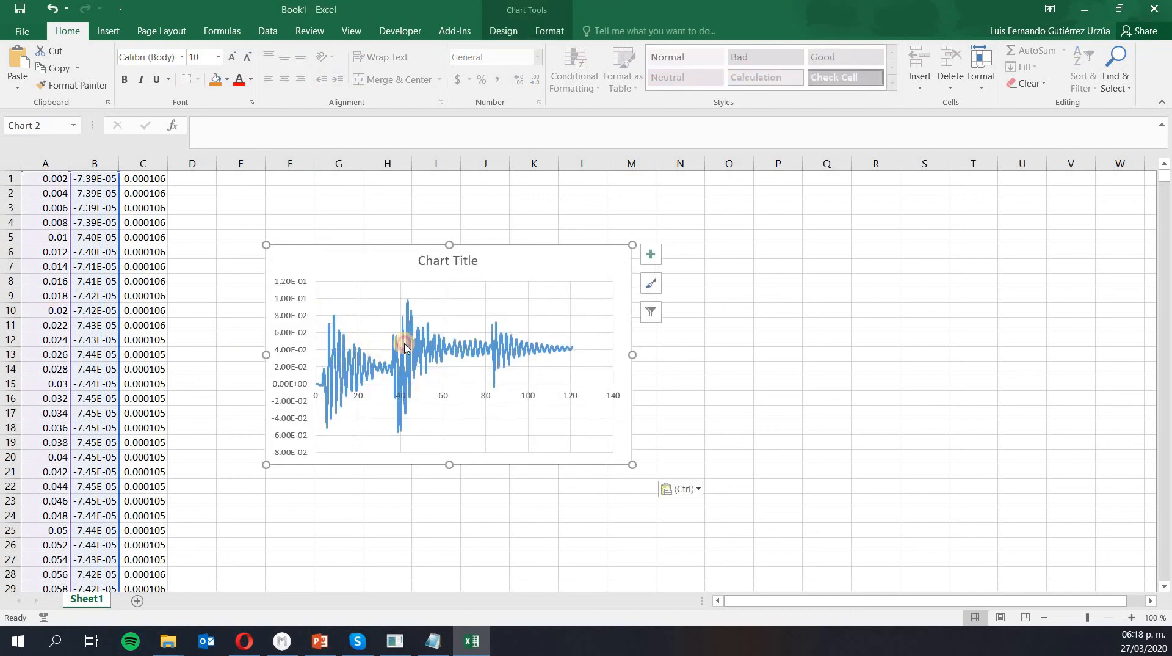
pyautogui.moveTo(416, 349)
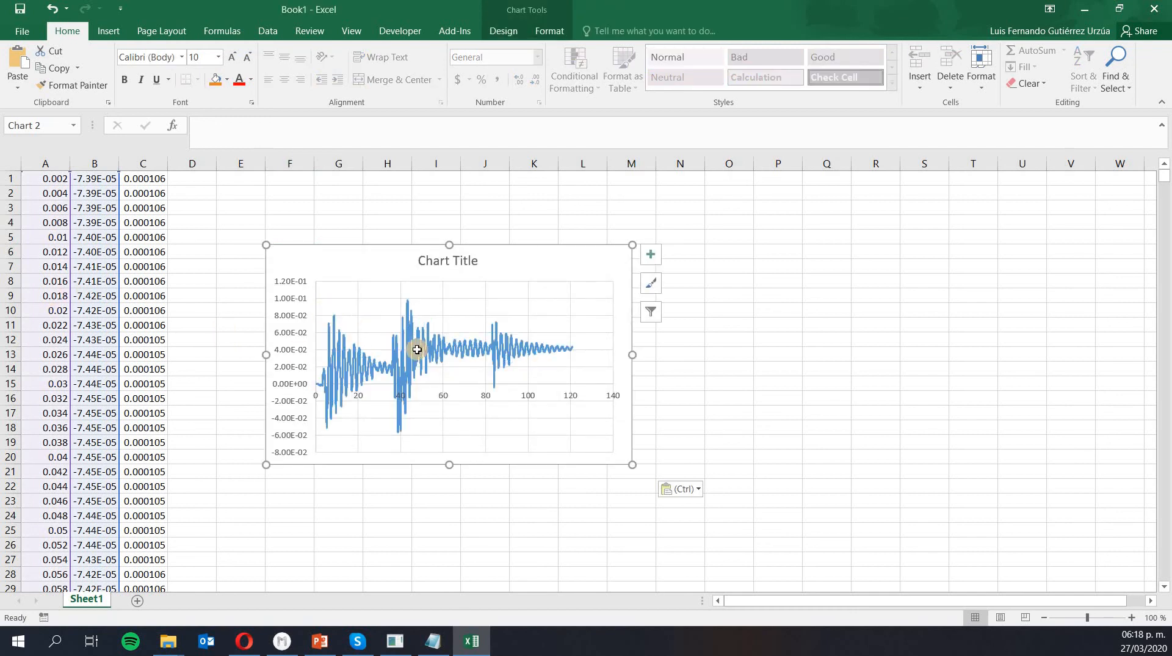
pyautogui.click(408, 374)
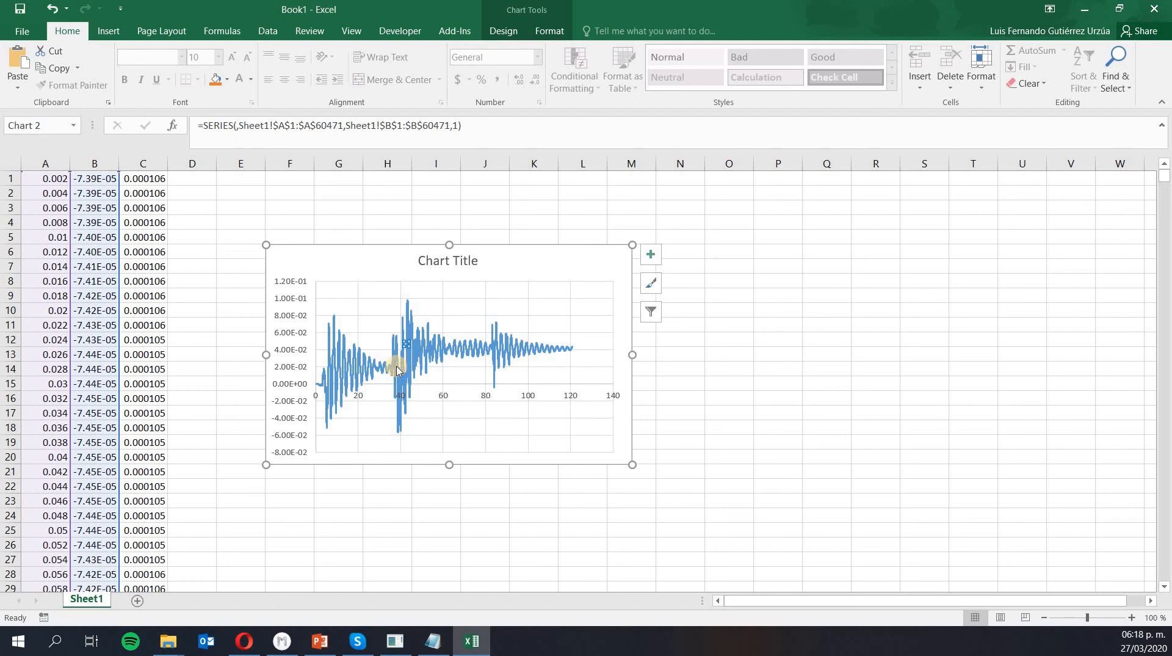
# Step: Select a displacement series so columns B and C plot as two lines against column A
pyautogui.click(377, 346)
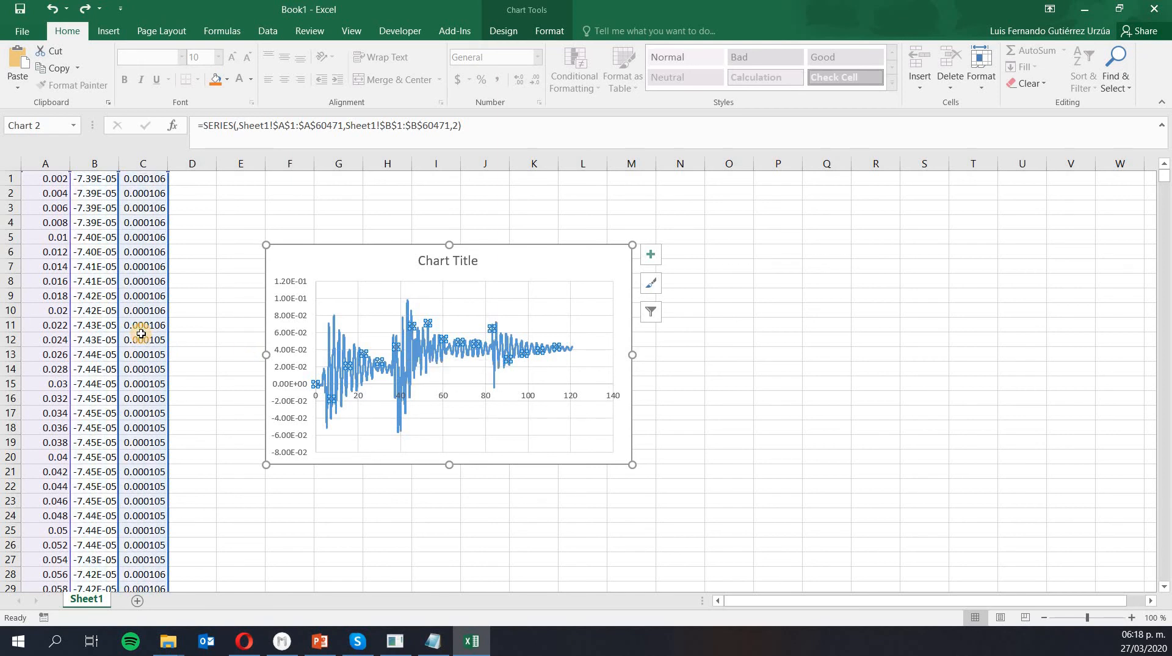
pyautogui.moveTo(215, 364)
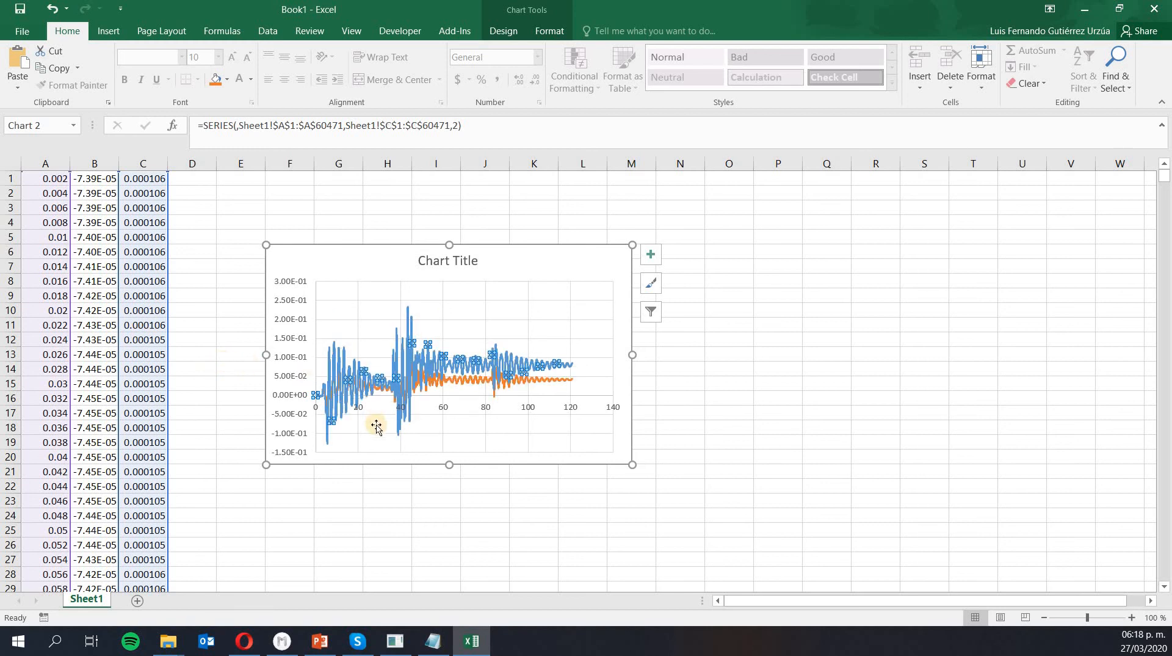
pyautogui.moveTo(559, 387)
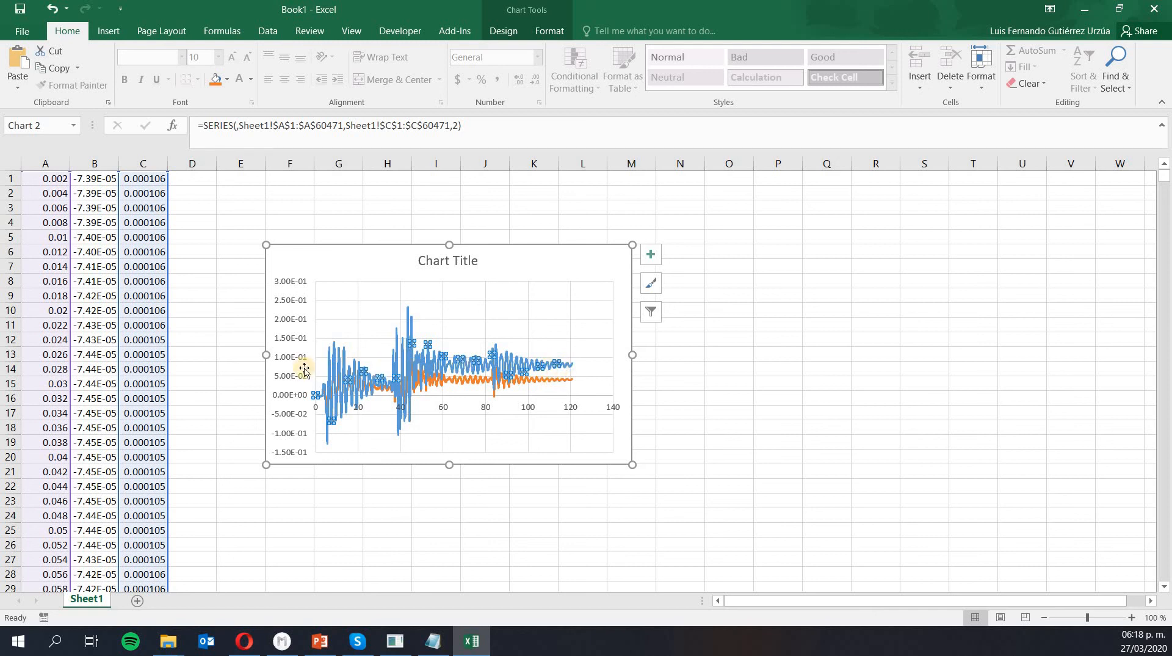
pyautogui.moveTo(571, 372)
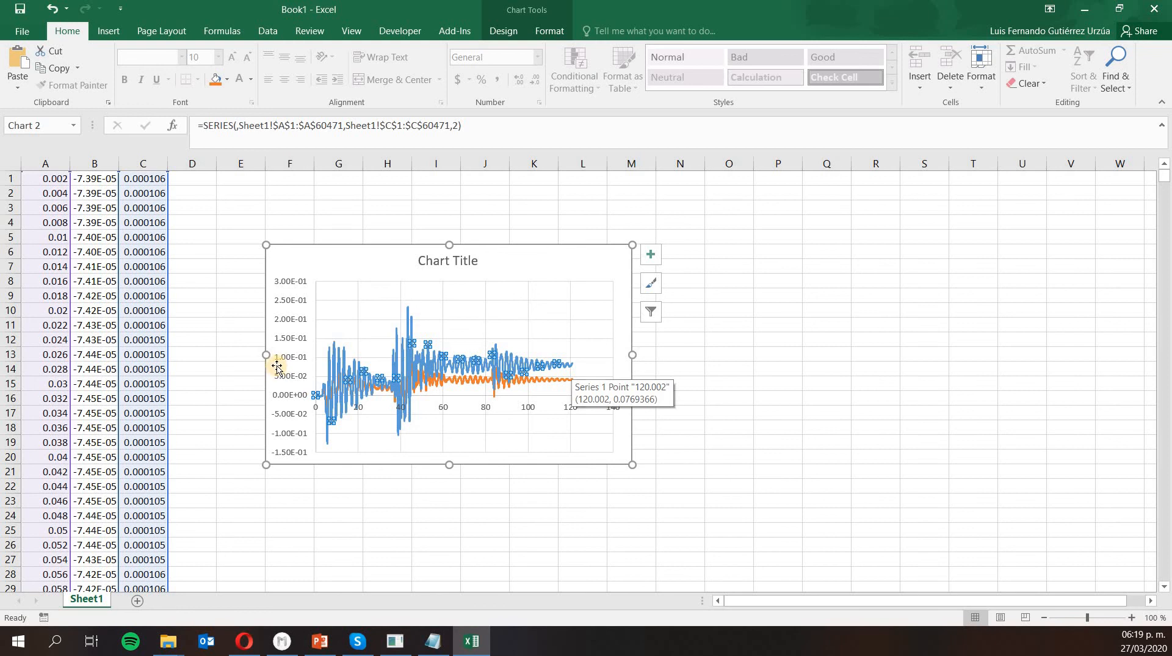
pyautogui.moveTo(299, 363)
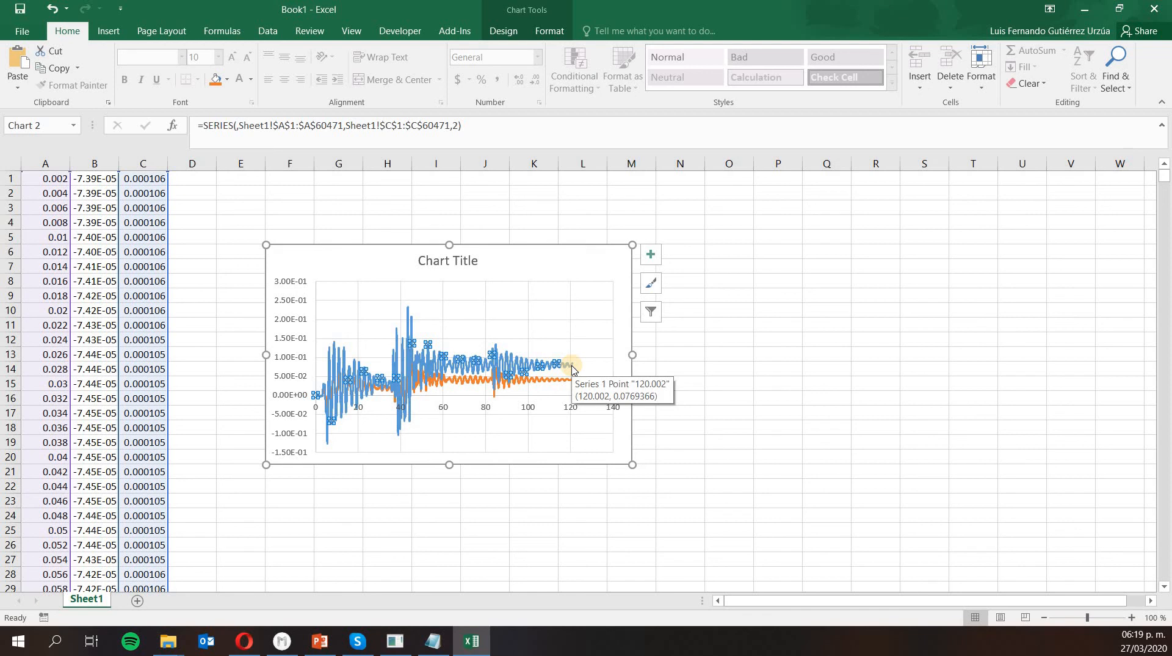
pyautogui.moveTo(582, 372)
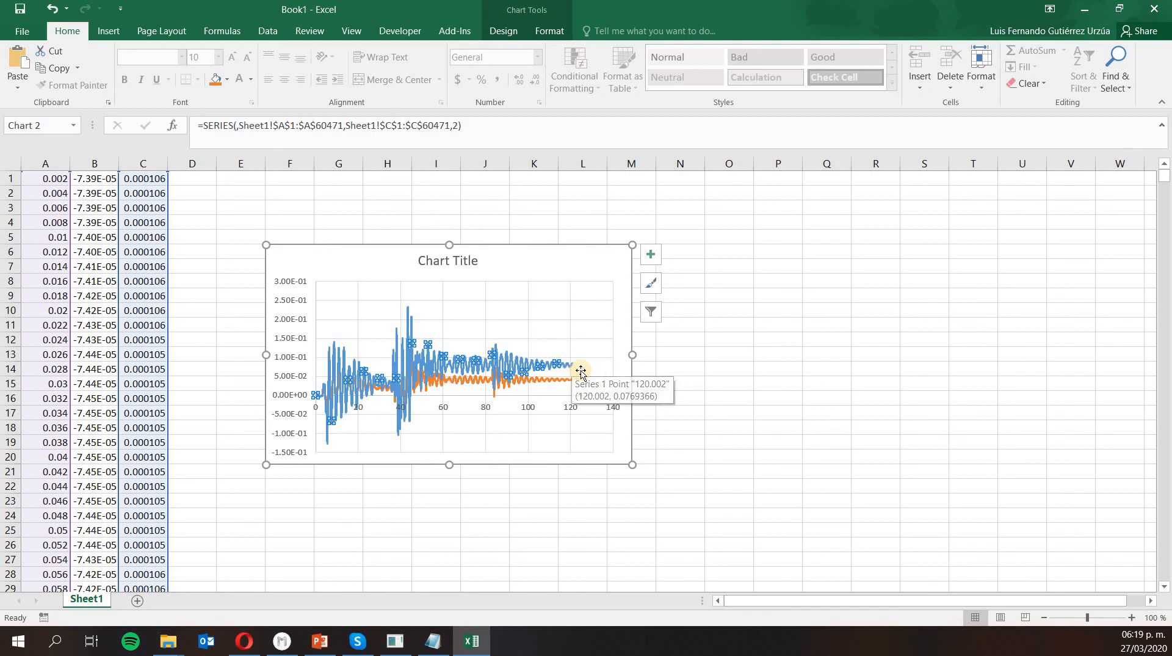
pyautogui.moveTo(572, 385)
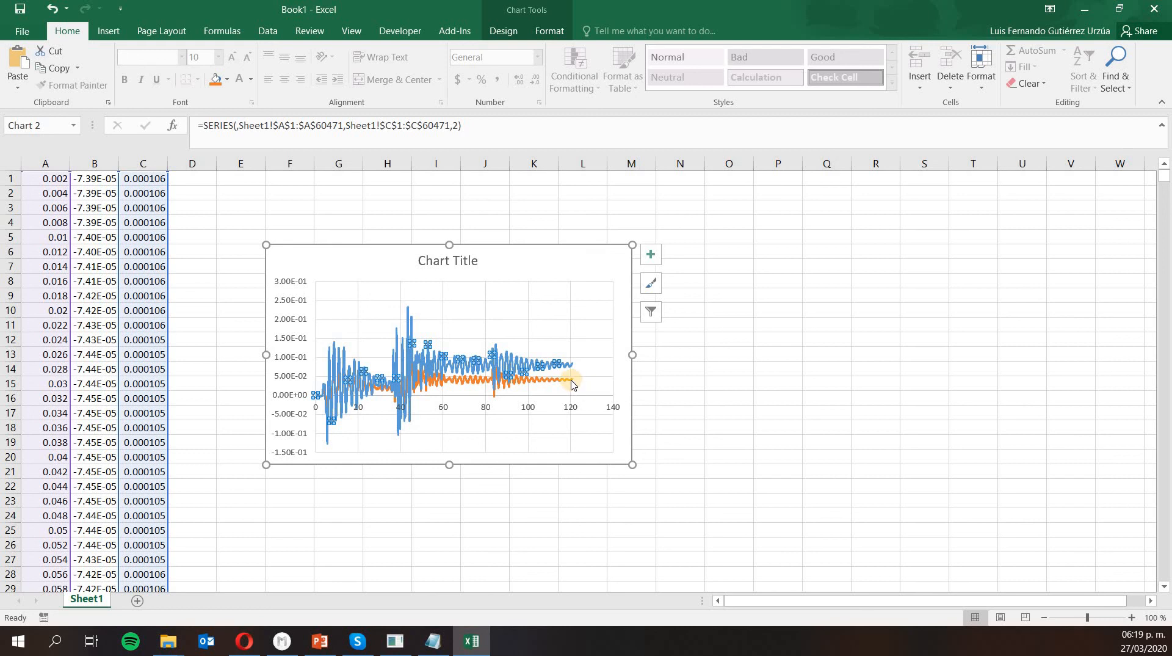
pyautogui.moveTo(570, 384)
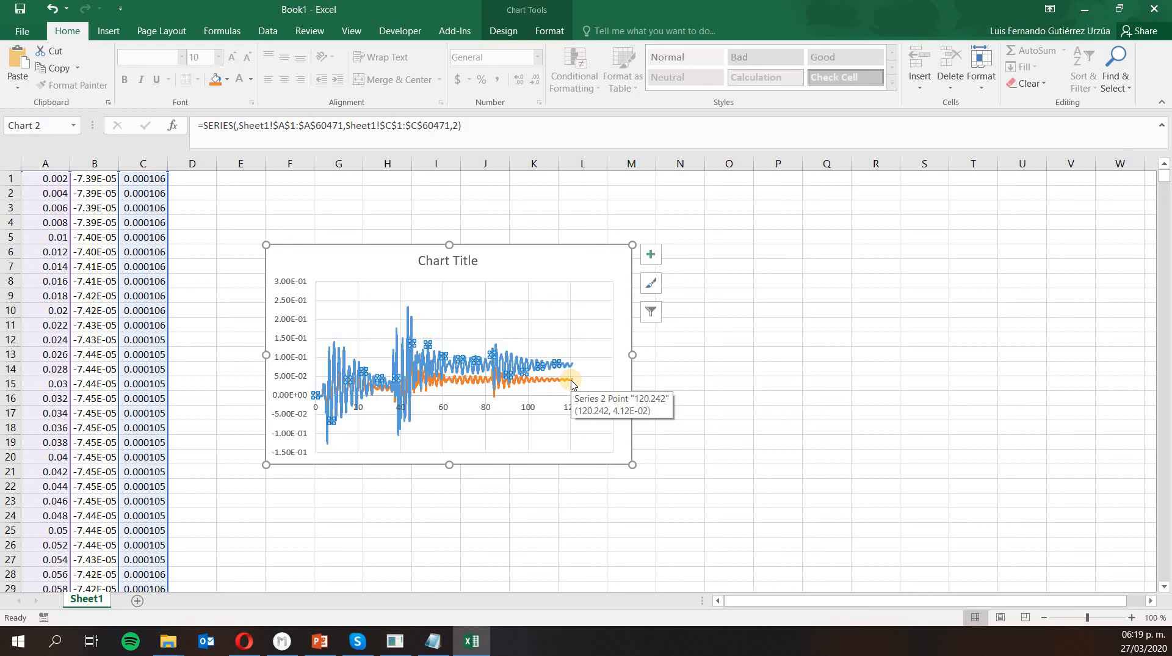
pyautogui.moveTo(372, 354)
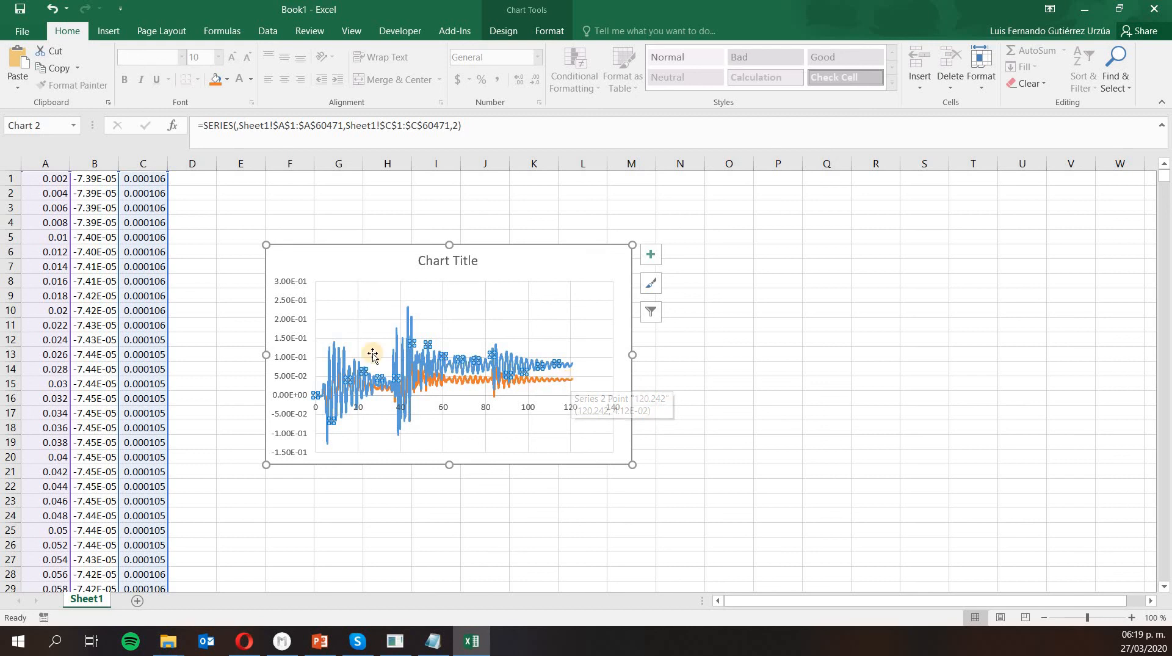
pyautogui.moveTo(409, 309)
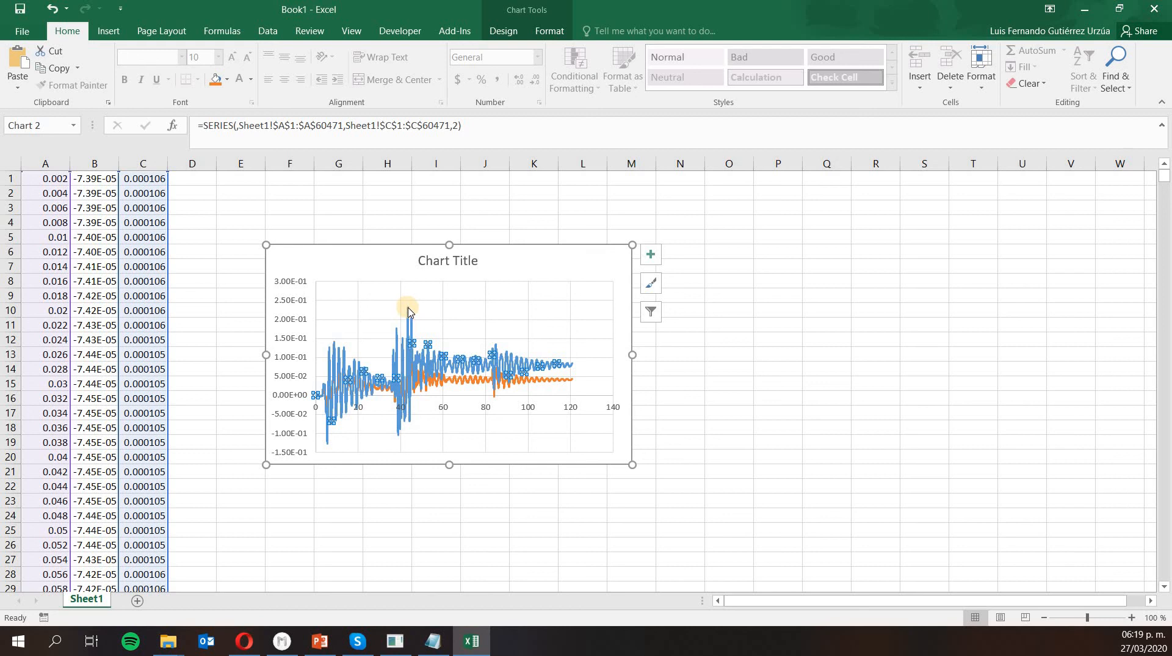
pyautogui.moveTo(411, 311)
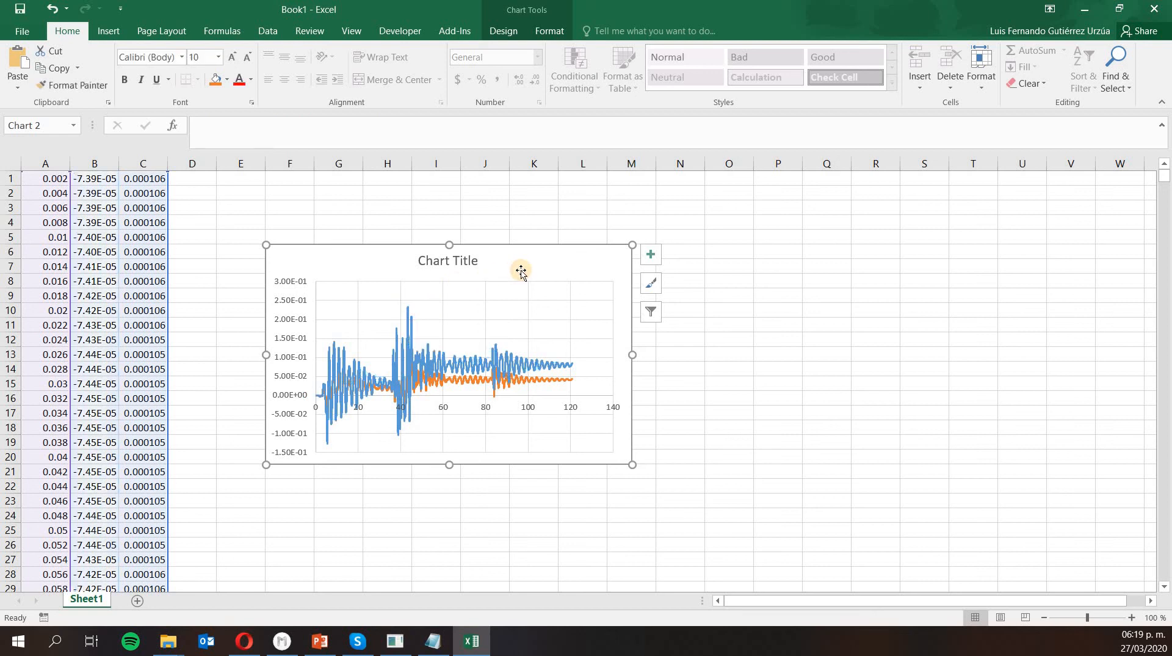
pyautogui.moveTo(519, 258)
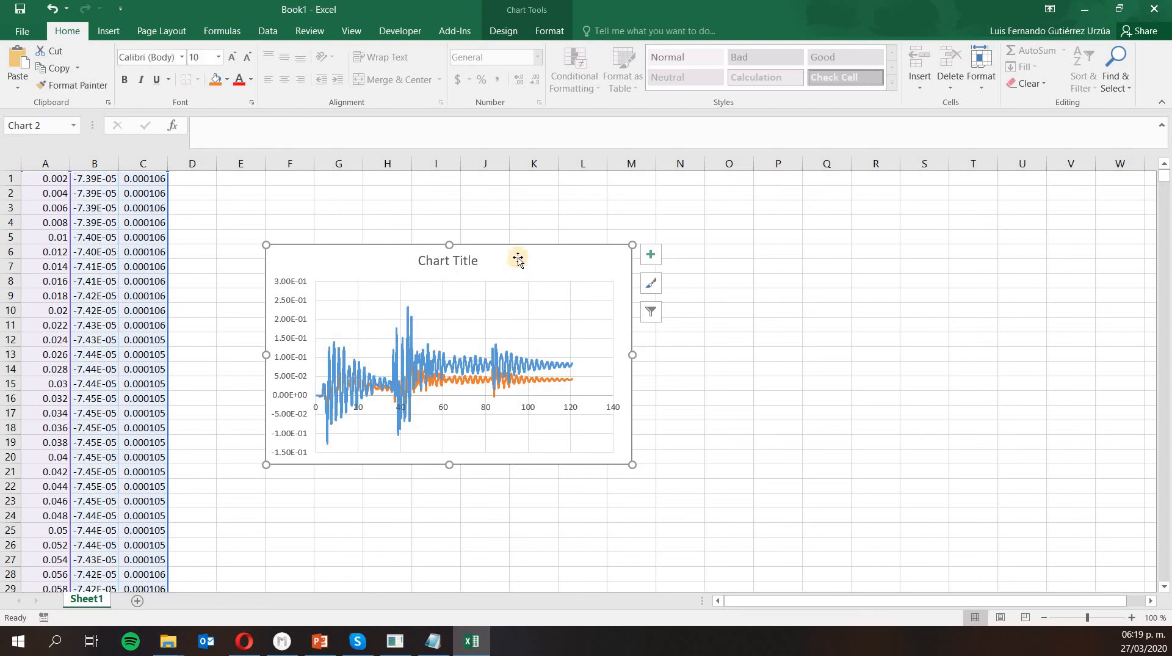
pyautogui.moveTo(518, 257)
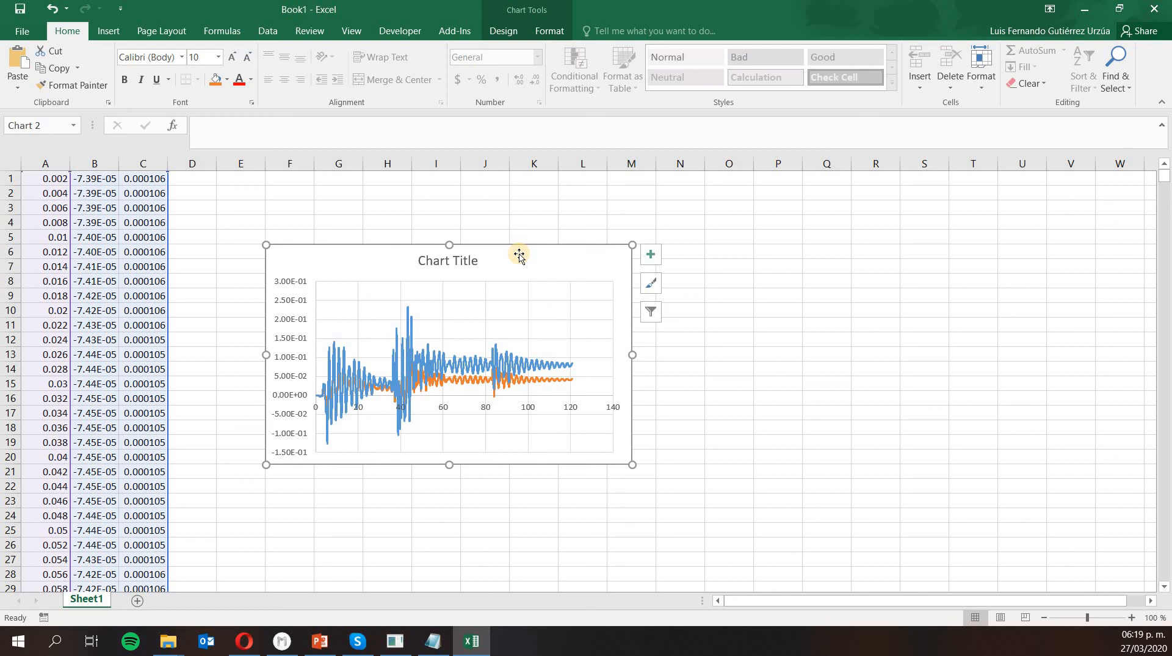
pyautogui.moveTo(811, 234)
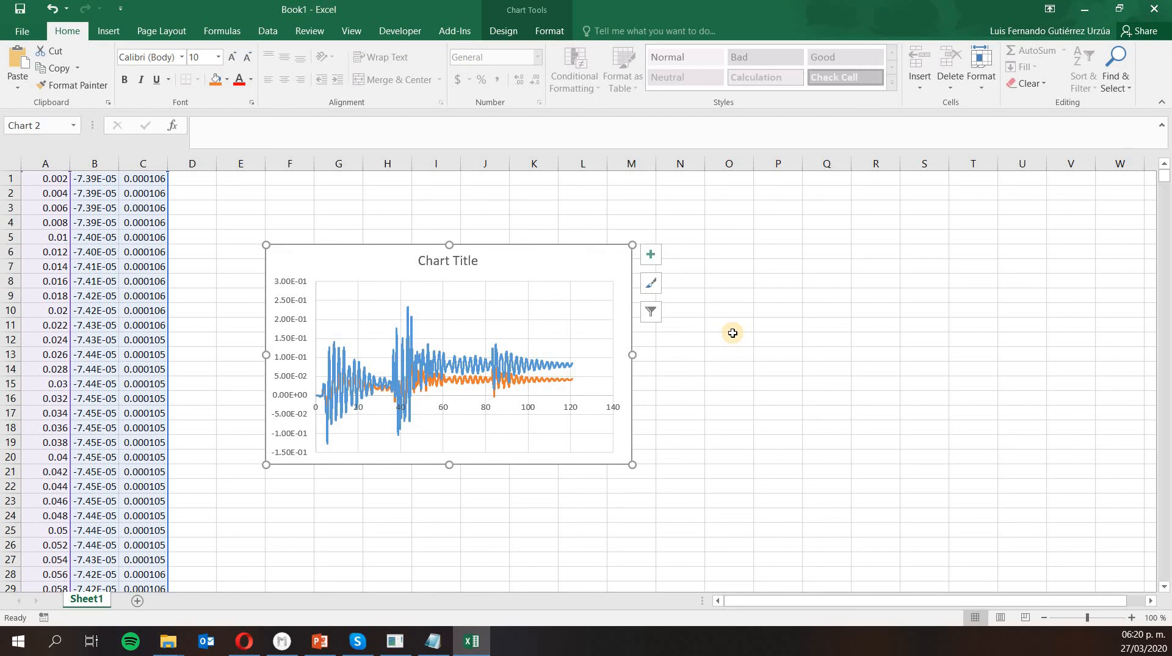
pyautogui.moveTo(593, 268)
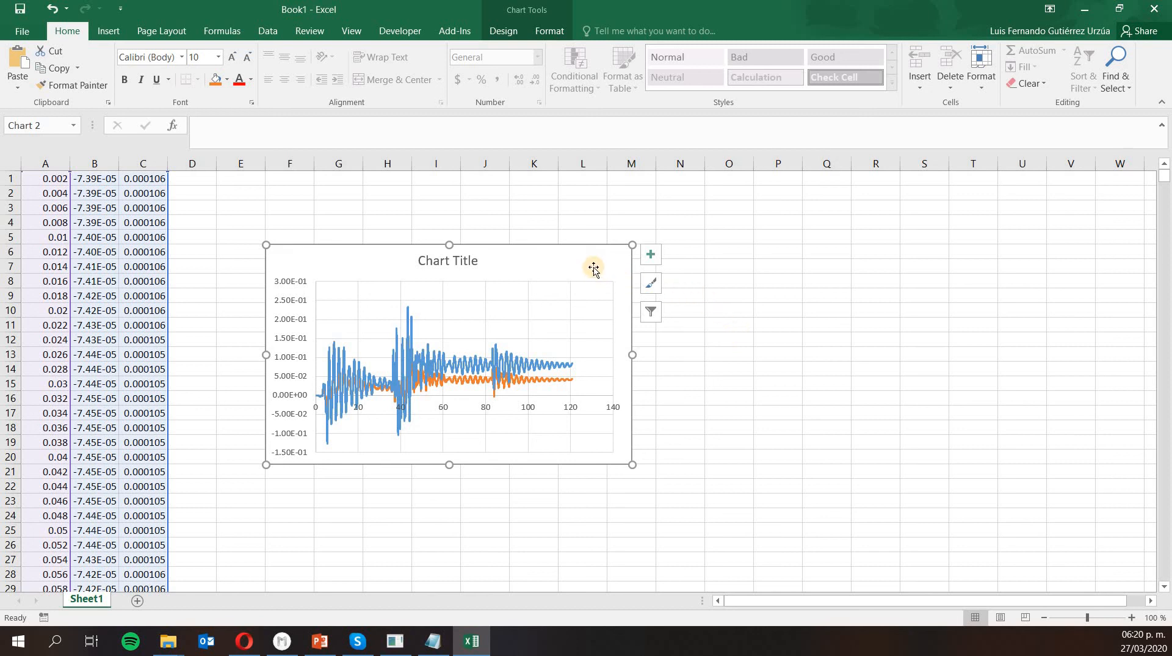
pyautogui.moveTo(919, 219)
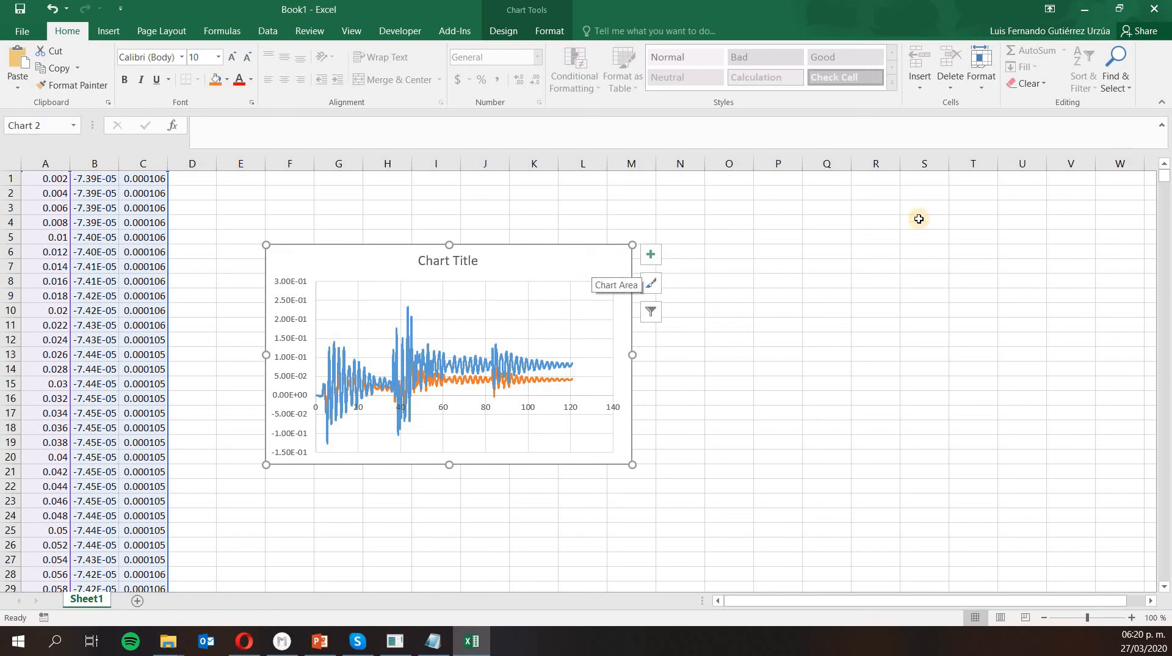